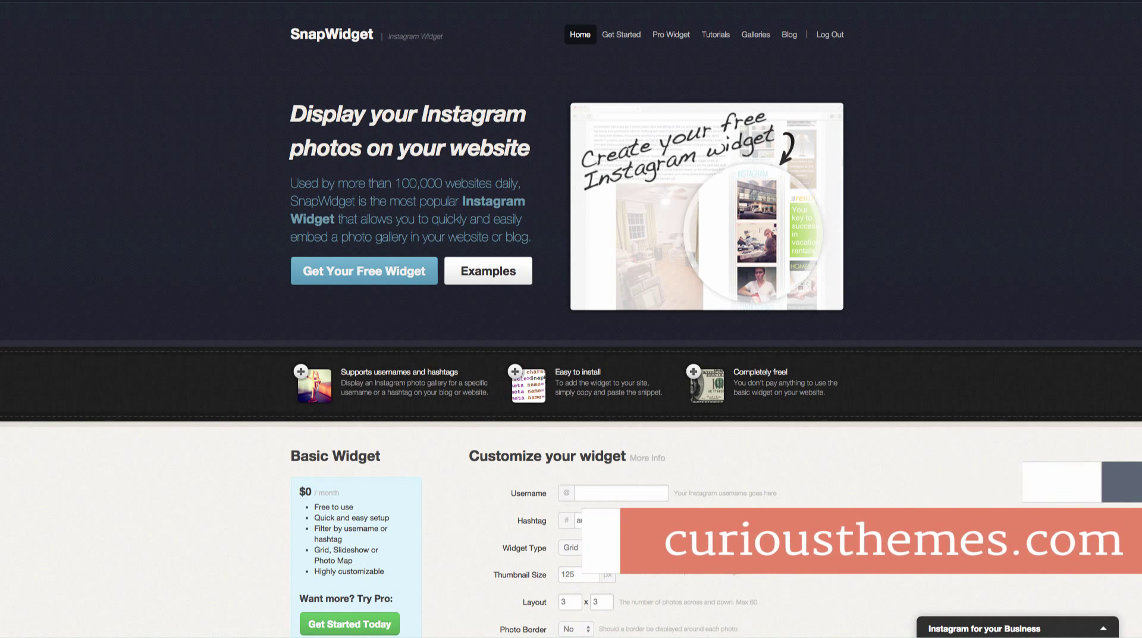
# - Enter 'amazing' as the SnapWidget hashtag
pyautogui.write('amazing')
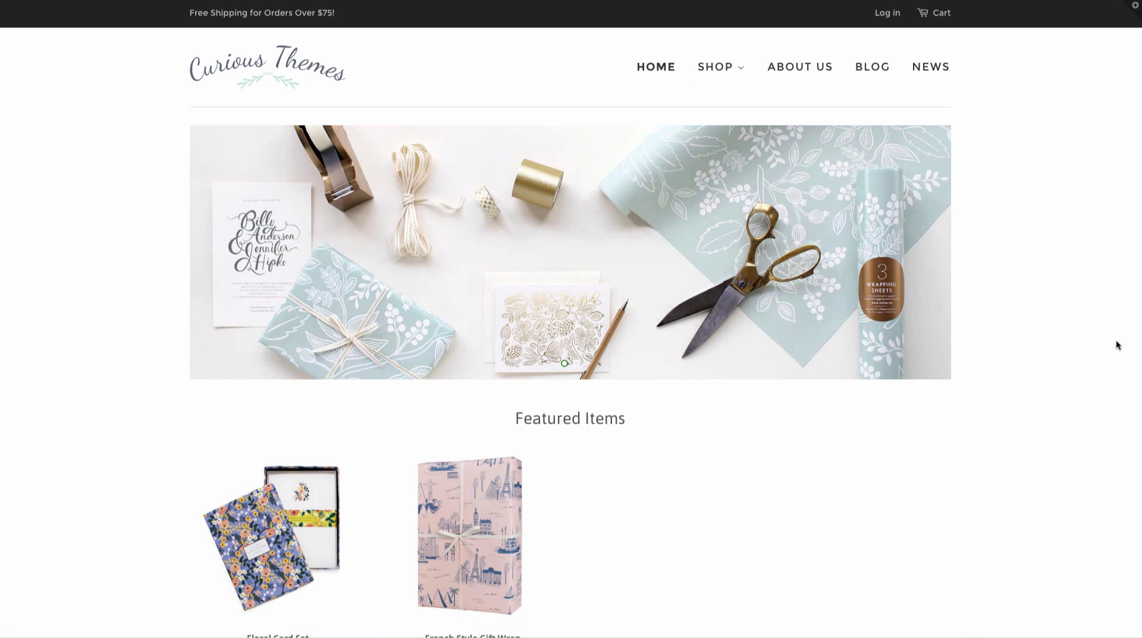
pyautogui.moveTo(1114, 407)
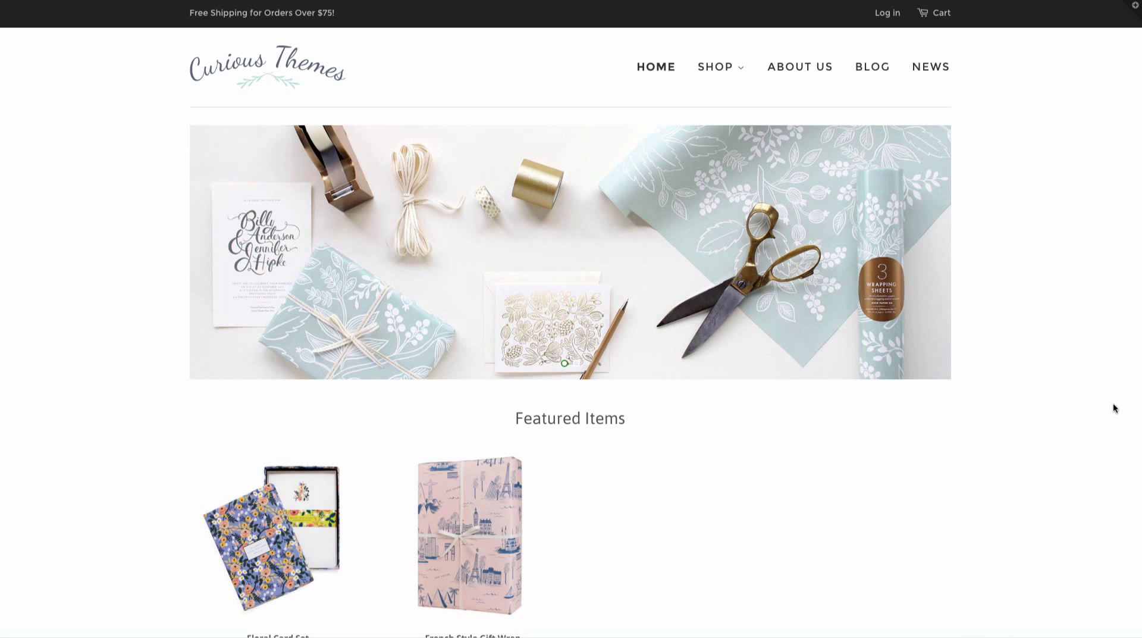
# - Scroll the Curious Themes homepage past Featured Items to the footer
pyautogui.scroll(-3)
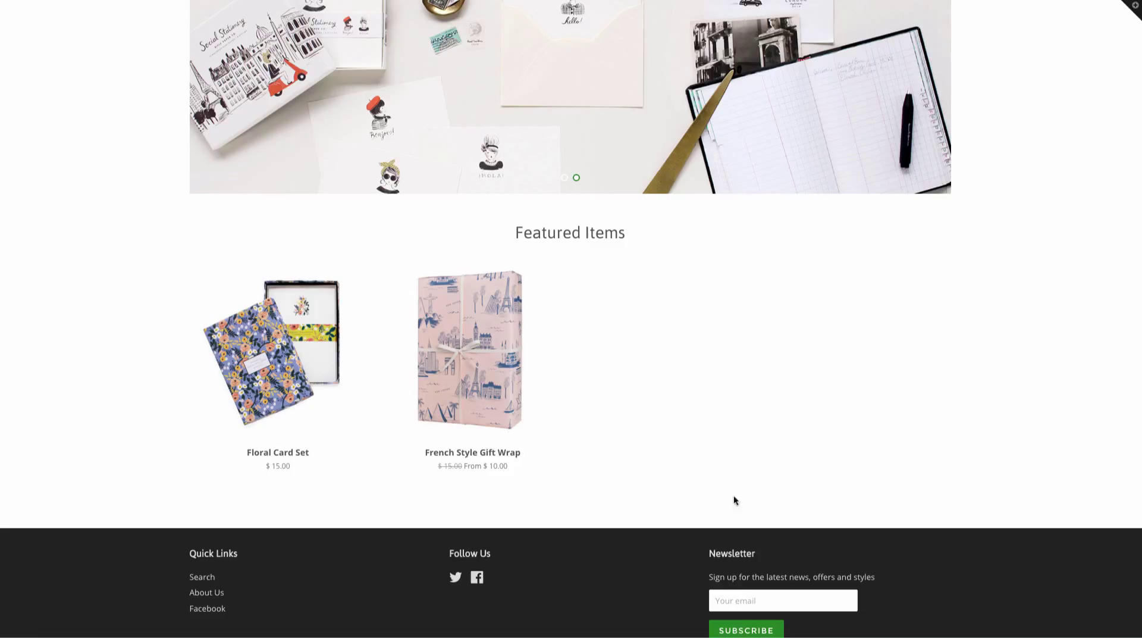
pyautogui.moveTo(1047, 509)
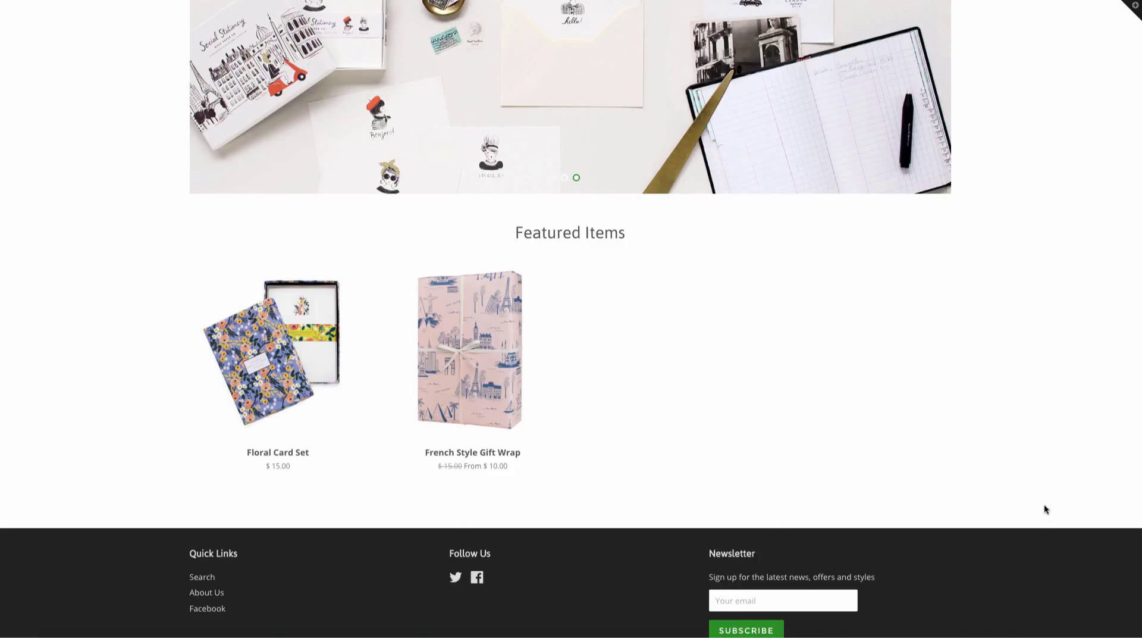
pyautogui.moveTo(1029, 515)
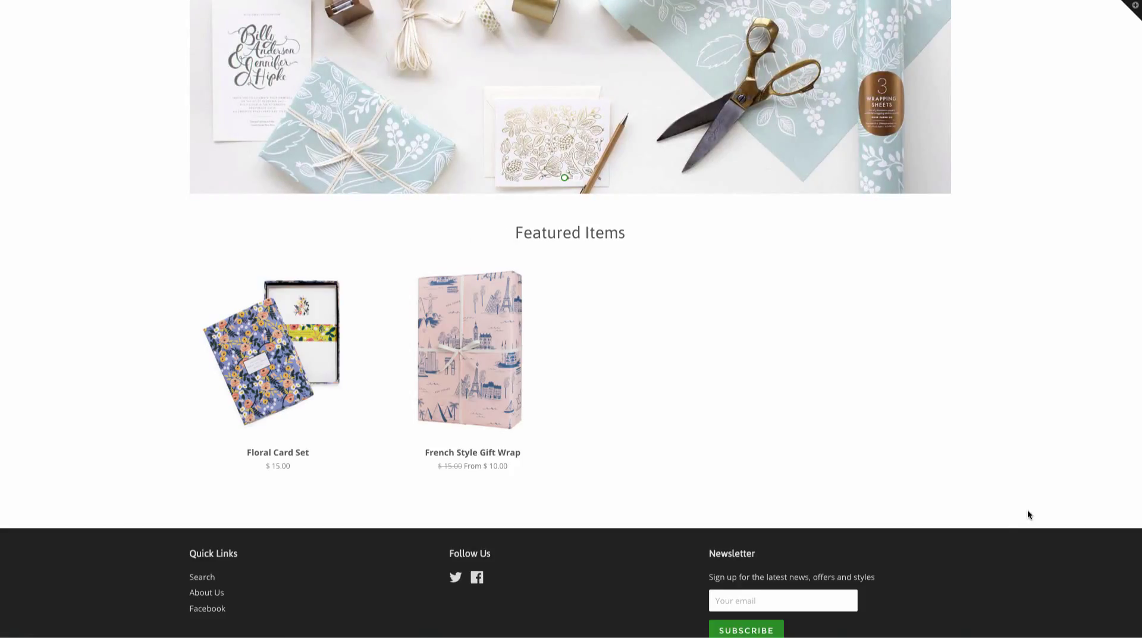
pyautogui.moveTo(597, 352)
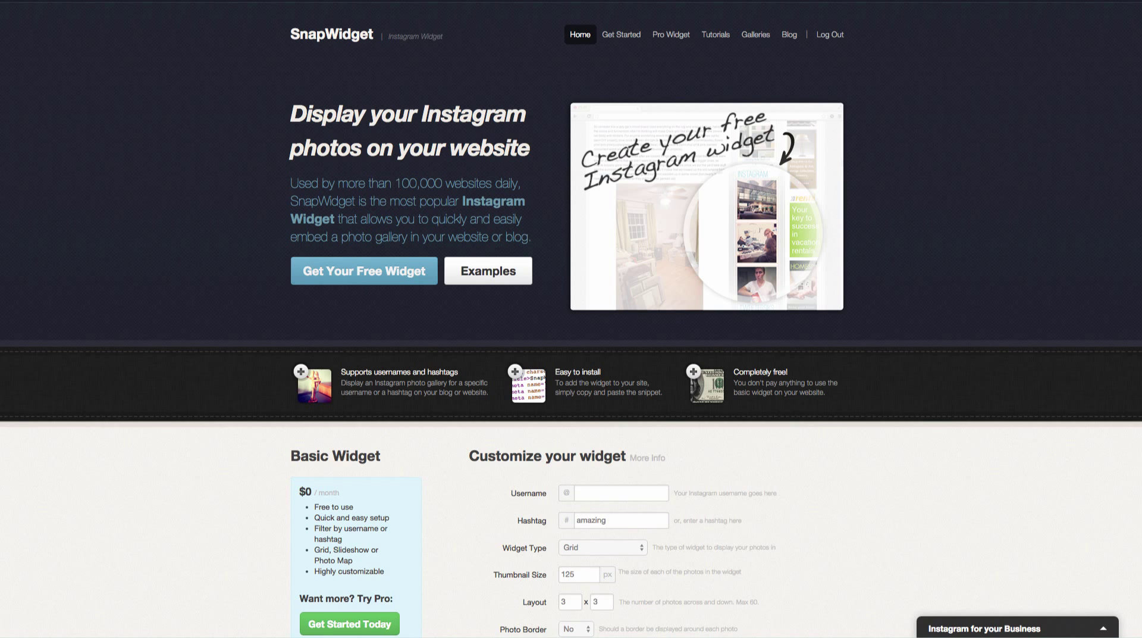
# - Scroll down through SnapWidget's Customize your widget form
pyautogui.scroll(-3)
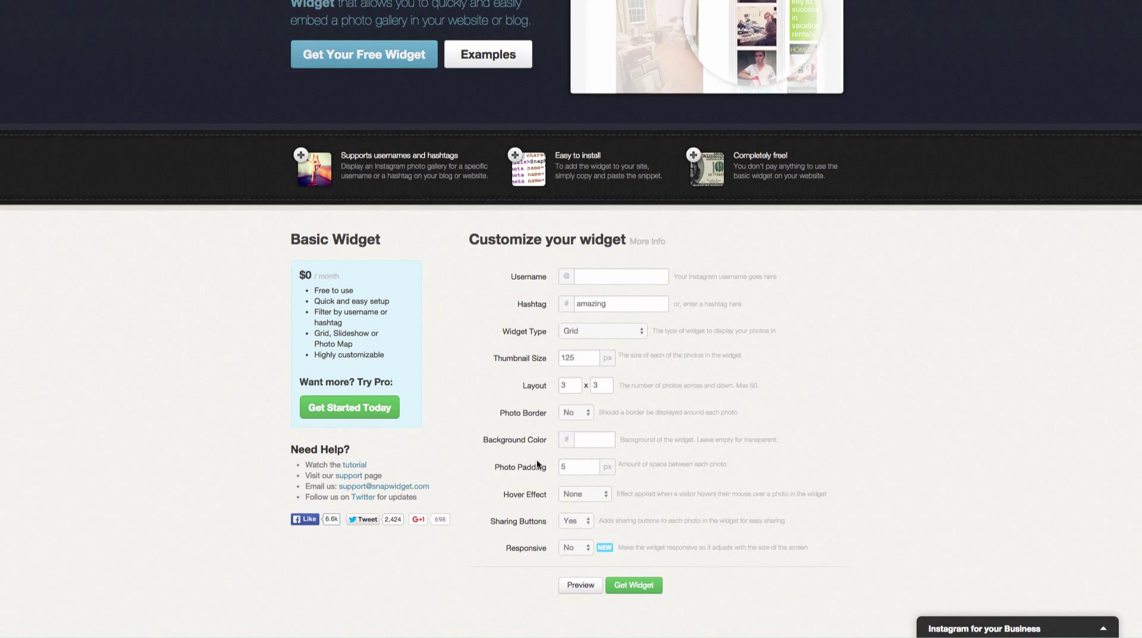
pyautogui.scroll(-3)
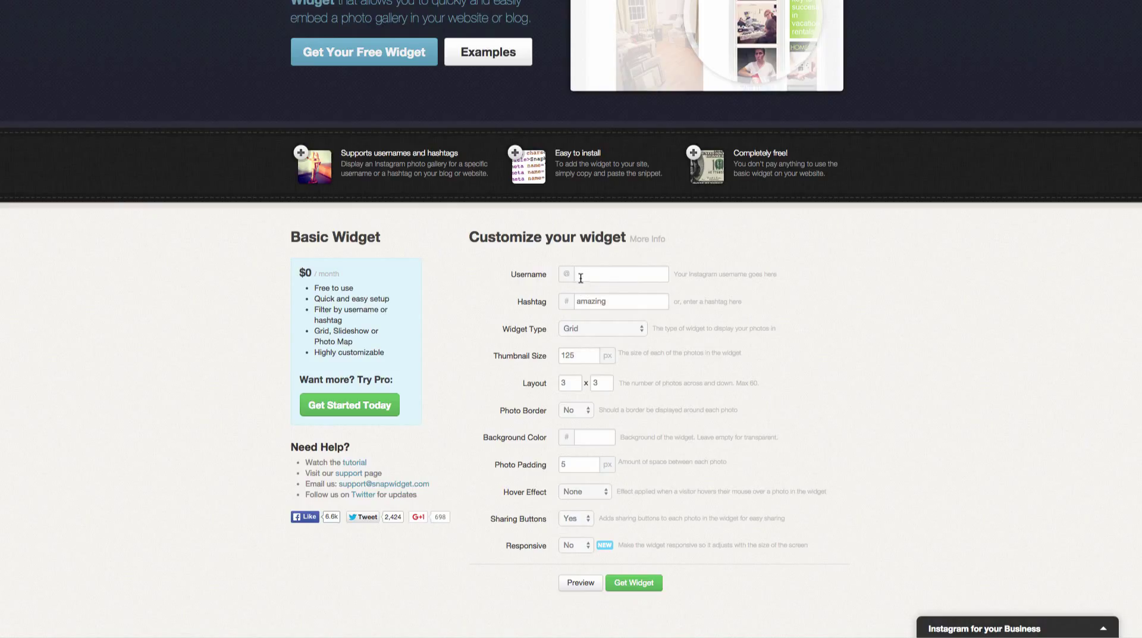
pyautogui.moveTo(603, 314)
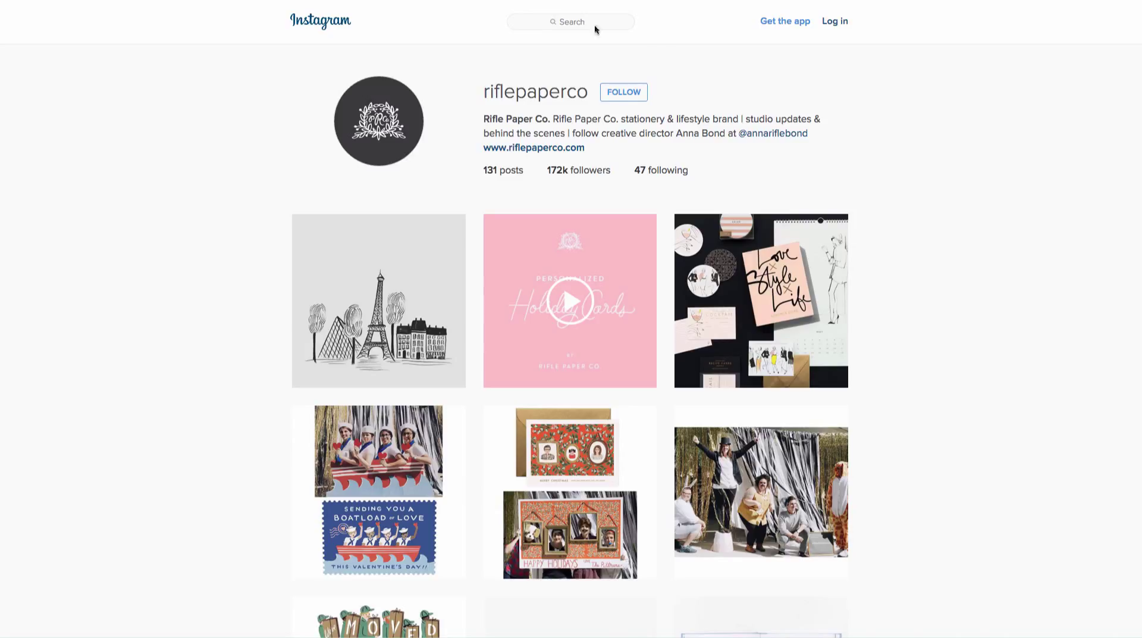
# - Scroll through the Rifle Paper Co. Instagram profile posts
pyautogui.scroll(-3)
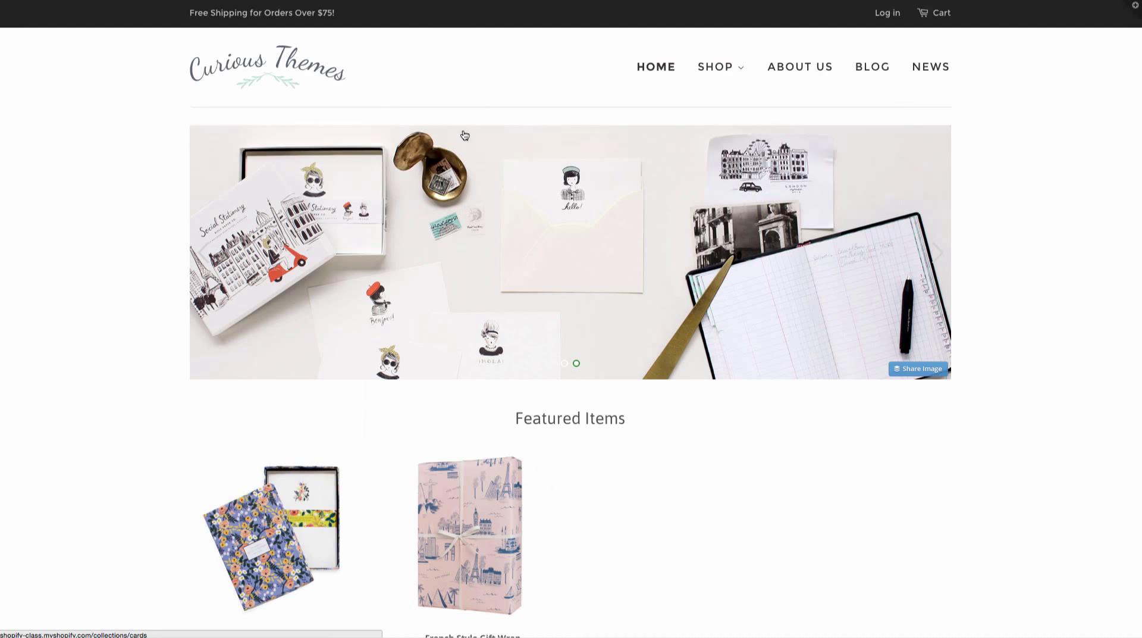
pyautogui.moveTo(796, 427)
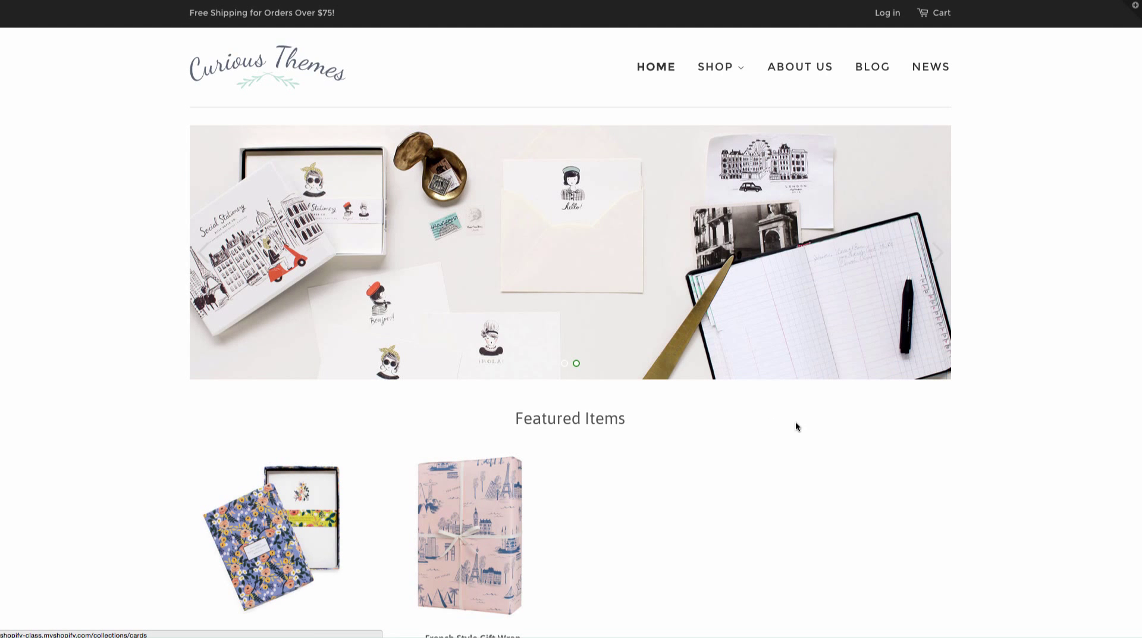
# - Scroll the storefront homepage around its Featured Items section
pyautogui.scroll(-3)
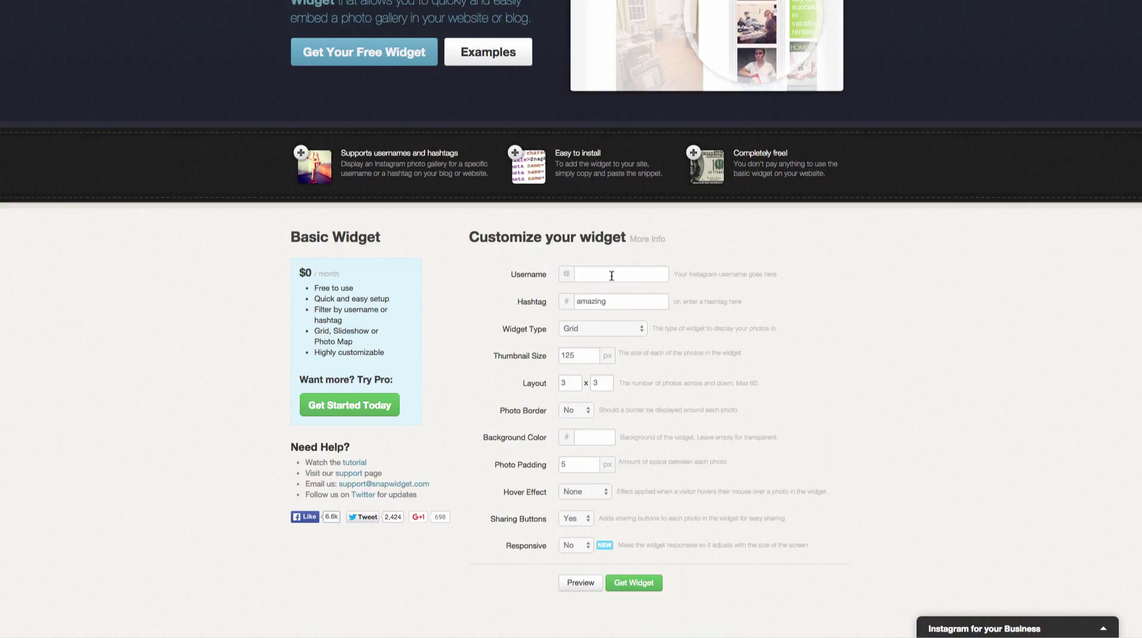
# - Set the username to riflepaperco, clear the hashtag, and keep Grid as widget type
pyautogui.click(620, 275)
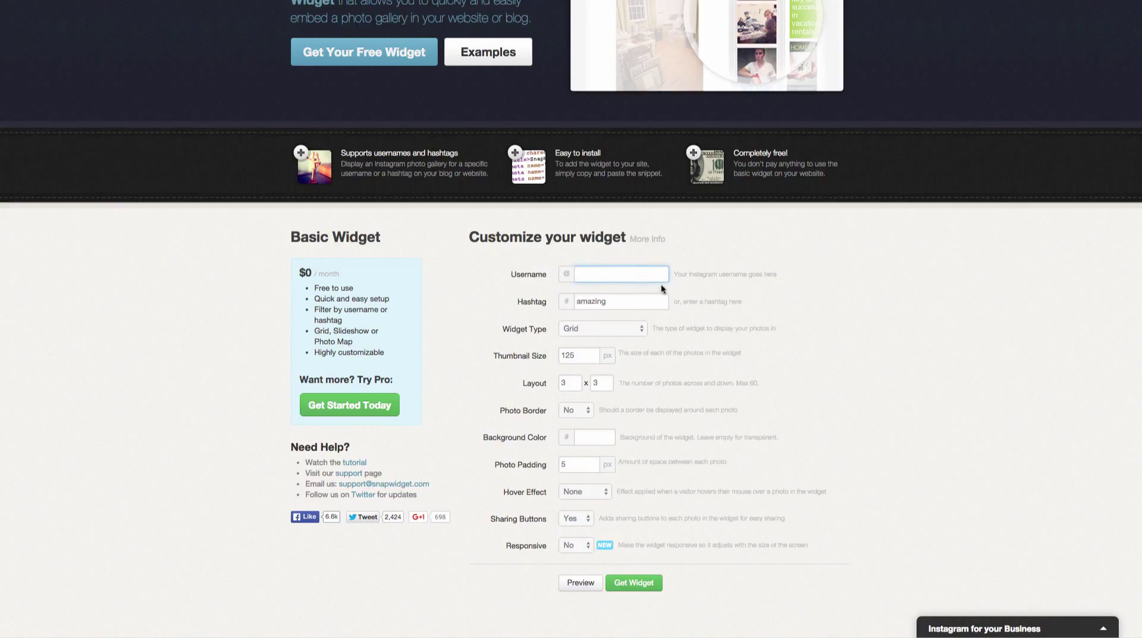
pyautogui.write('riflepaperco')
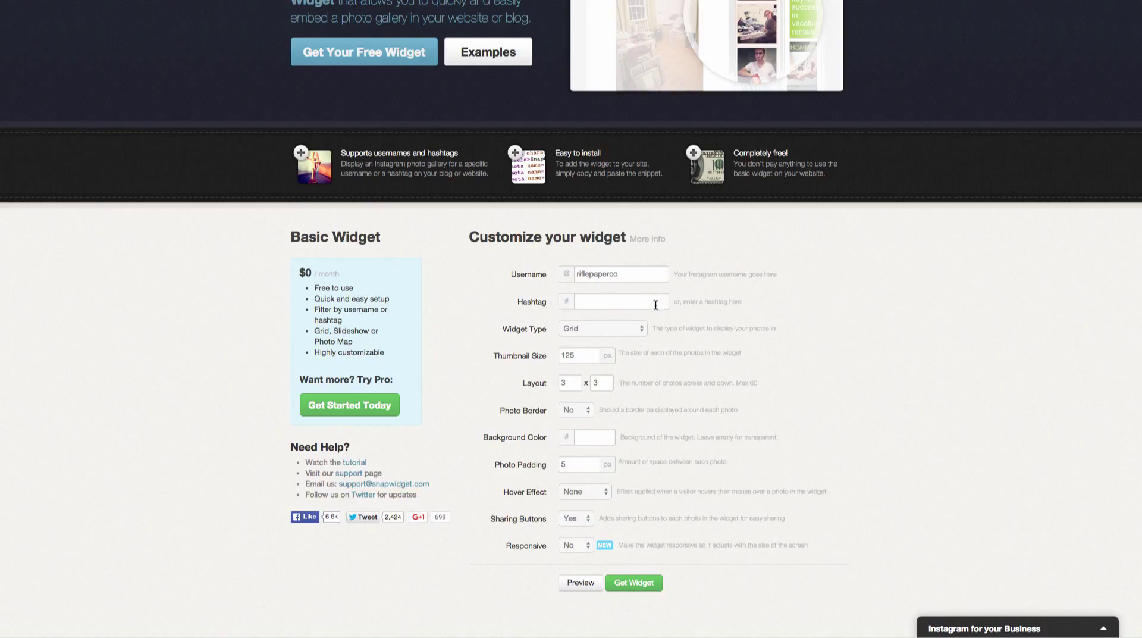
pyautogui.click(601, 328)
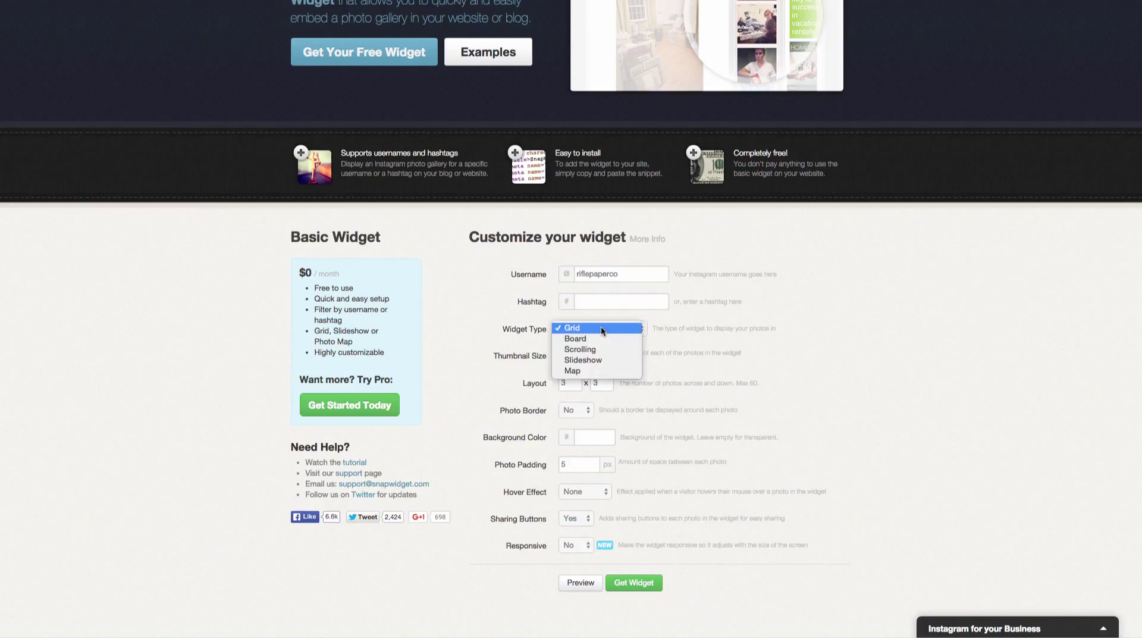
pyautogui.moveTo(606, 331)
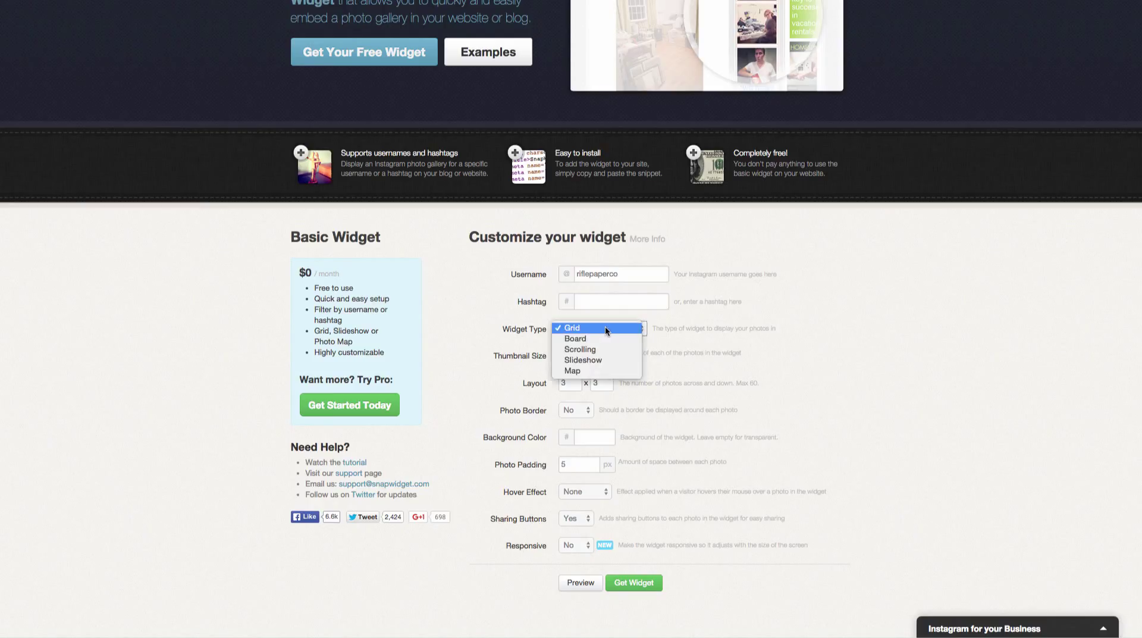
pyautogui.click(570, 328)
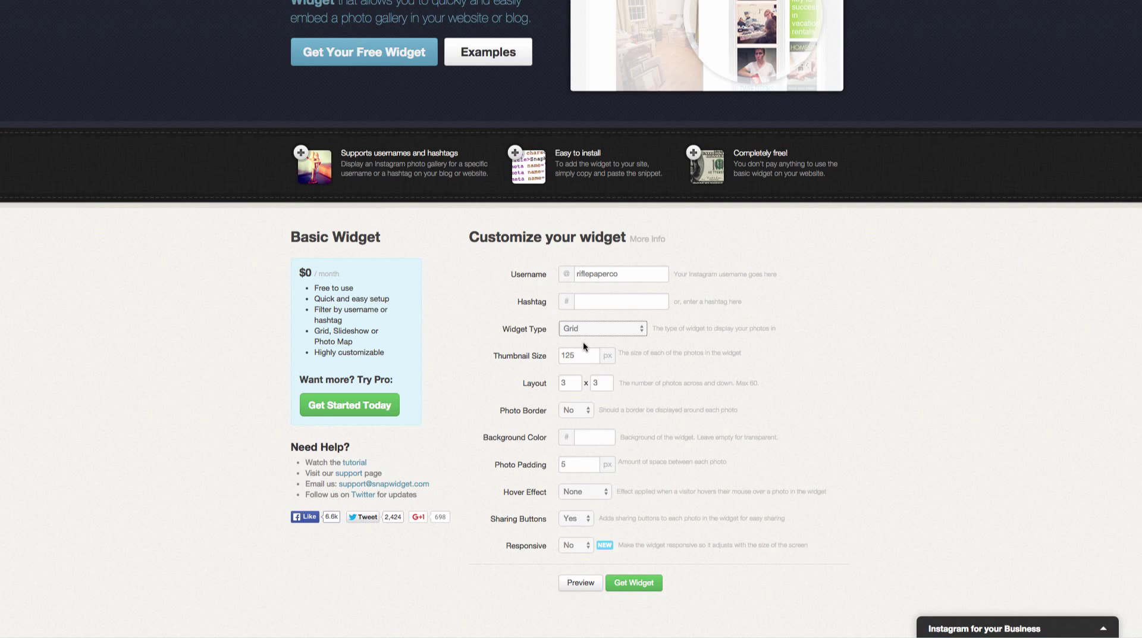
pyautogui.moveTo(600, 349)
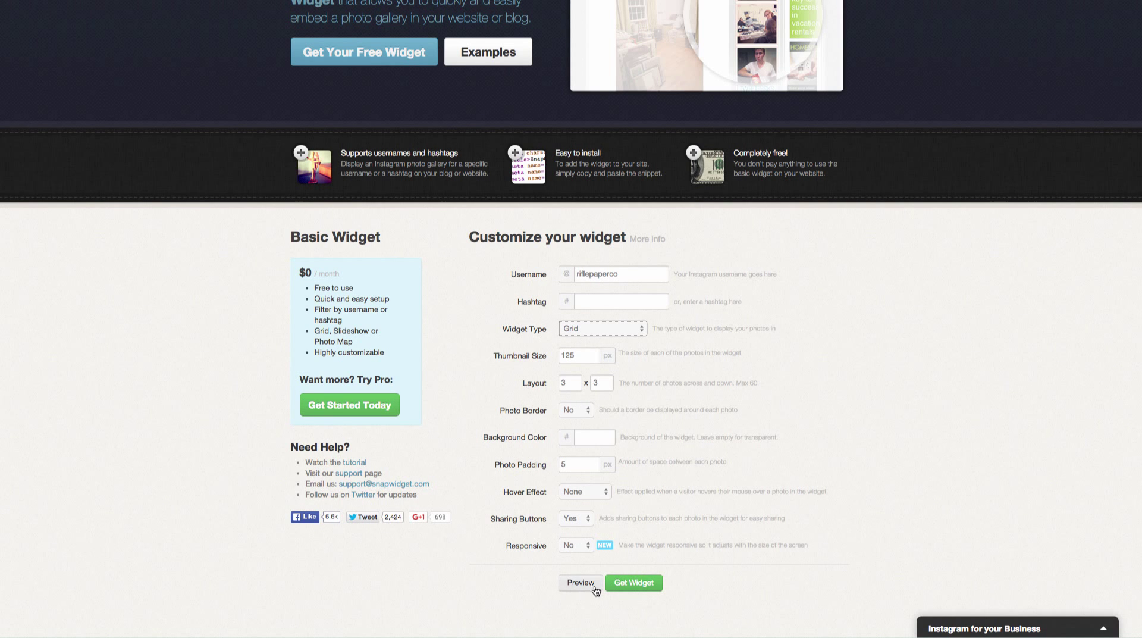
pyautogui.moveTo(629, 340)
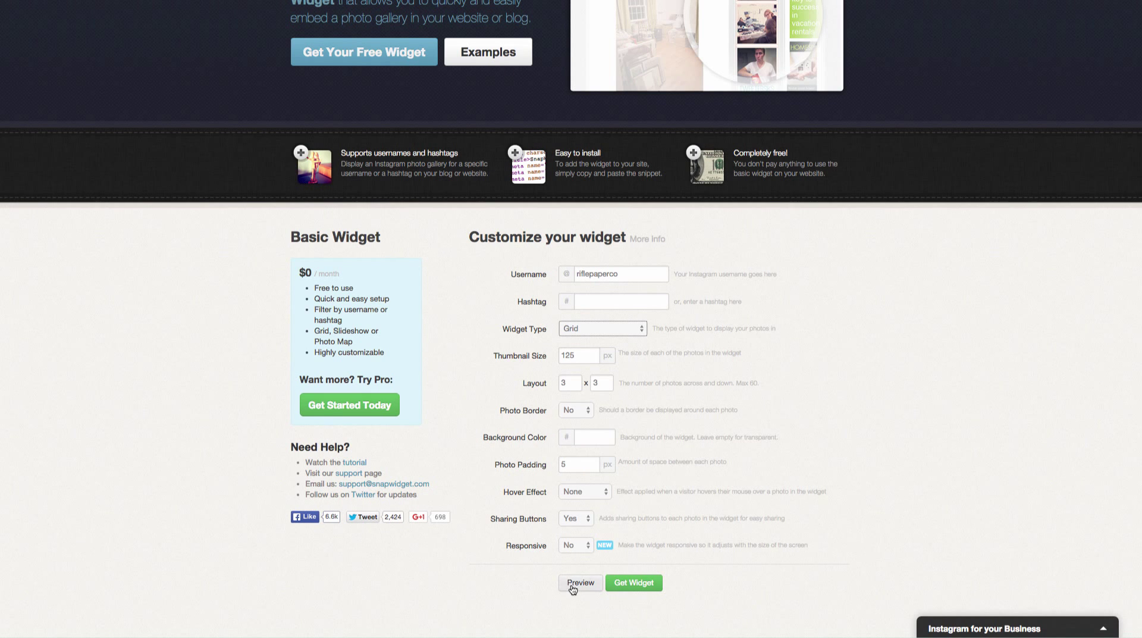
# - Preview the 3-by-3 riflepaperco grid widget and close the preview
pyautogui.click(580, 582)
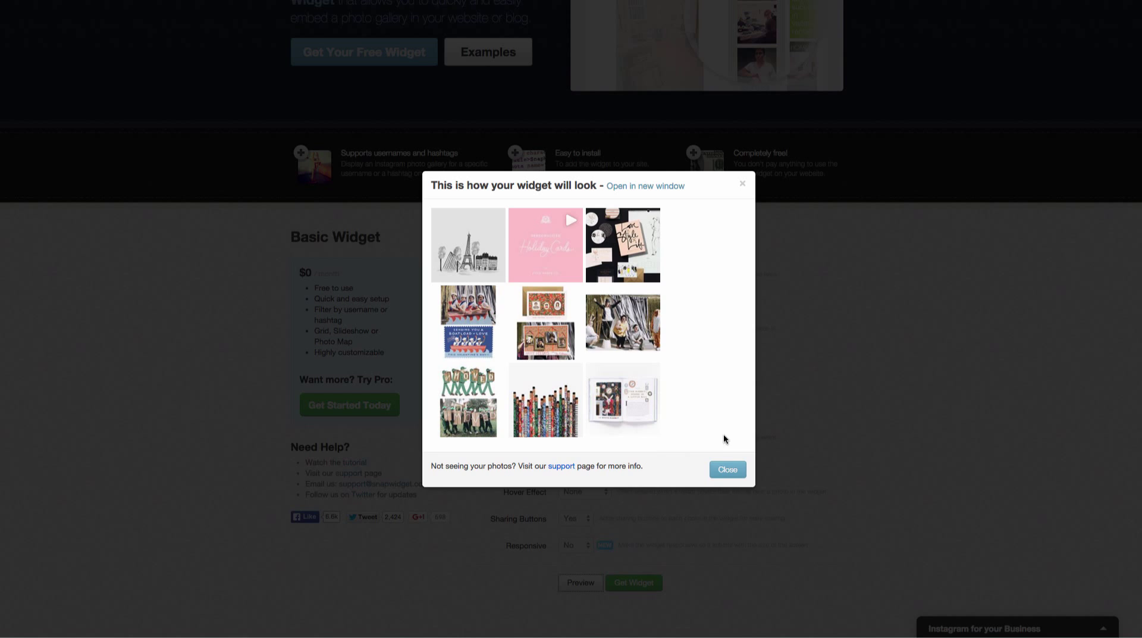
pyautogui.click(727, 468)
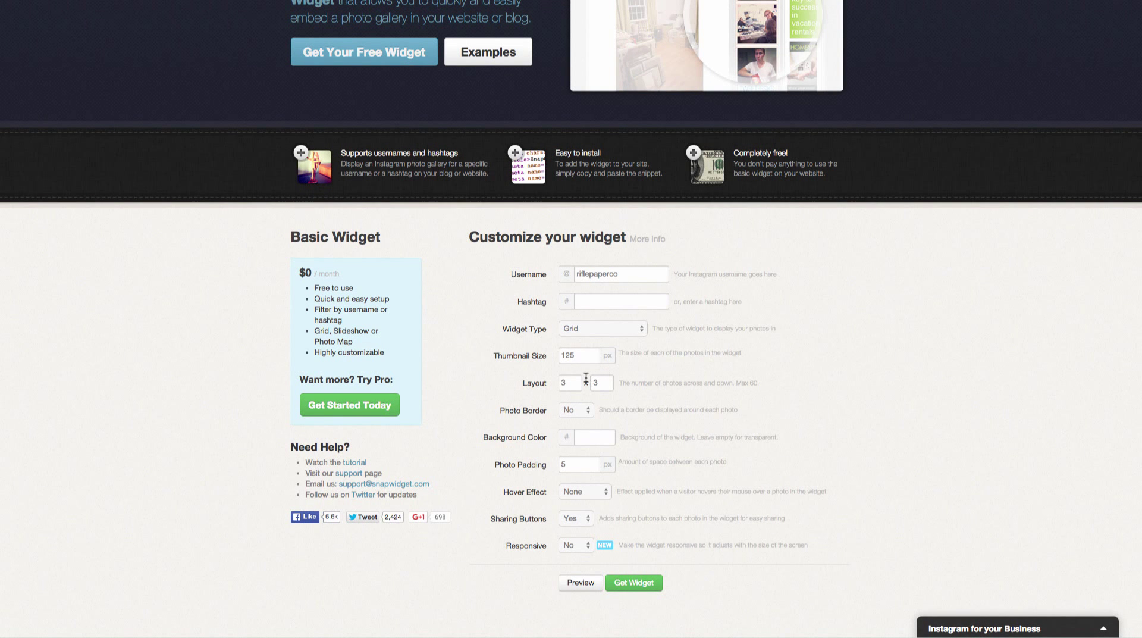
# - Set the layout to 5 across by 1 down and preview it
pyautogui.click(569, 383)
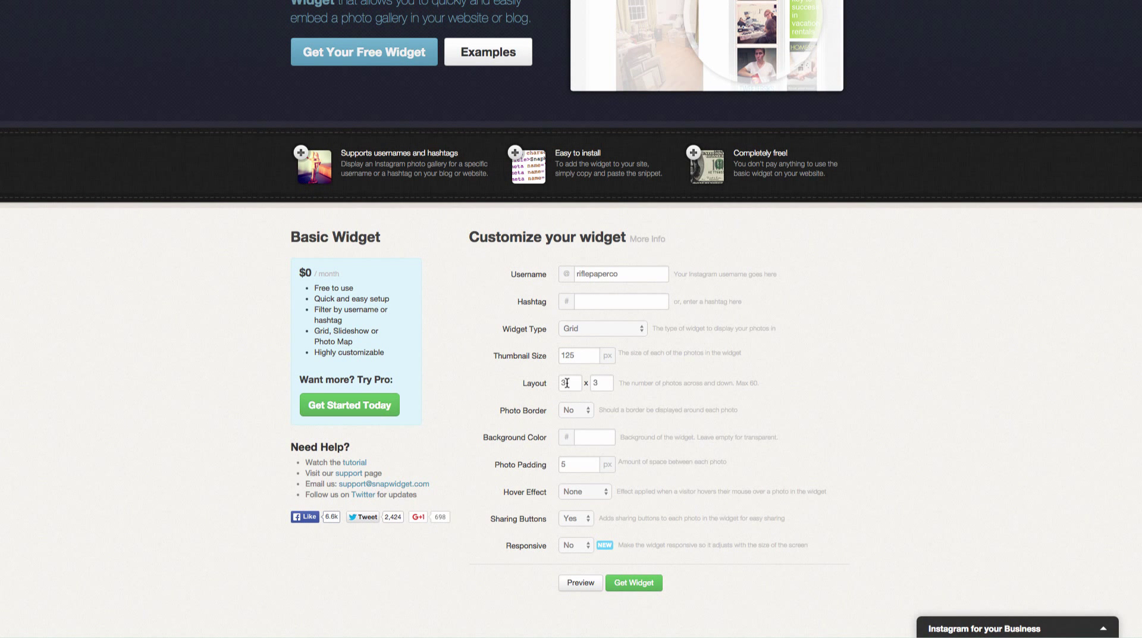
pyautogui.write('5')
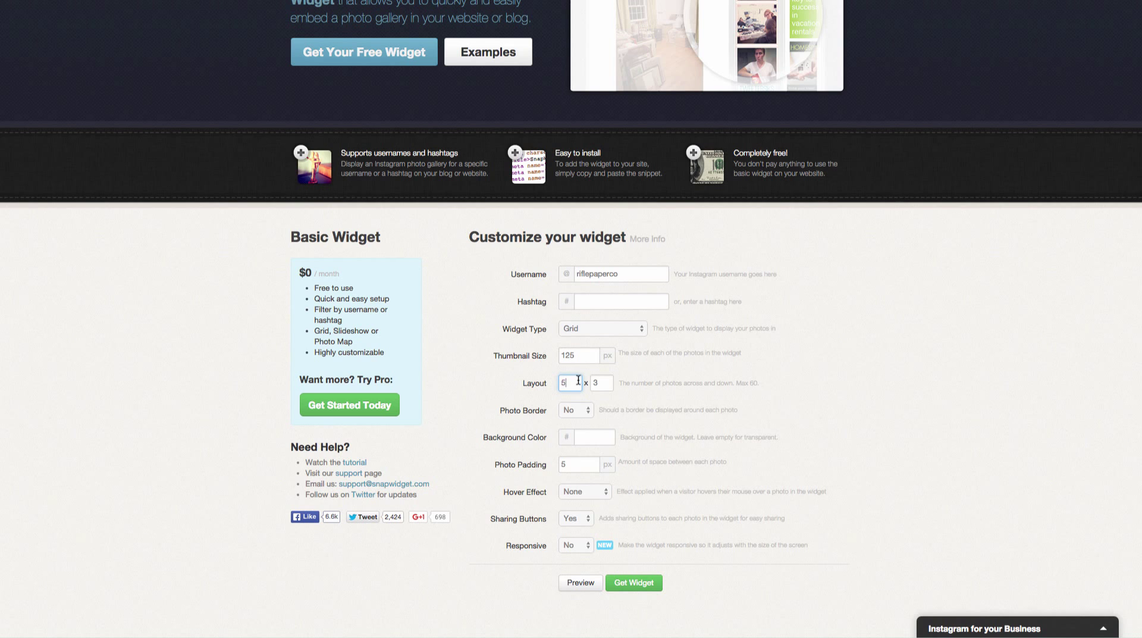
pyautogui.click(600, 382)
pyautogui.write('1')
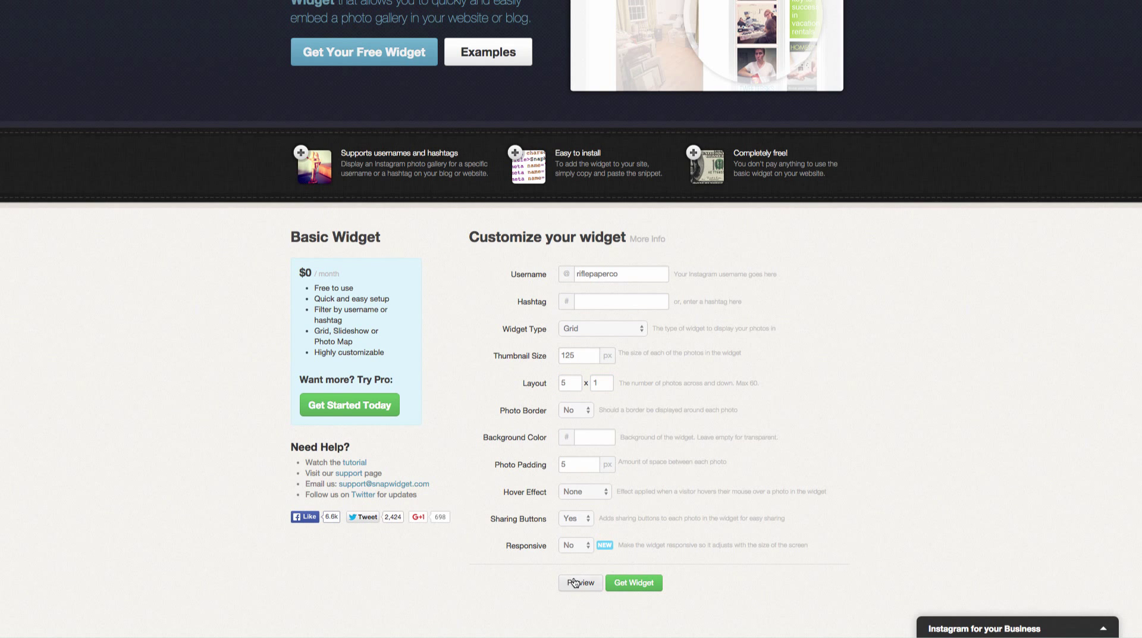
pyautogui.click(580, 583)
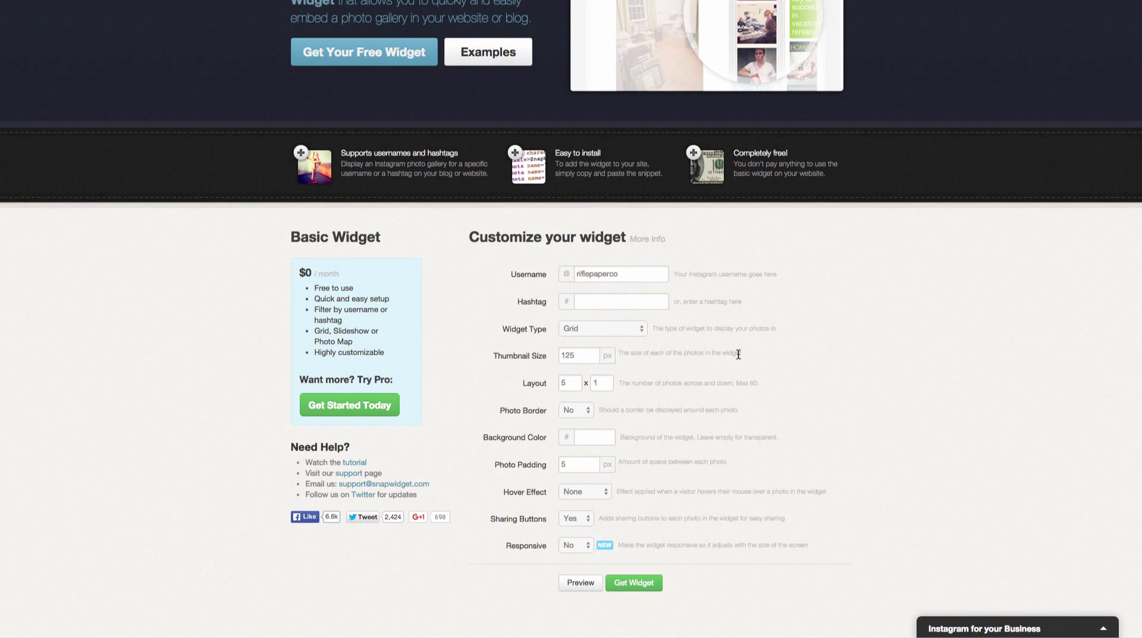
# - Choose the Board widget type, preview the captioned five-post row, and close it
pyautogui.click(600, 328)
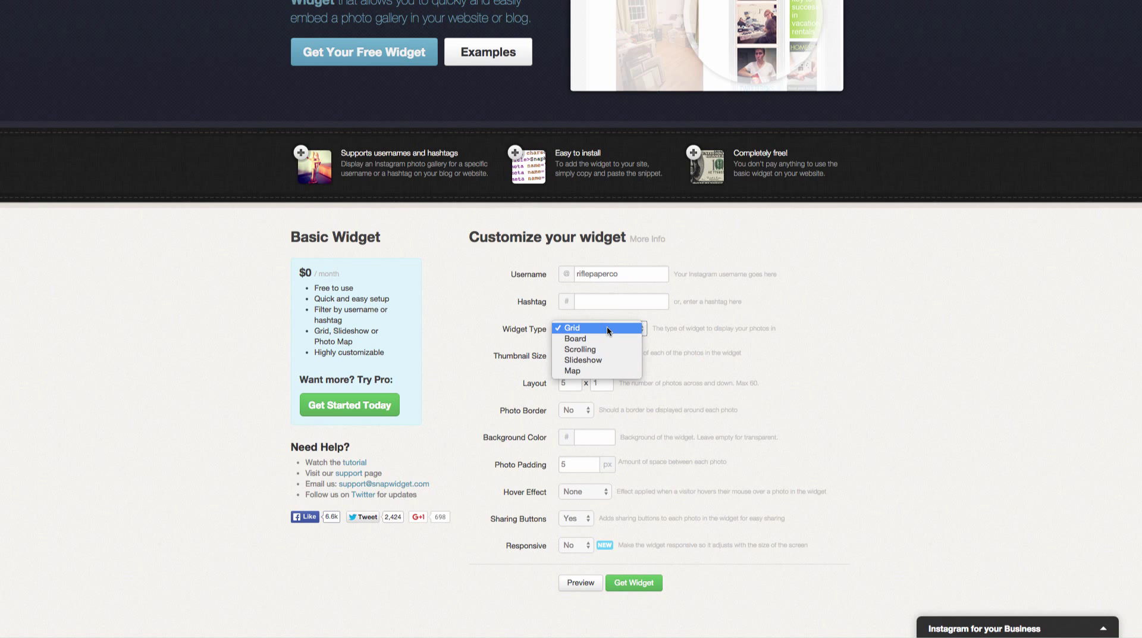
pyautogui.moveTo(590, 337)
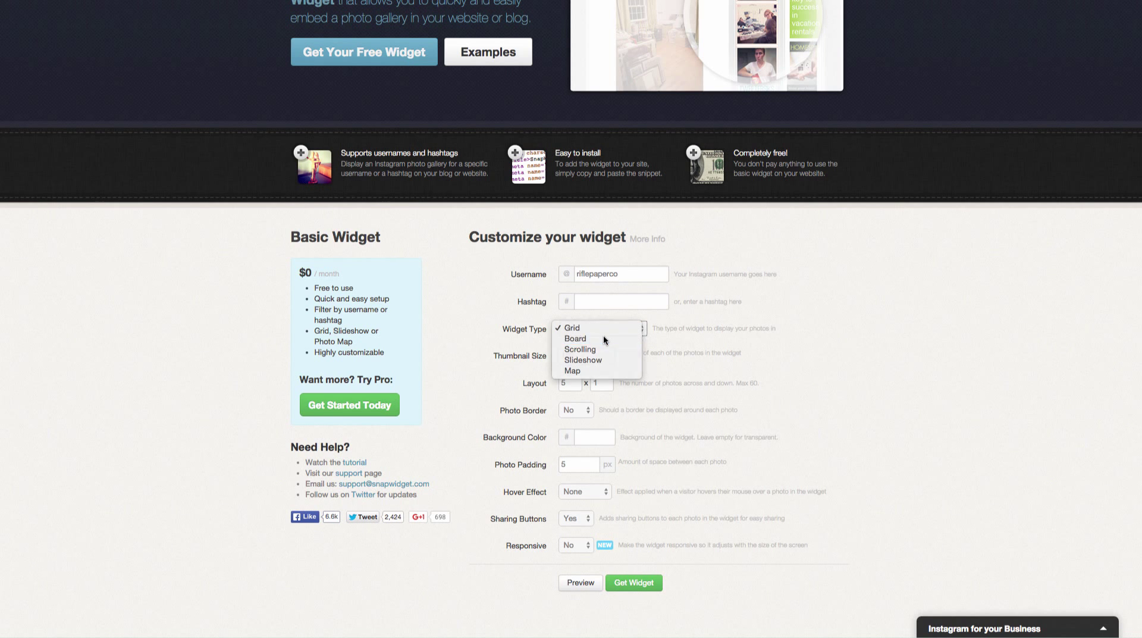
pyautogui.click(575, 338)
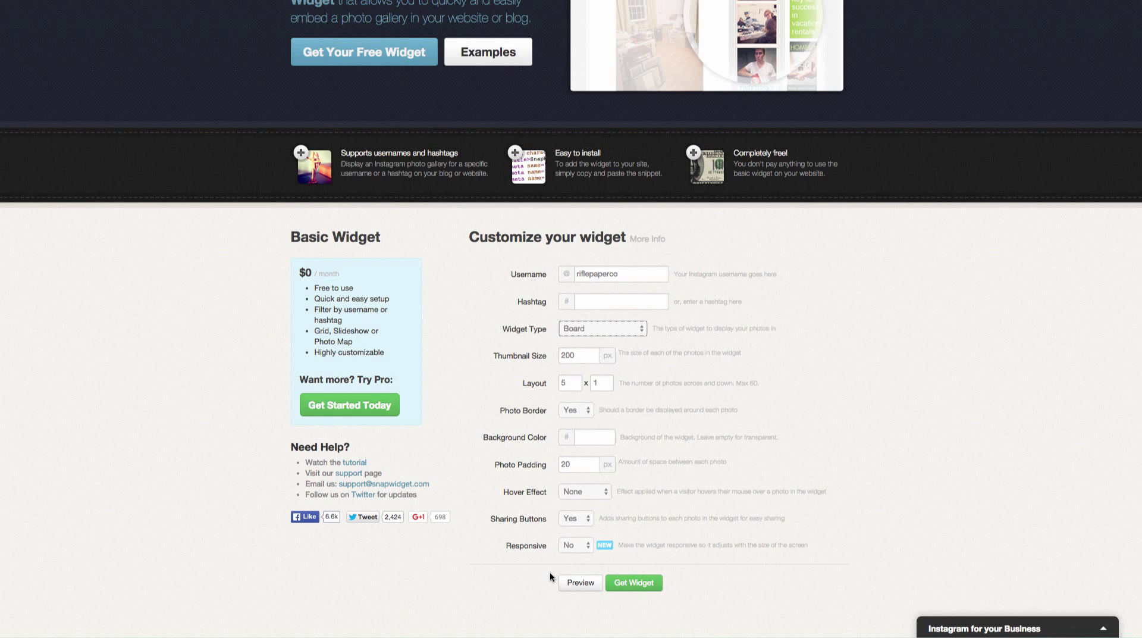
pyautogui.click(580, 582)
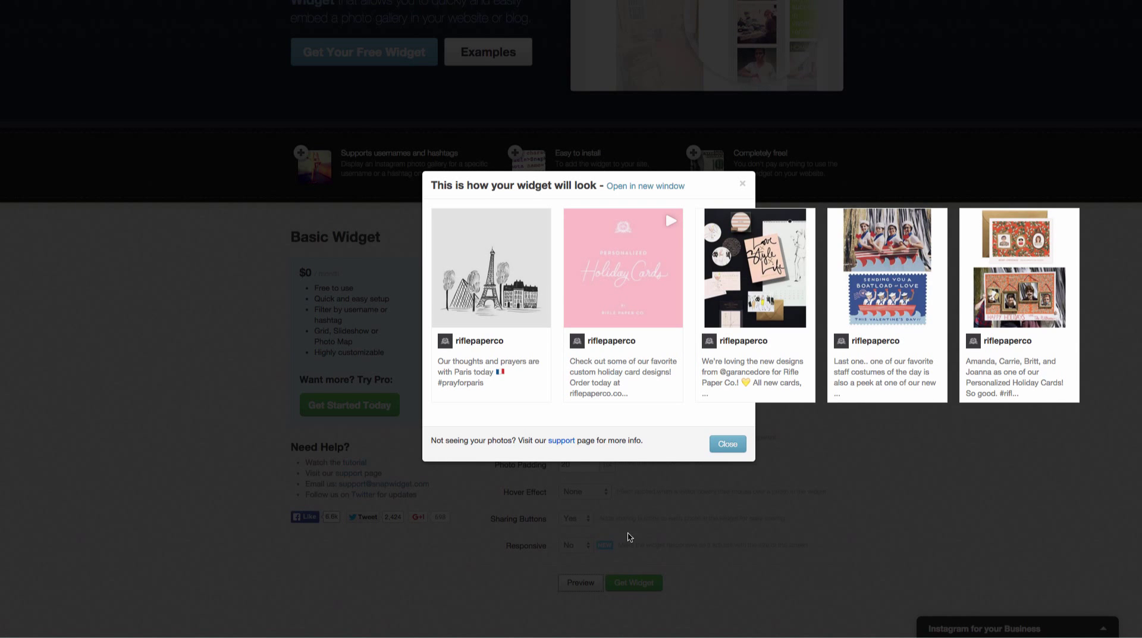
pyautogui.moveTo(552, 391)
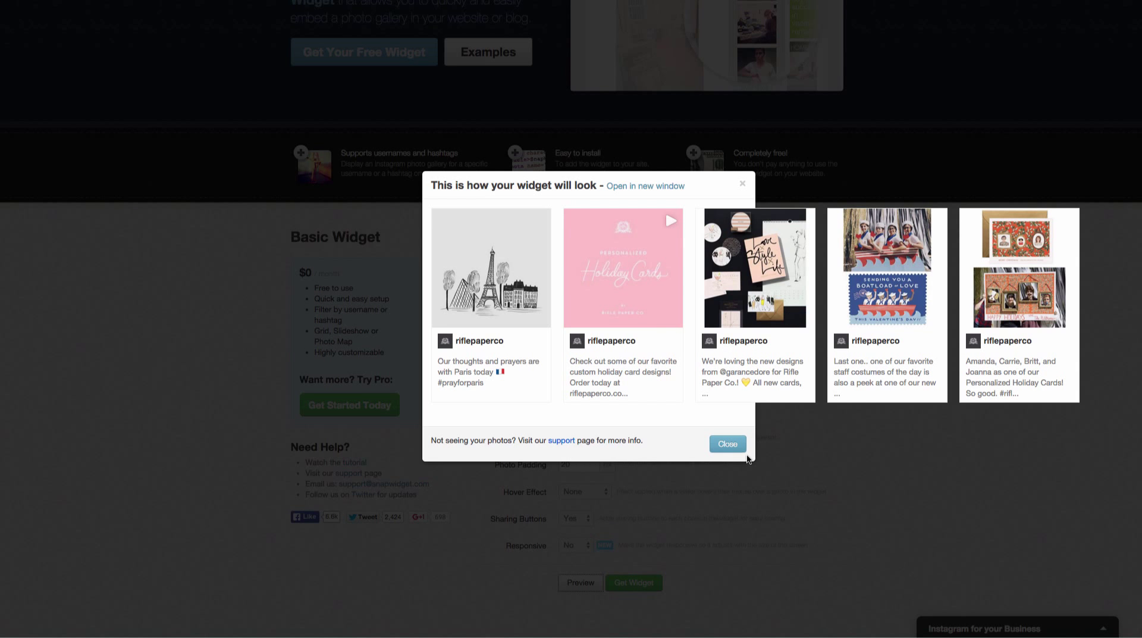
pyautogui.click(726, 444)
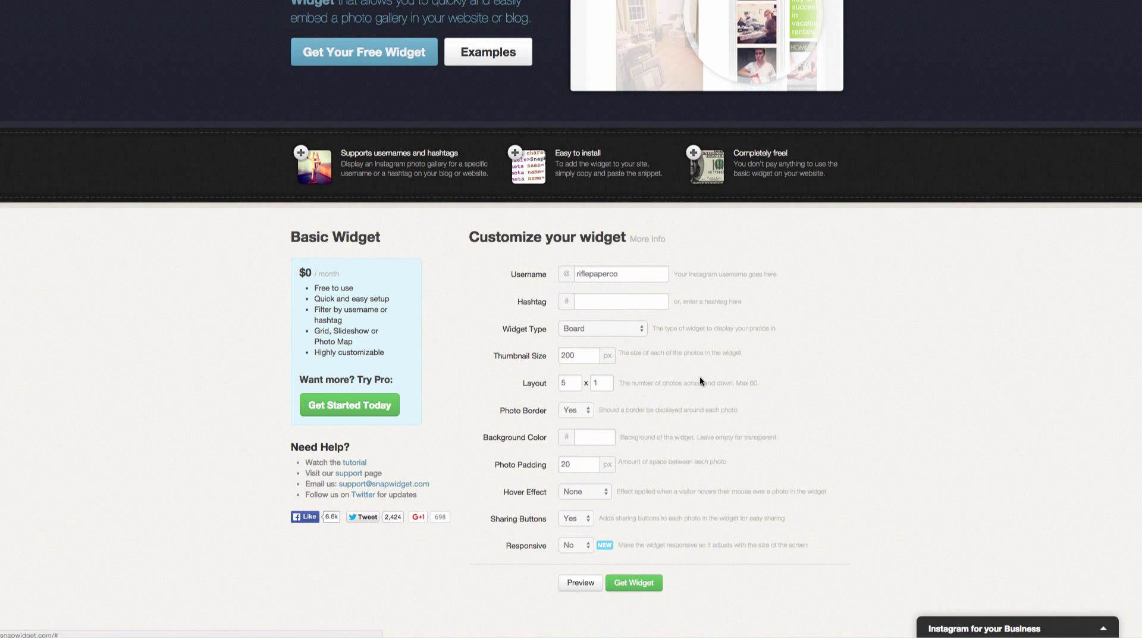
# - Choose the Scrolling widget type and preview it
pyautogui.click(600, 327)
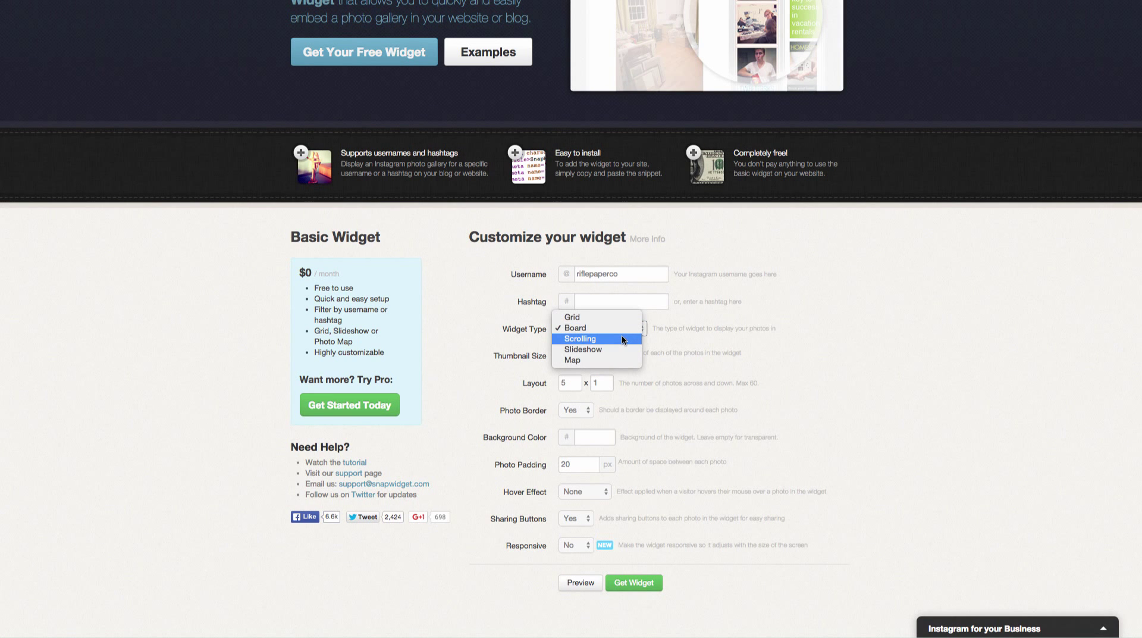
pyautogui.click(579, 338)
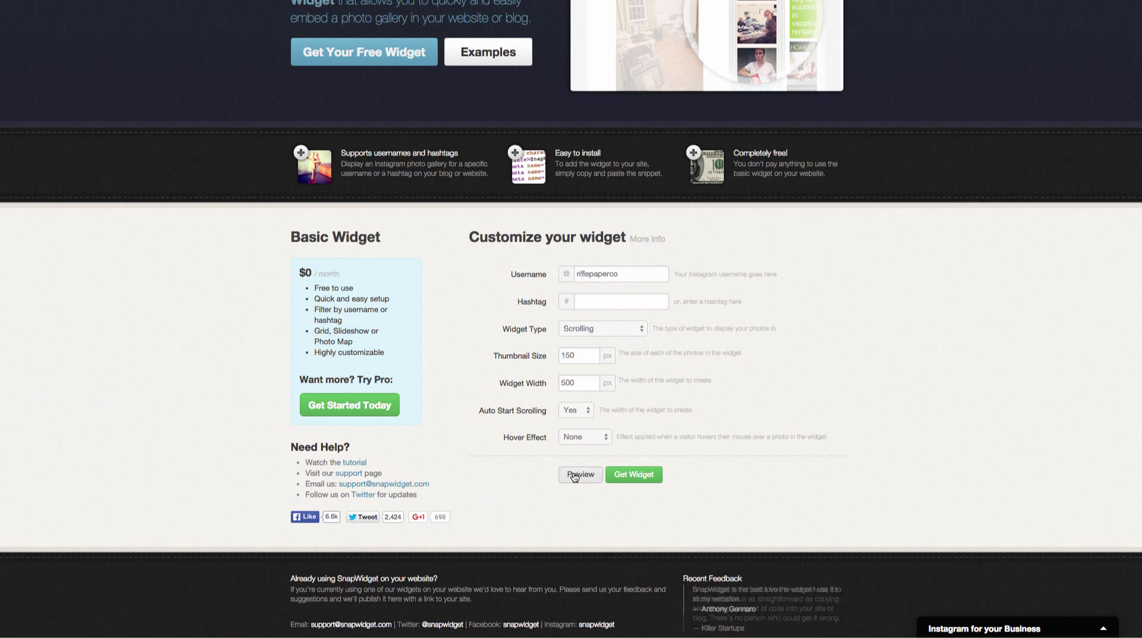
pyautogui.click(580, 475)
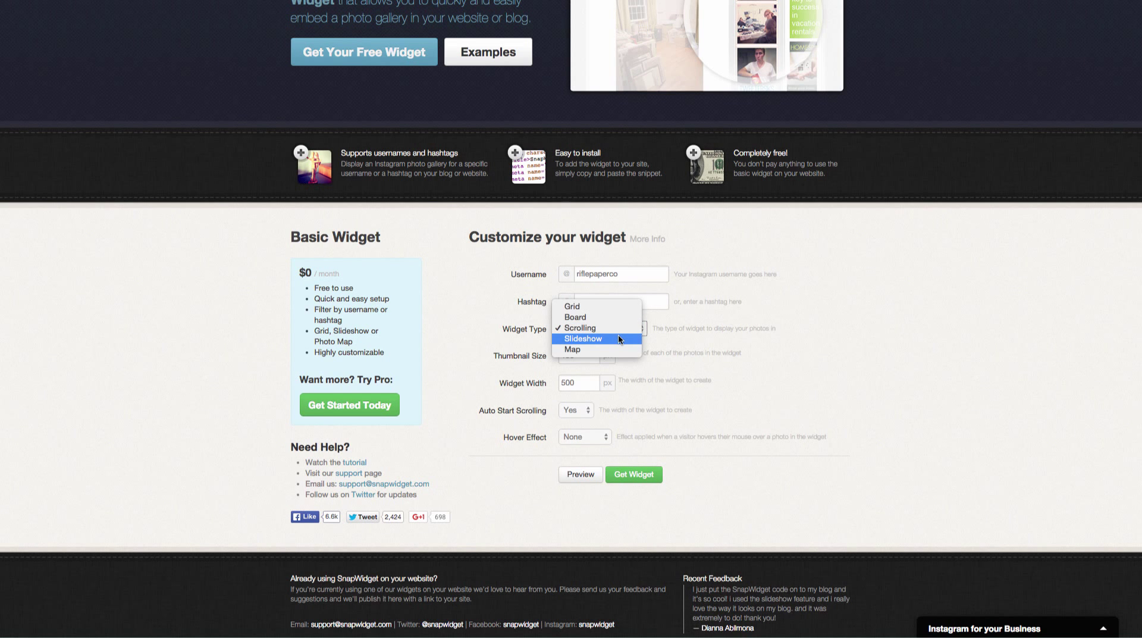
# - Choose the Slideshow widget type and preview it
pyautogui.click(583, 338)
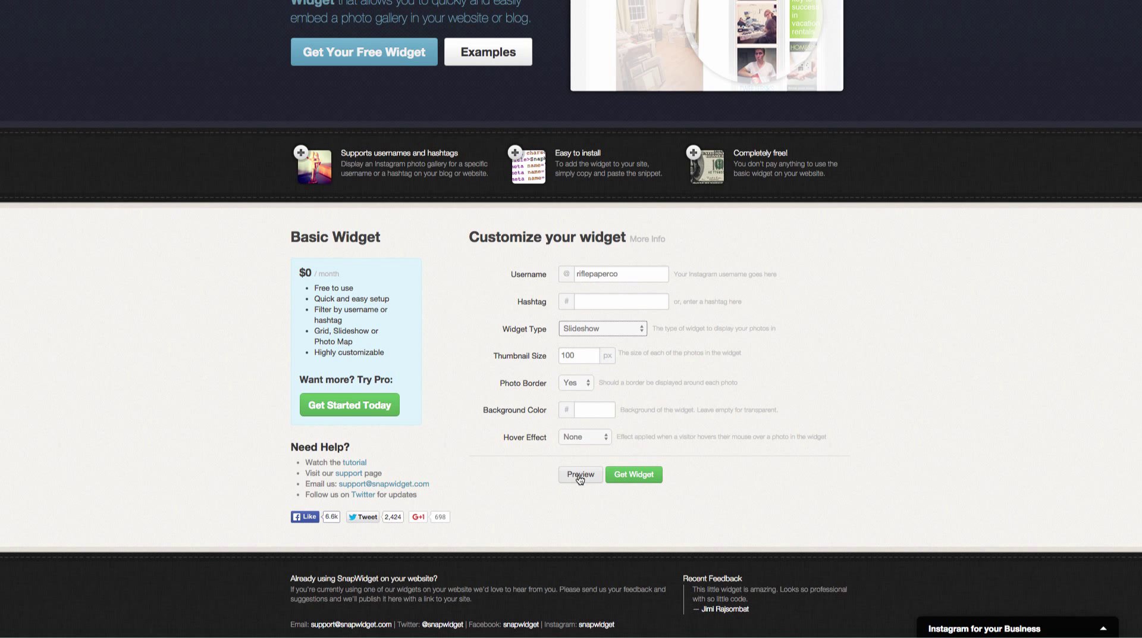
pyautogui.click(581, 475)
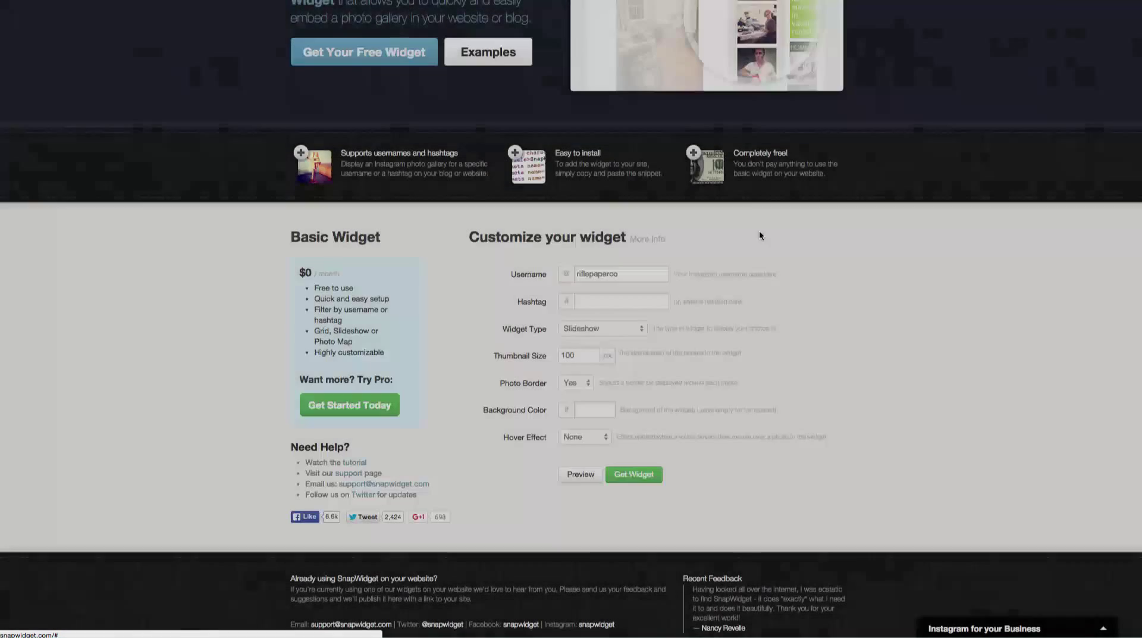
# - Change the widget type to Map (300px map size), then preview and close the map
pyautogui.click(601, 328)
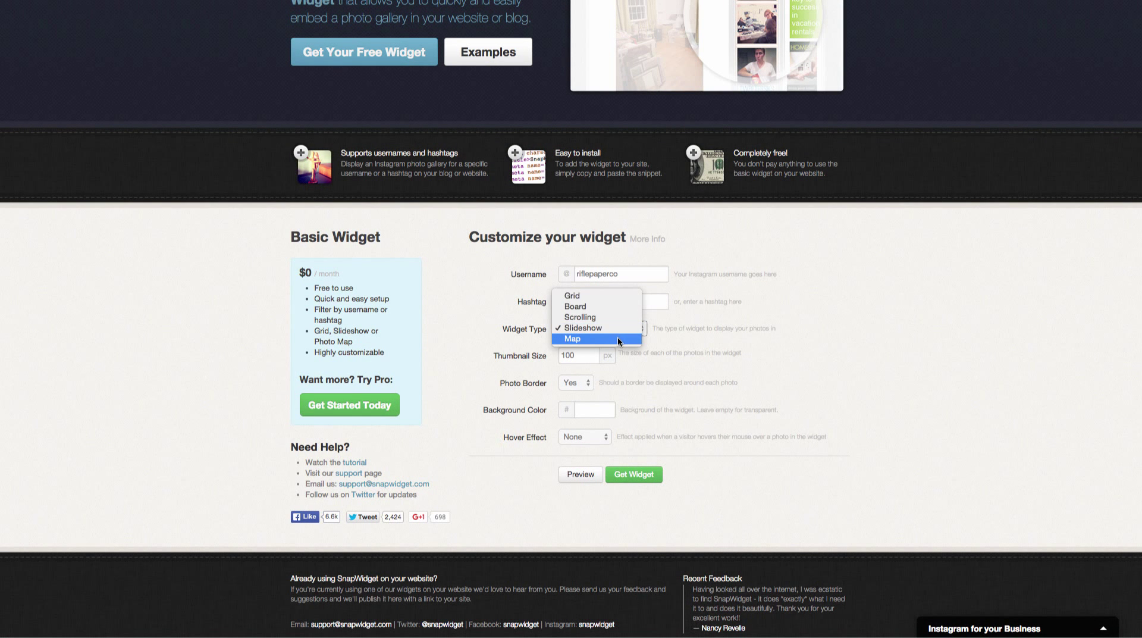
pyautogui.click(572, 338)
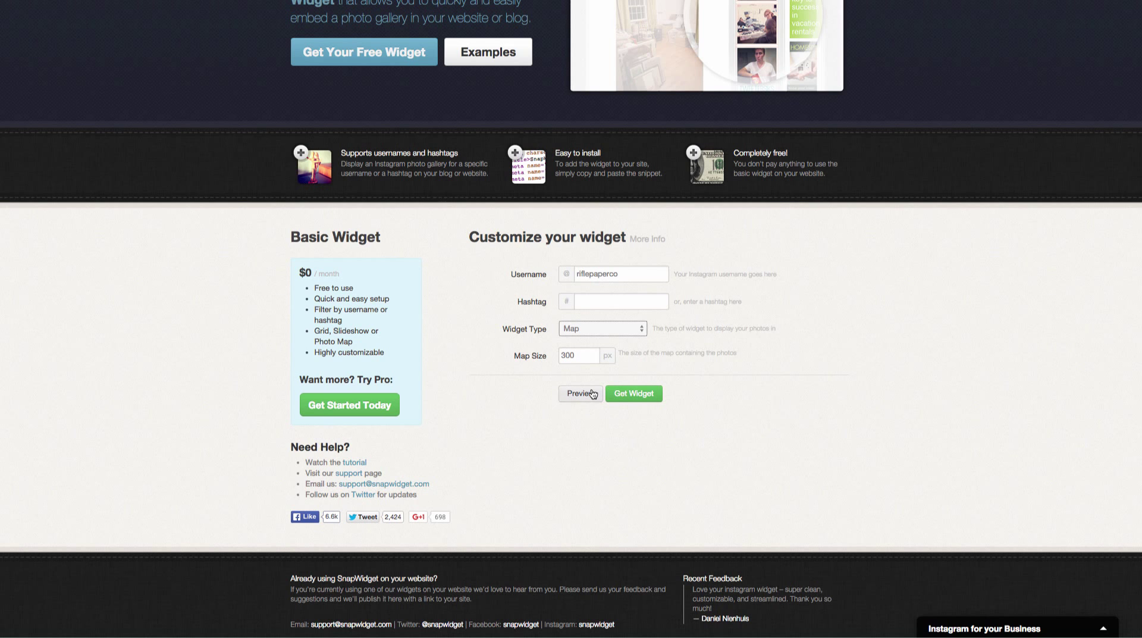
pyautogui.click(580, 394)
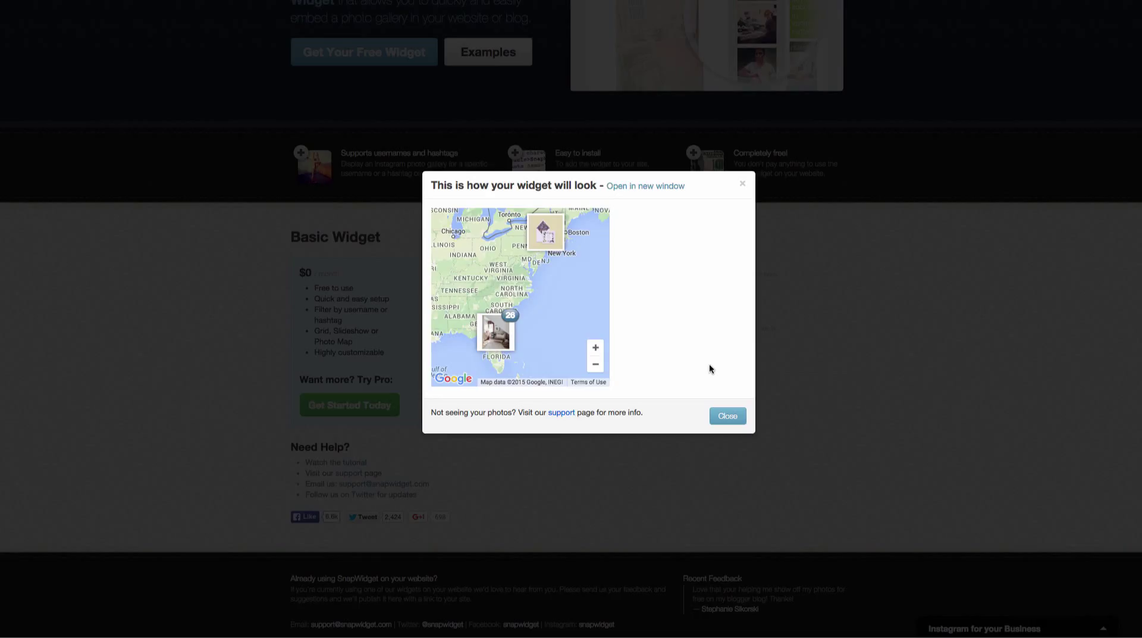
pyautogui.moveTo(621, 355)
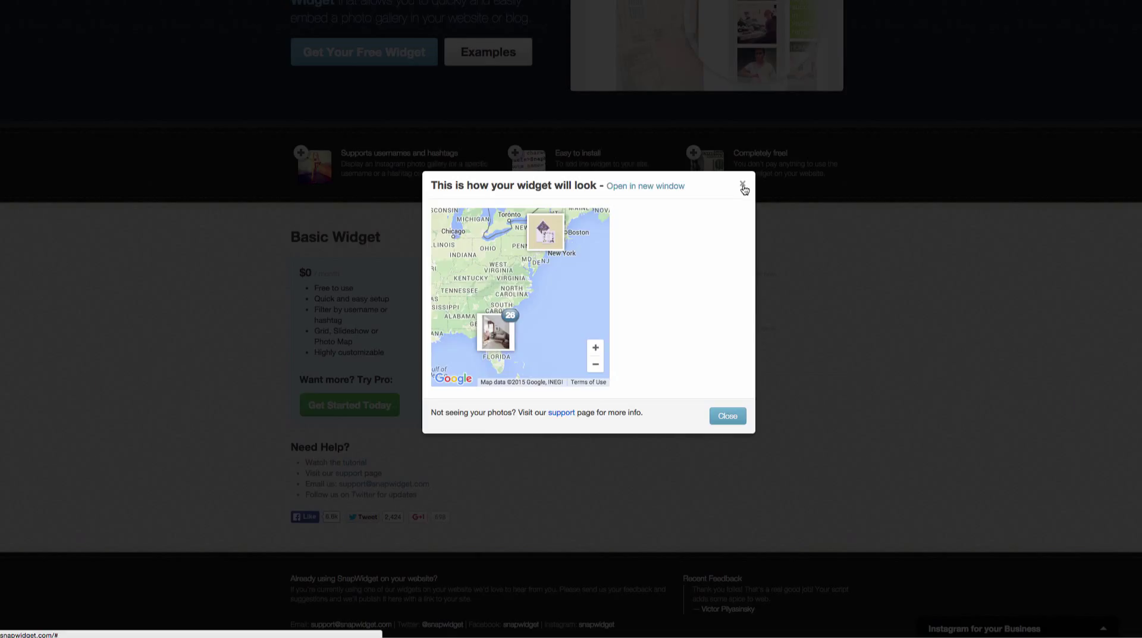
pyautogui.moveTo(744, 190)
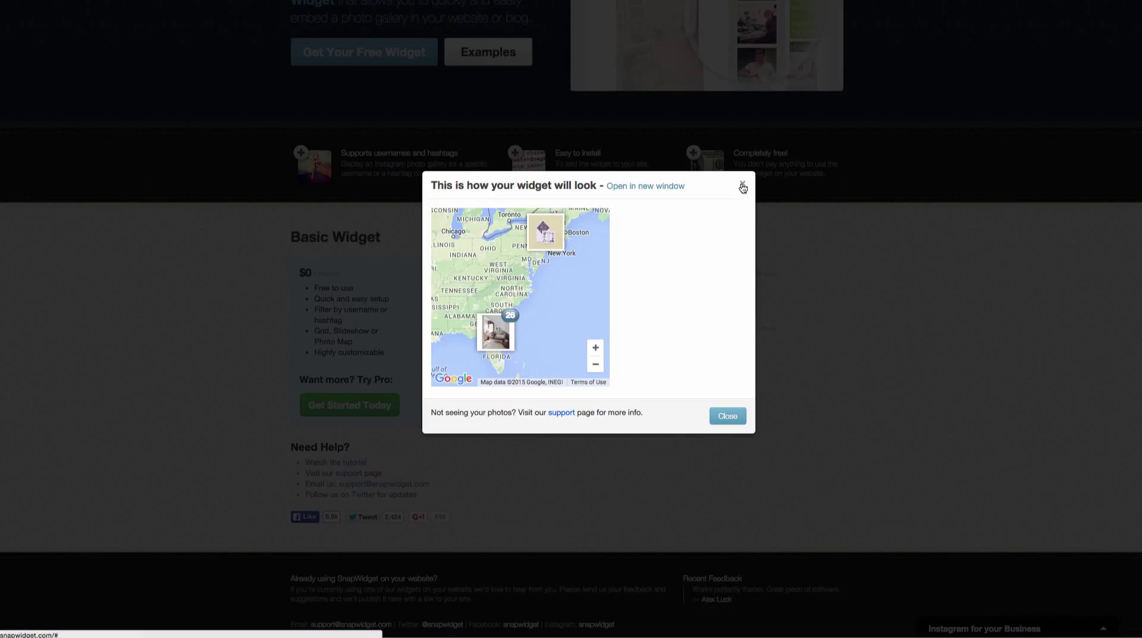
pyautogui.click(743, 187)
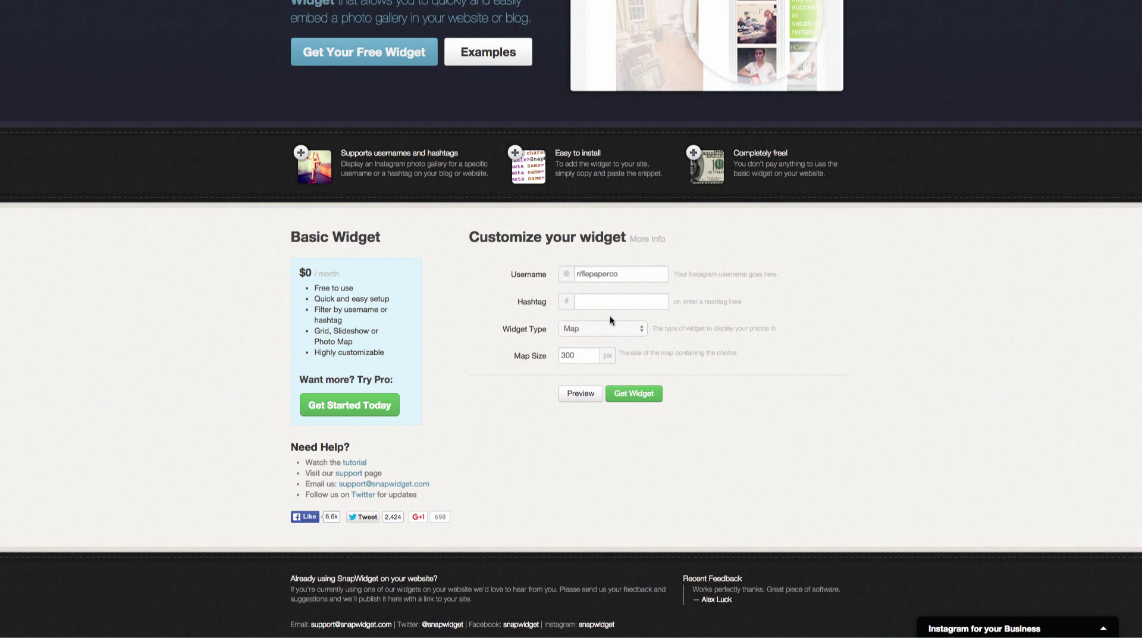
# - Select Grid as the widget type, restoring 125px thumbnails in a 5 by 1 layout
pyautogui.click(600, 328)
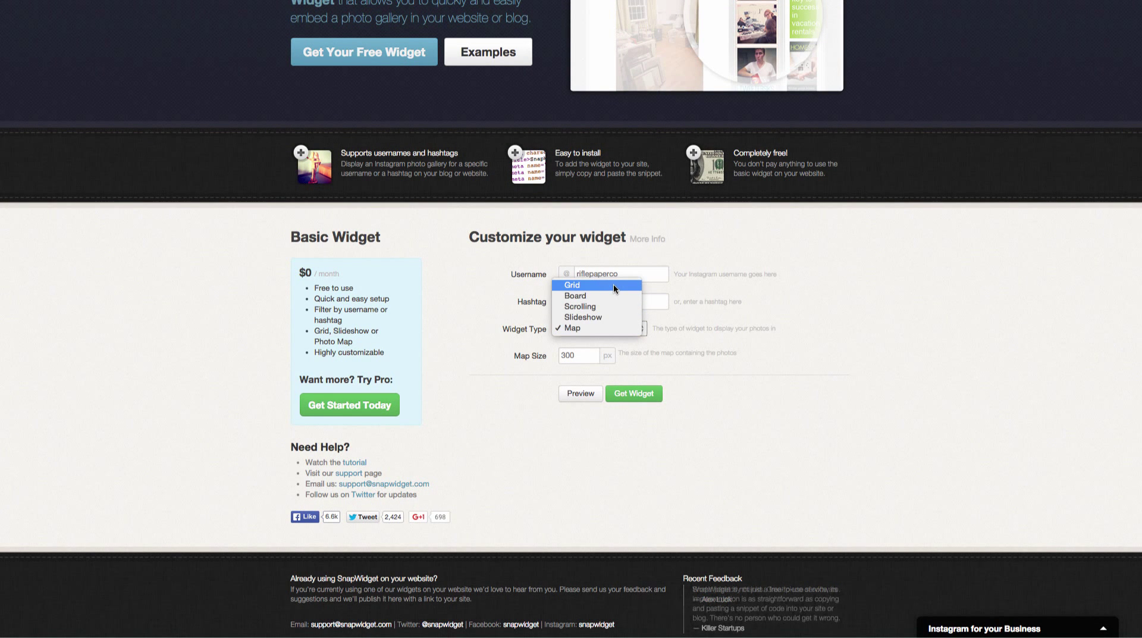
pyautogui.click(572, 285)
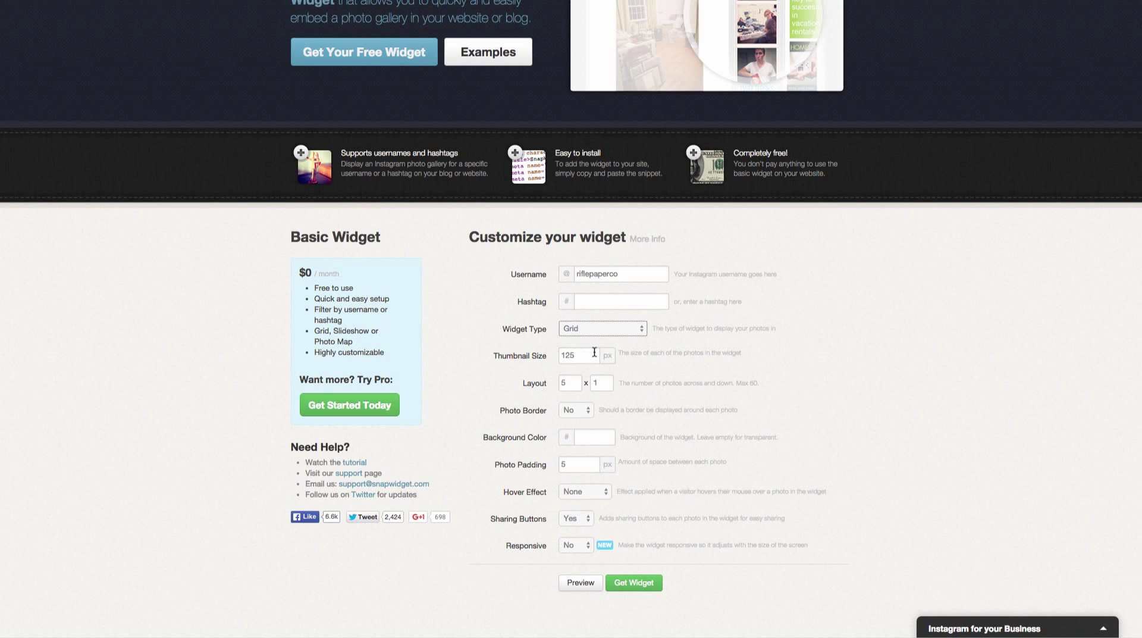
pyautogui.moveTo(585, 353)
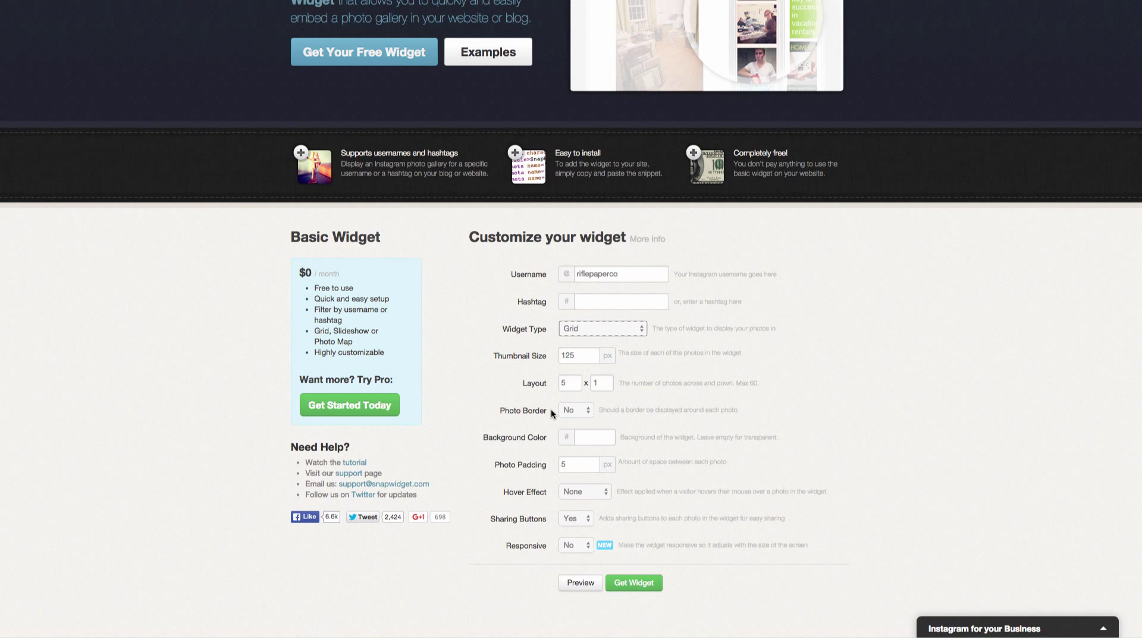
pyautogui.moveTo(701, 423)
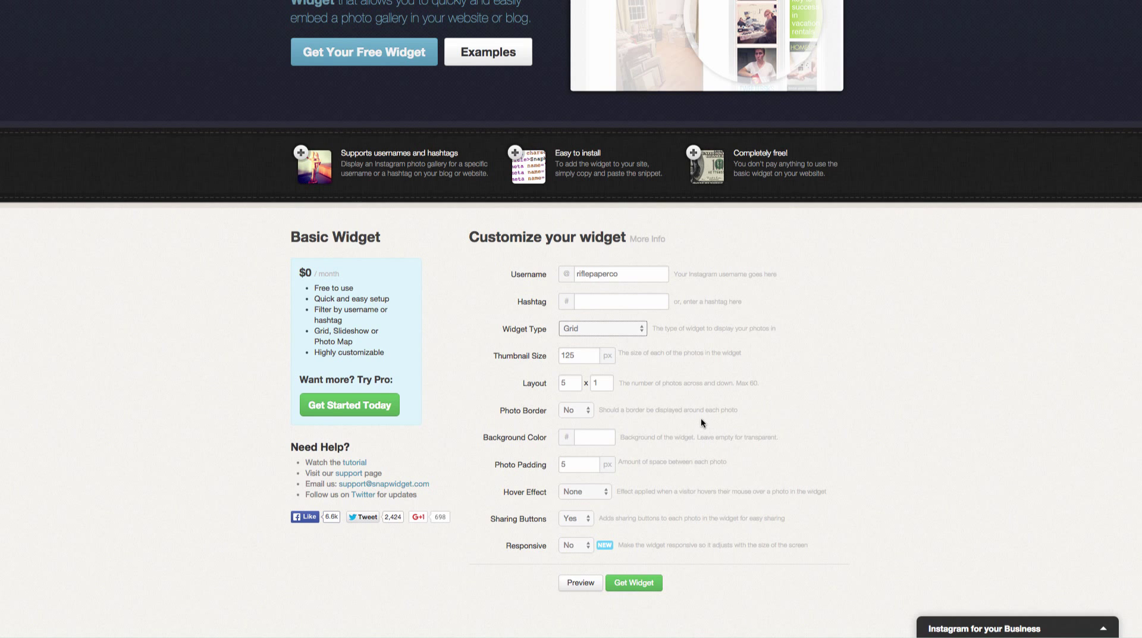
pyautogui.moveTo(663, 435)
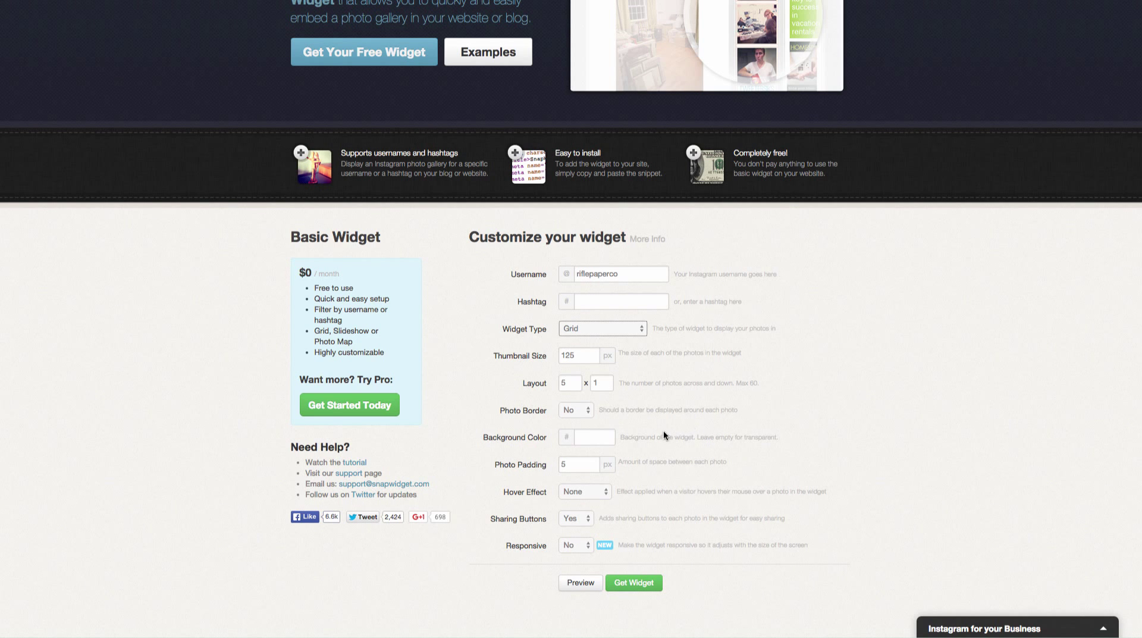
pyautogui.moveTo(630, 470)
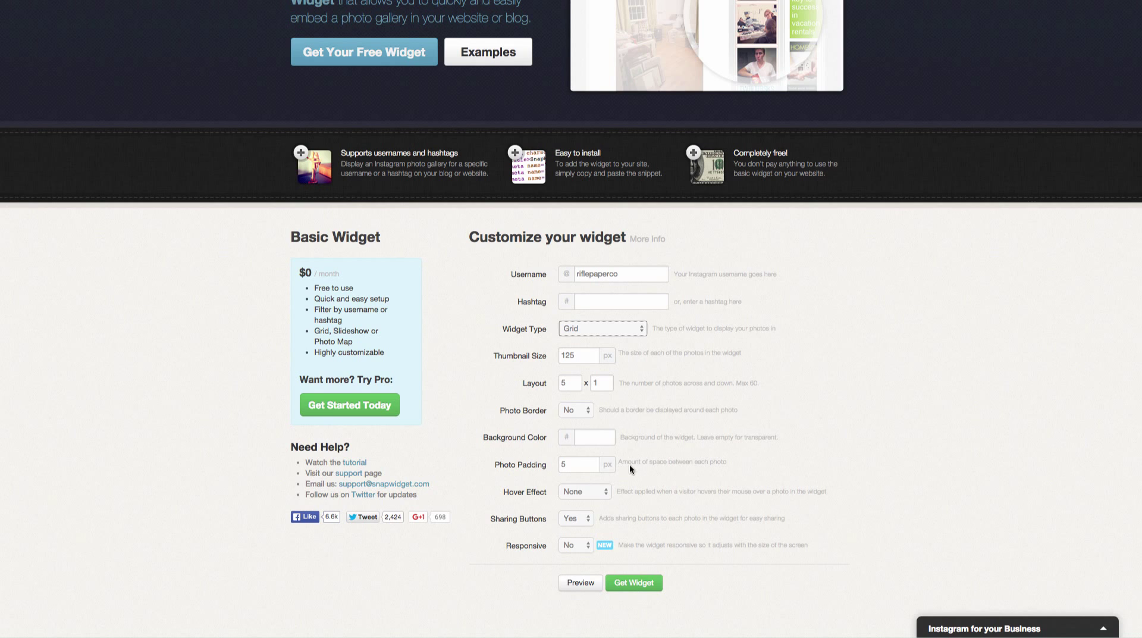
pyautogui.moveTo(585, 545)
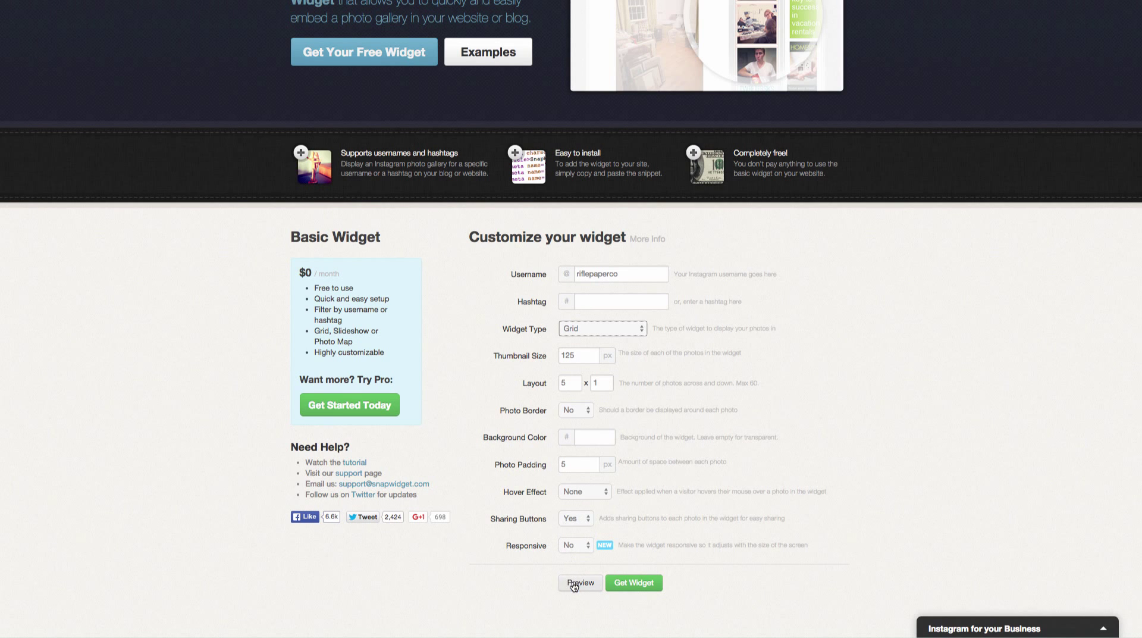
pyautogui.click(580, 583)
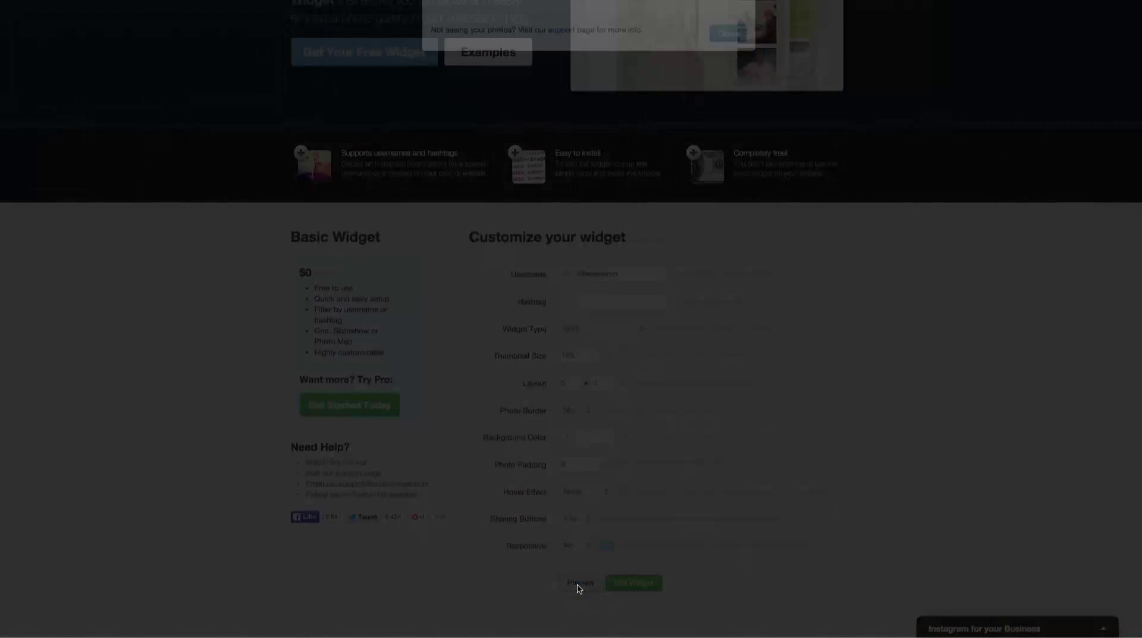
pyautogui.click(581, 582)
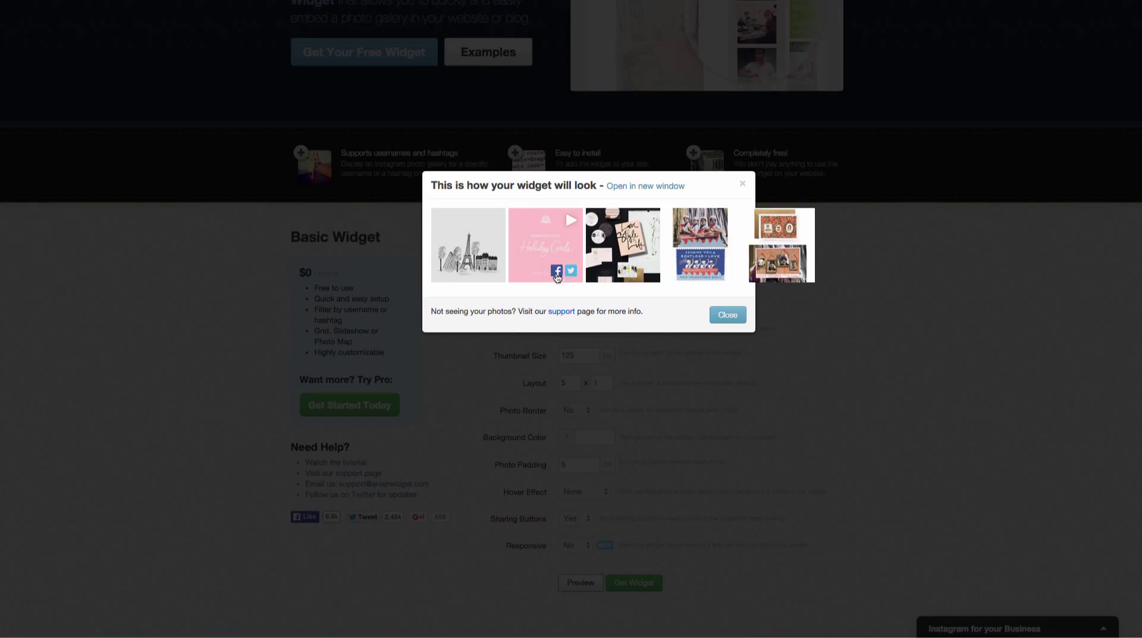
pyautogui.click(556, 272)
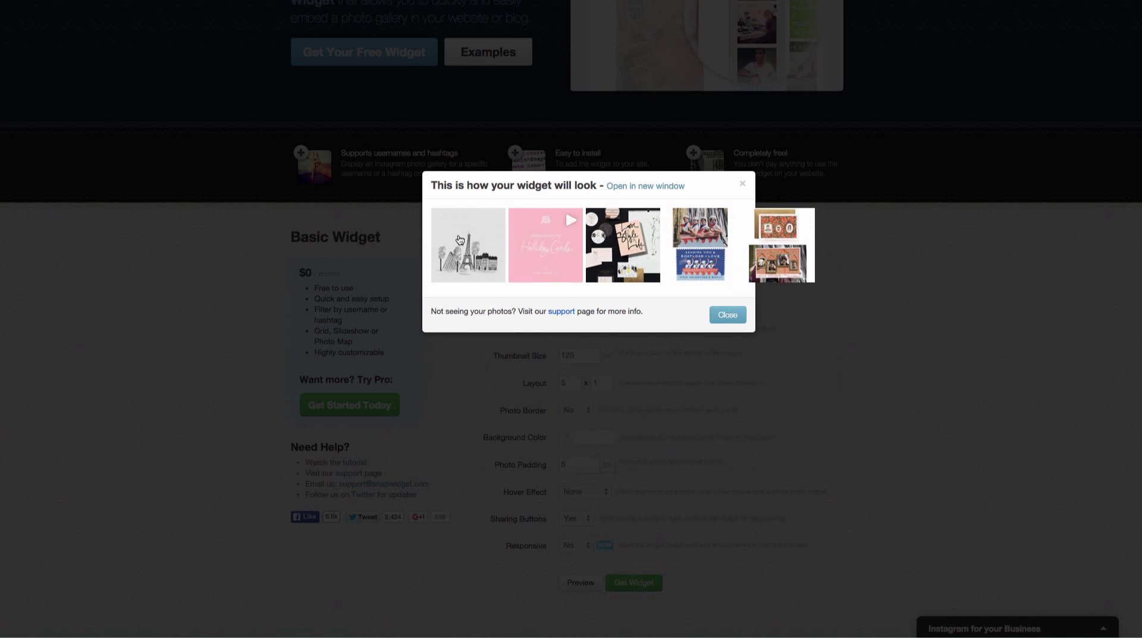
pyautogui.click(728, 314)
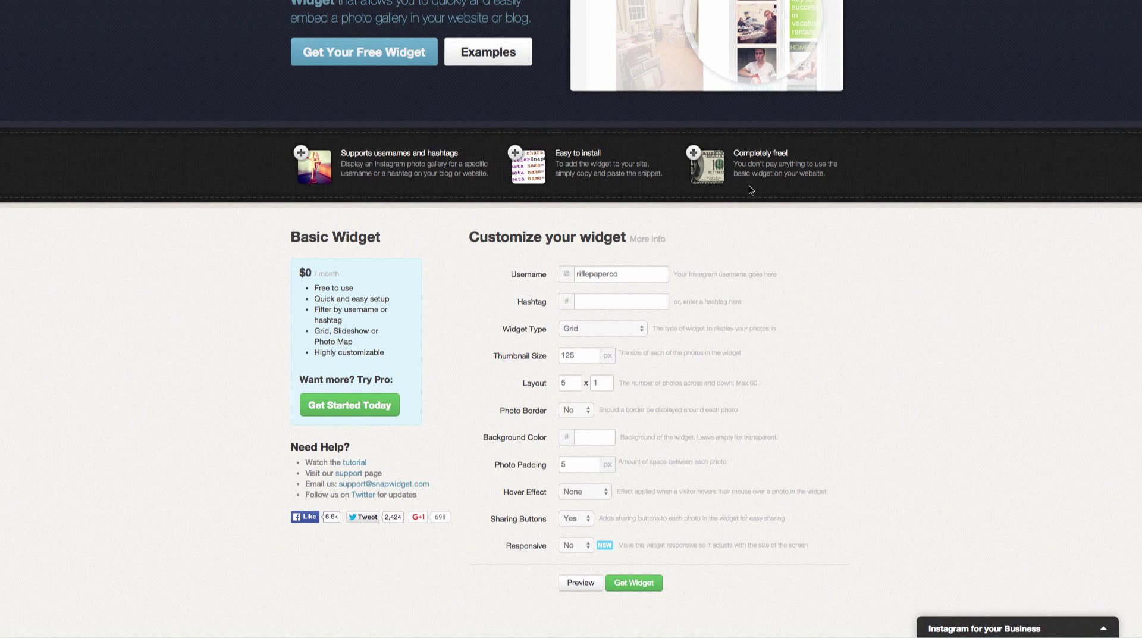
pyautogui.moveTo(689, 505)
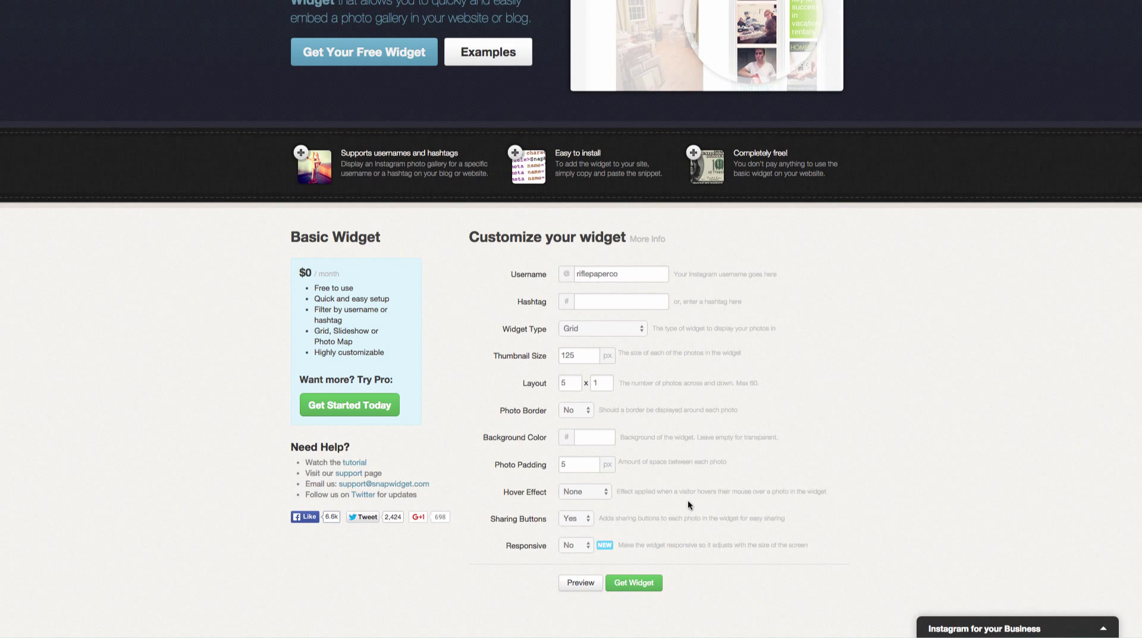
pyautogui.moveTo(583, 536)
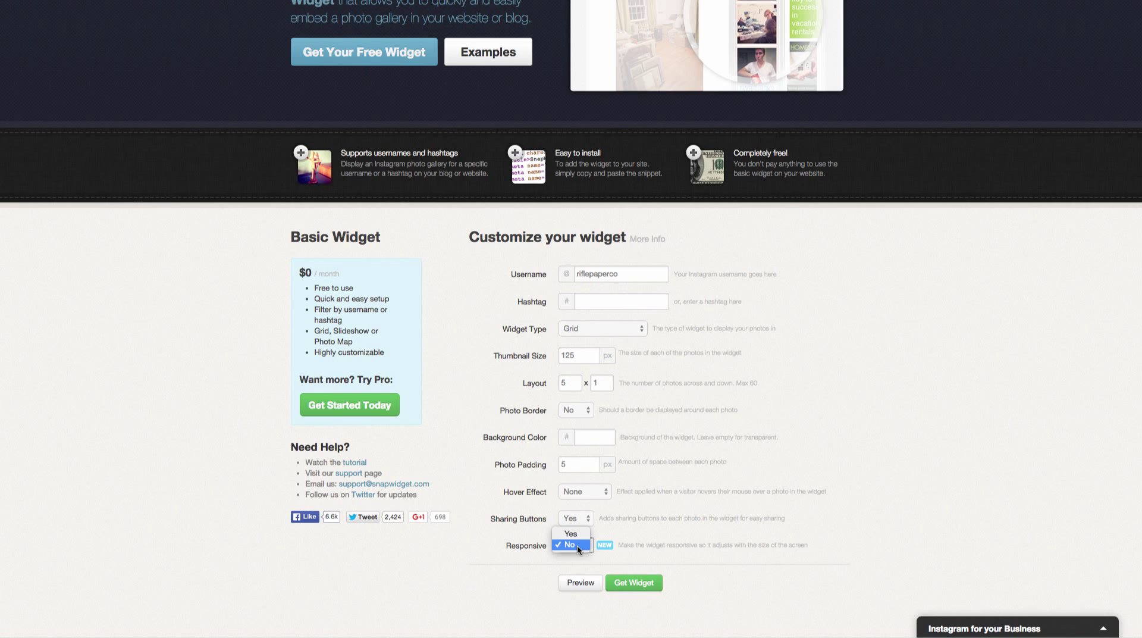
# - Set Responsive to Yes and request the widget embed code with Get Widget
pyautogui.click(572, 534)
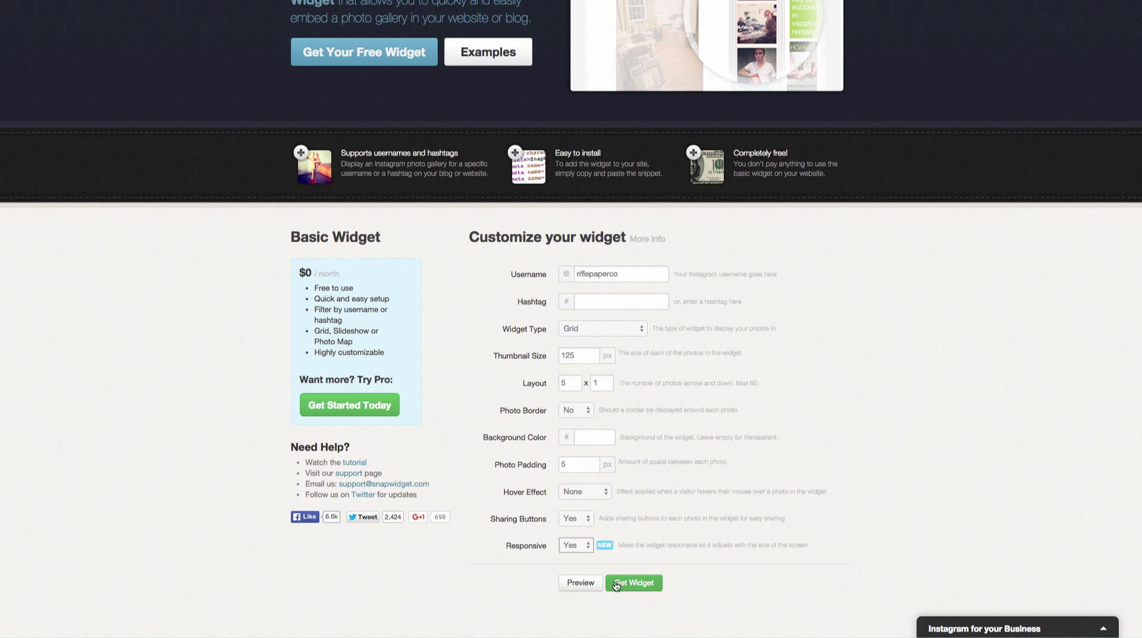
pyautogui.click(633, 582)
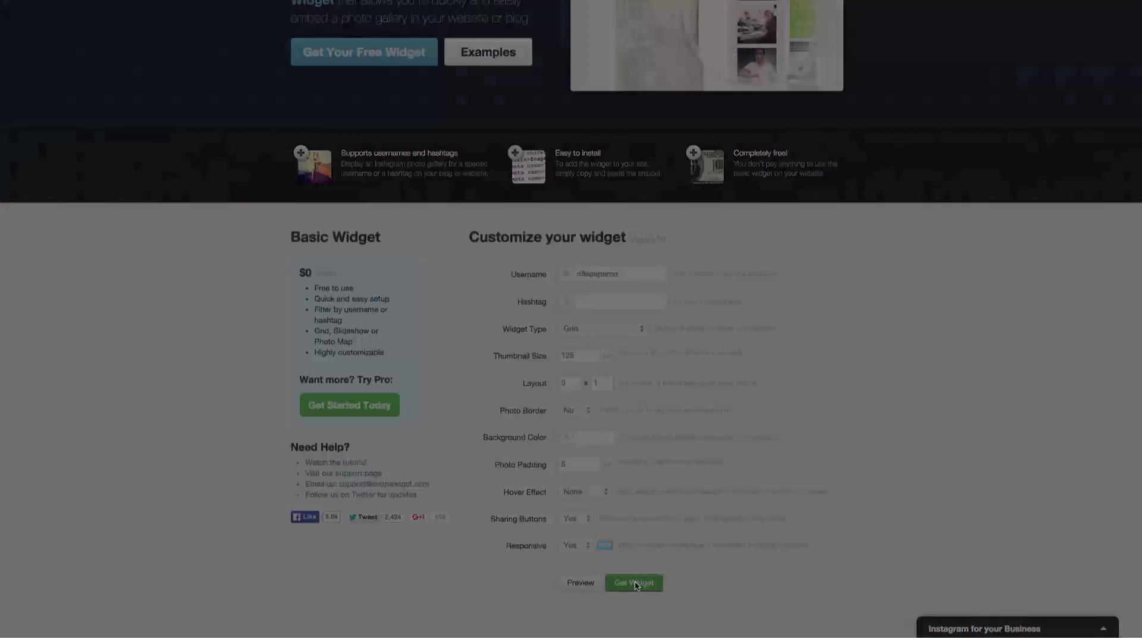
pyautogui.click(633, 583)
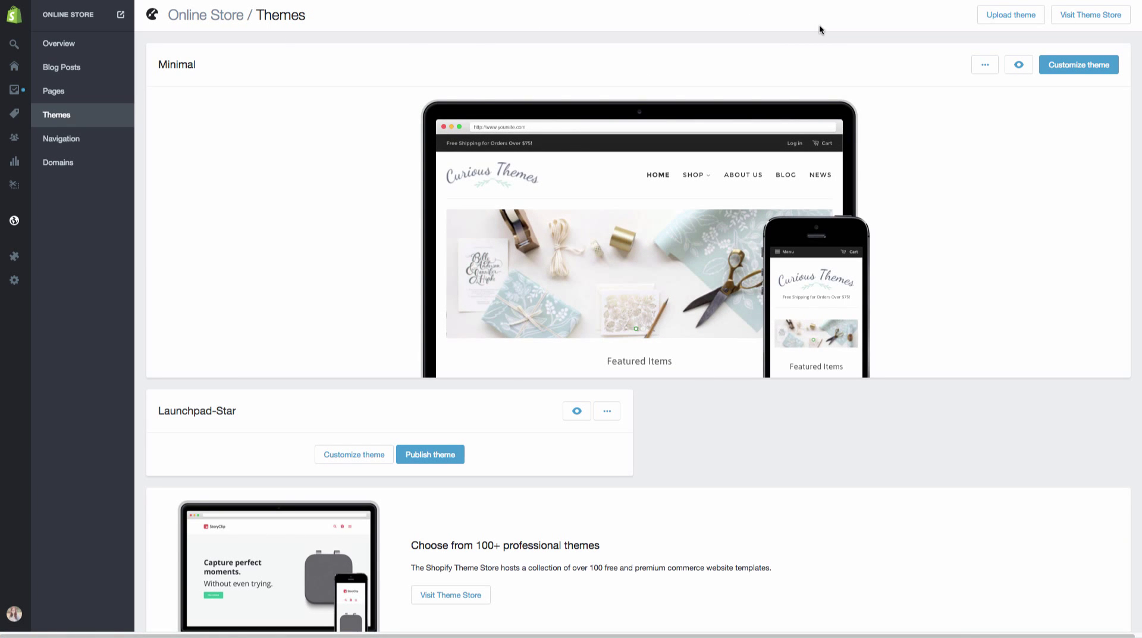
pyautogui.moveTo(901, 35)
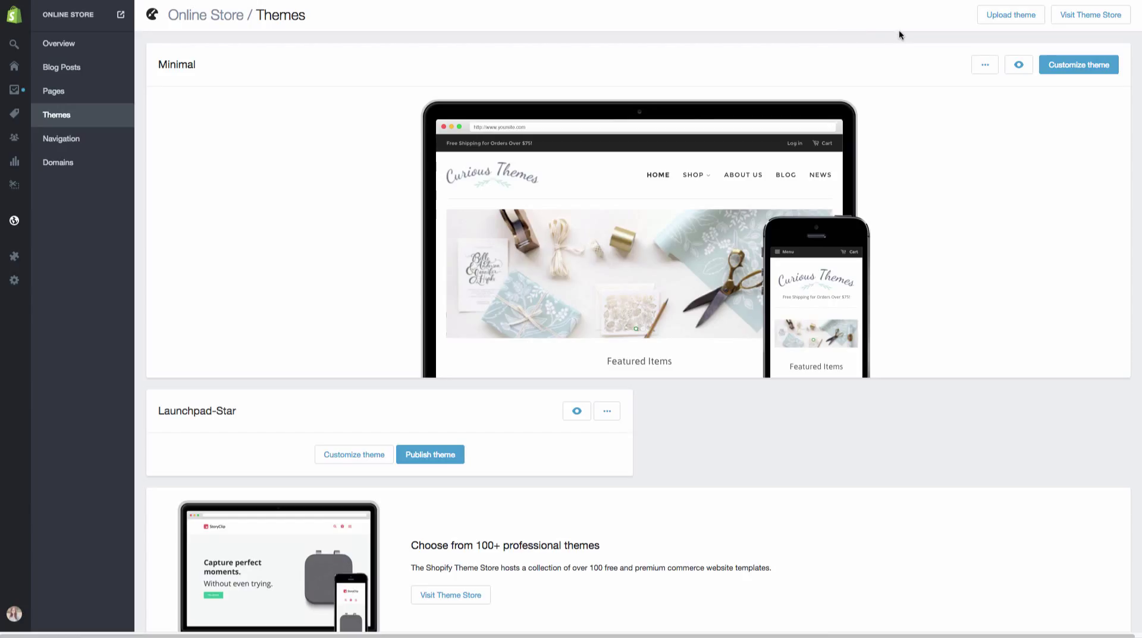
# - Show the actions menu for the current Minimal theme on the Themes page
pyautogui.click(1079, 64)
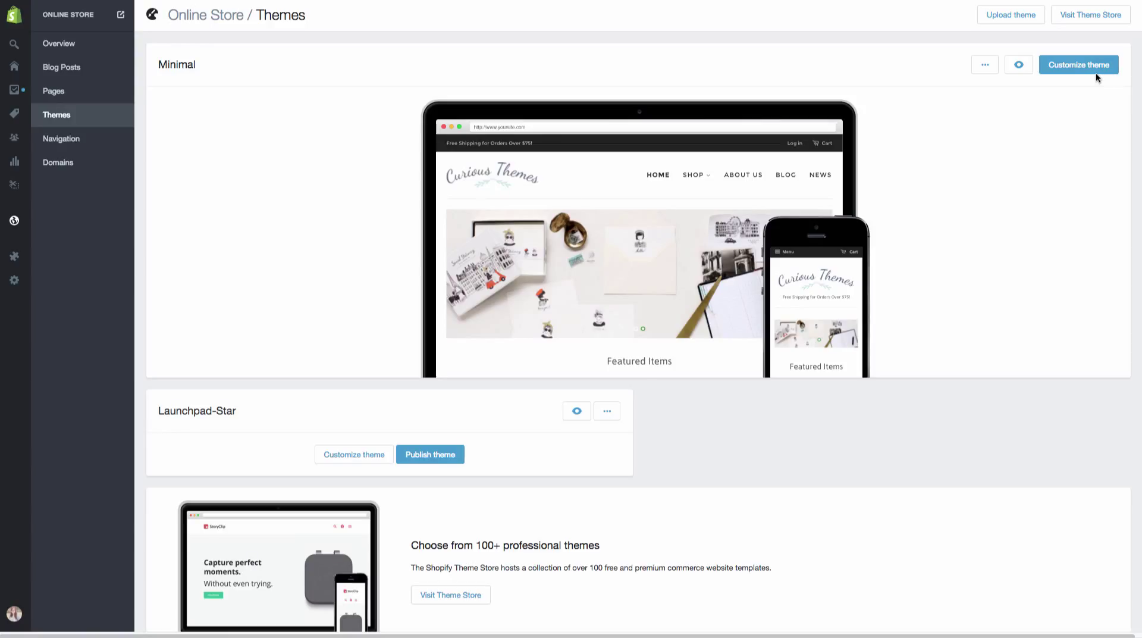
pyautogui.moveTo(1070, 80)
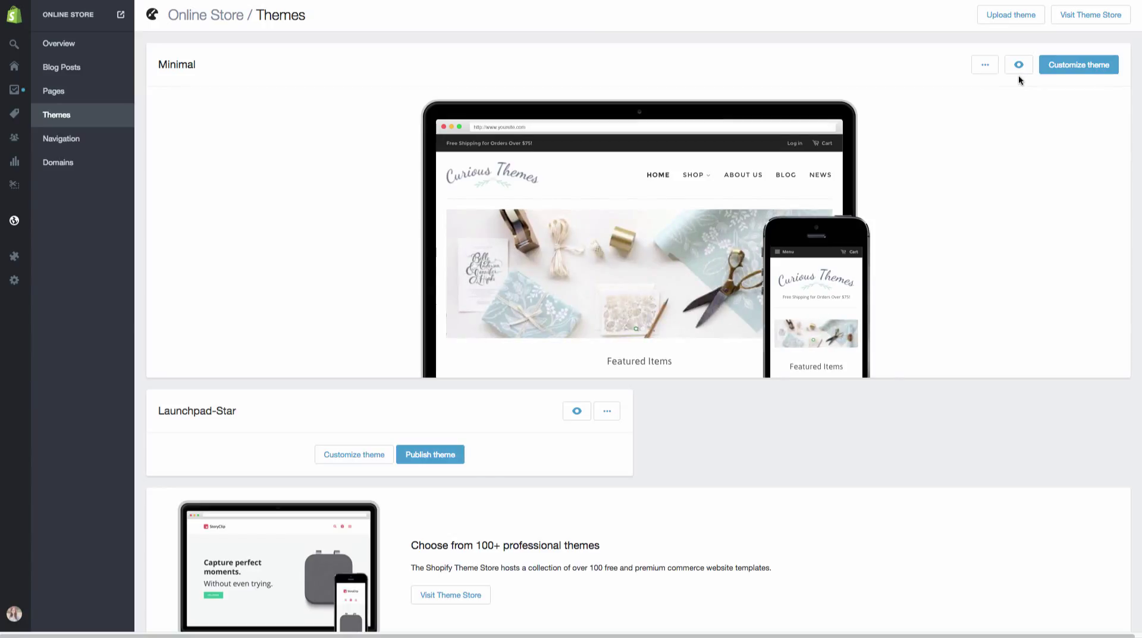
pyautogui.click(984, 65)
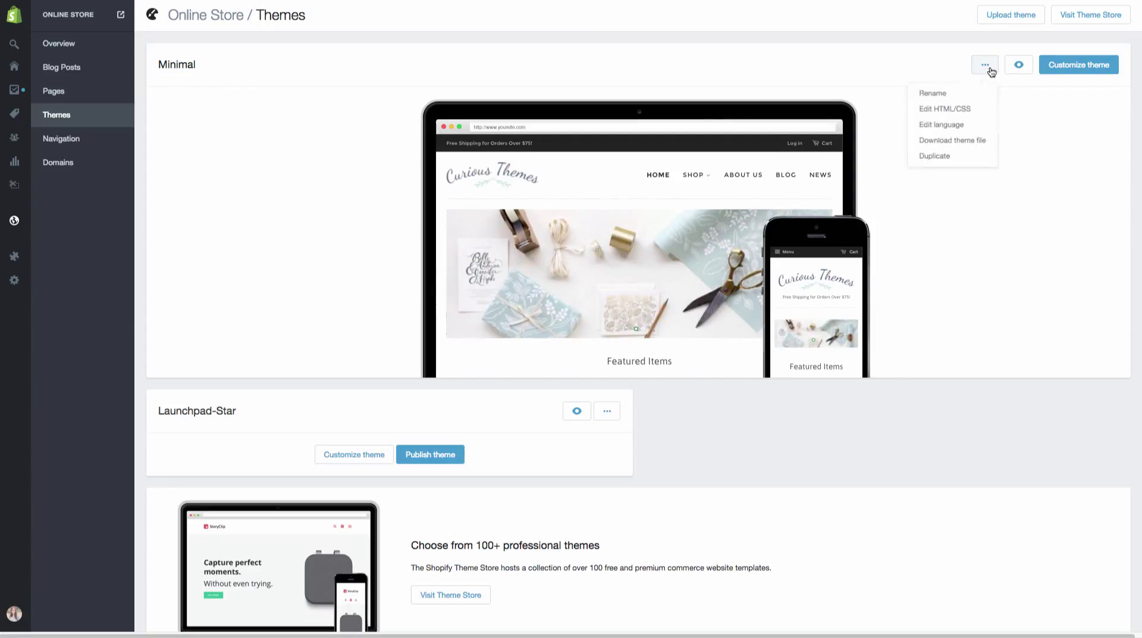
pyautogui.moveTo(951, 110)
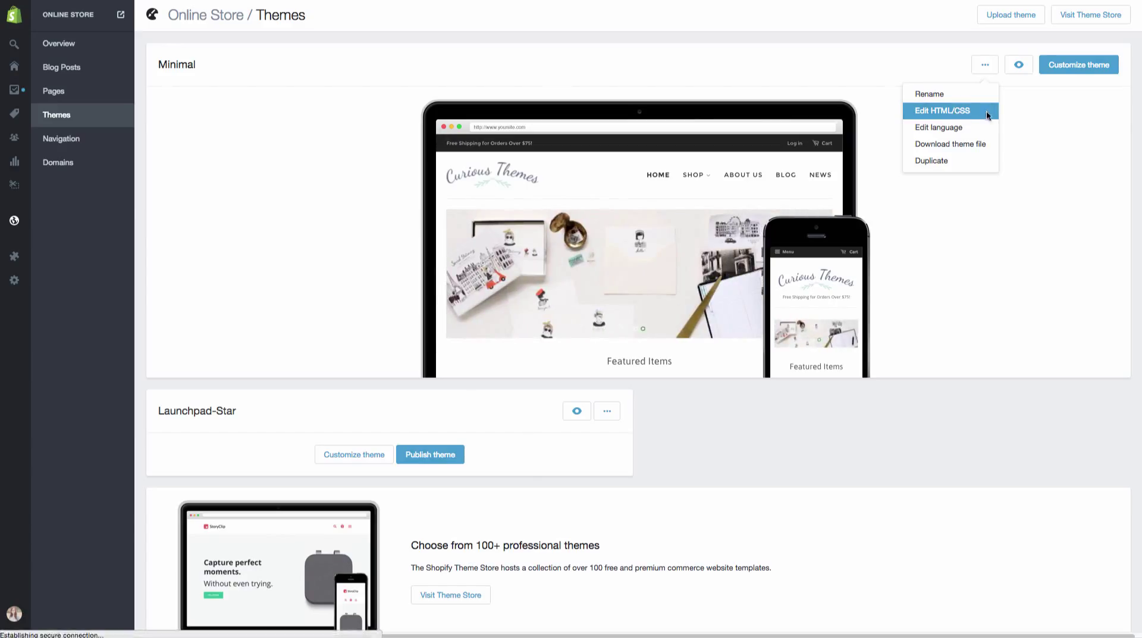
# - Open Edit HTML/CSS for Minimal and load the index.liquid template
pyautogui.click(942, 110)
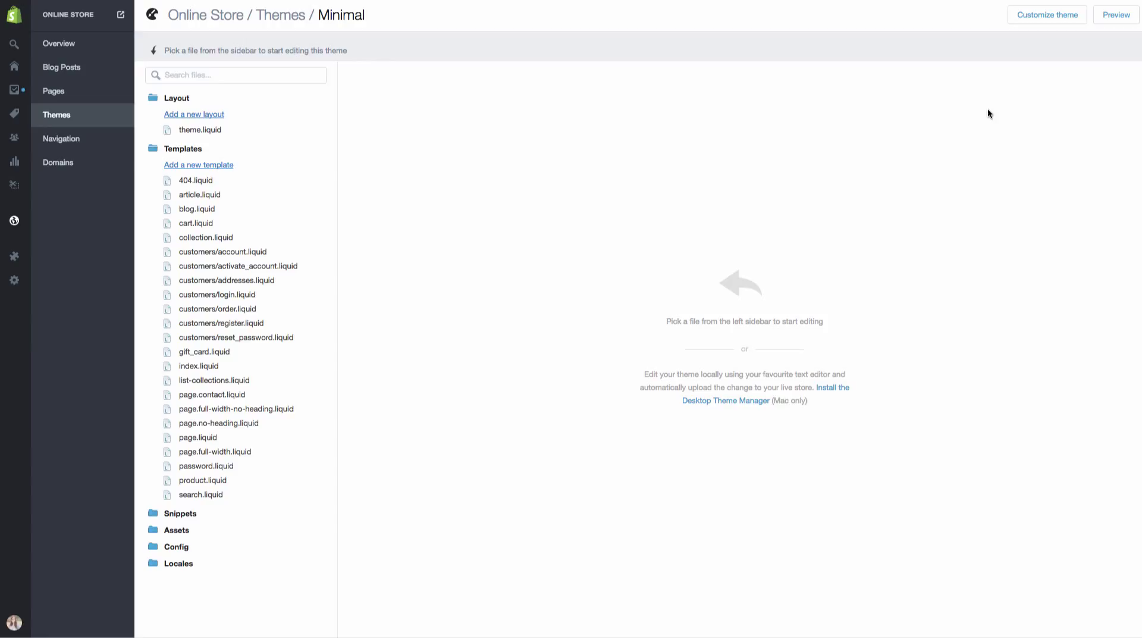
pyautogui.moveTo(965, 106)
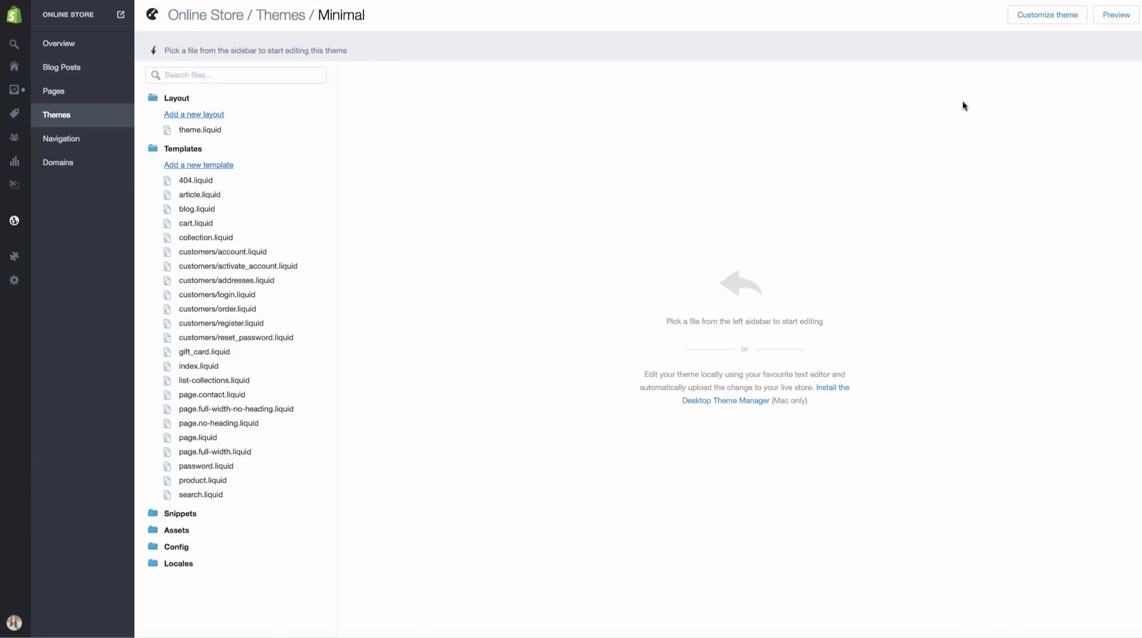
pyautogui.moveTo(902, 113)
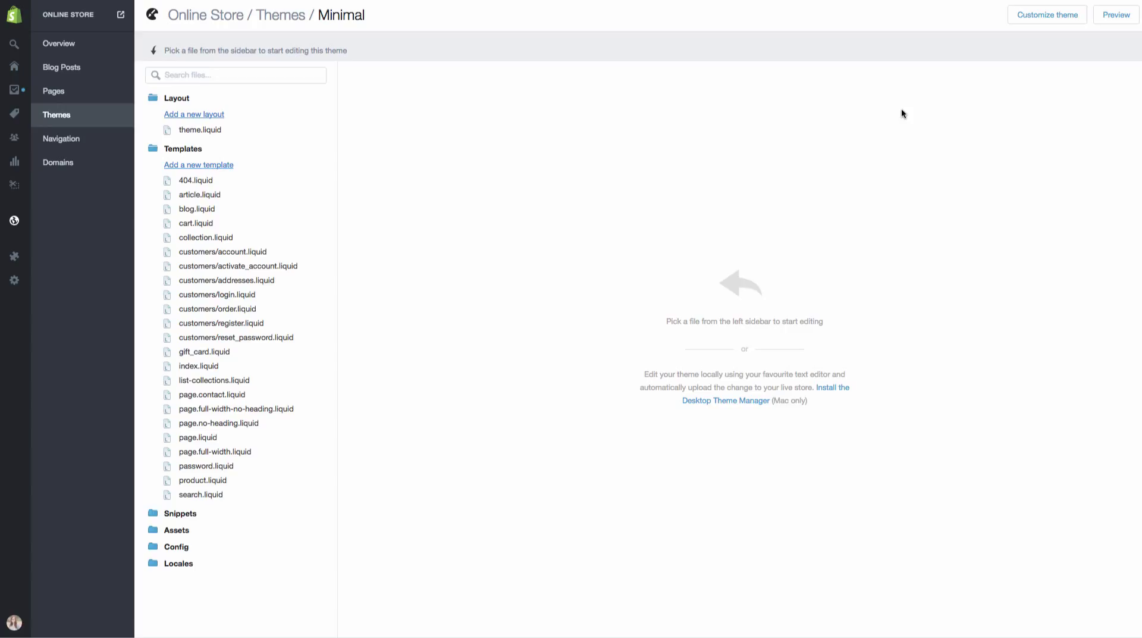
pyautogui.moveTo(774, 237)
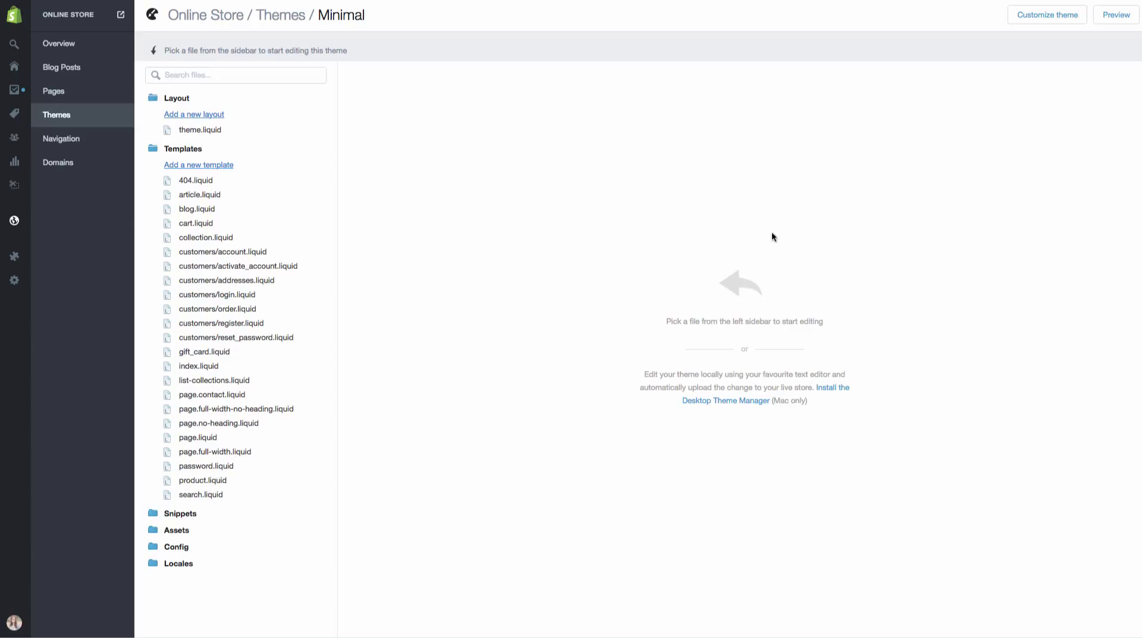
pyautogui.moveTo(222, 323)
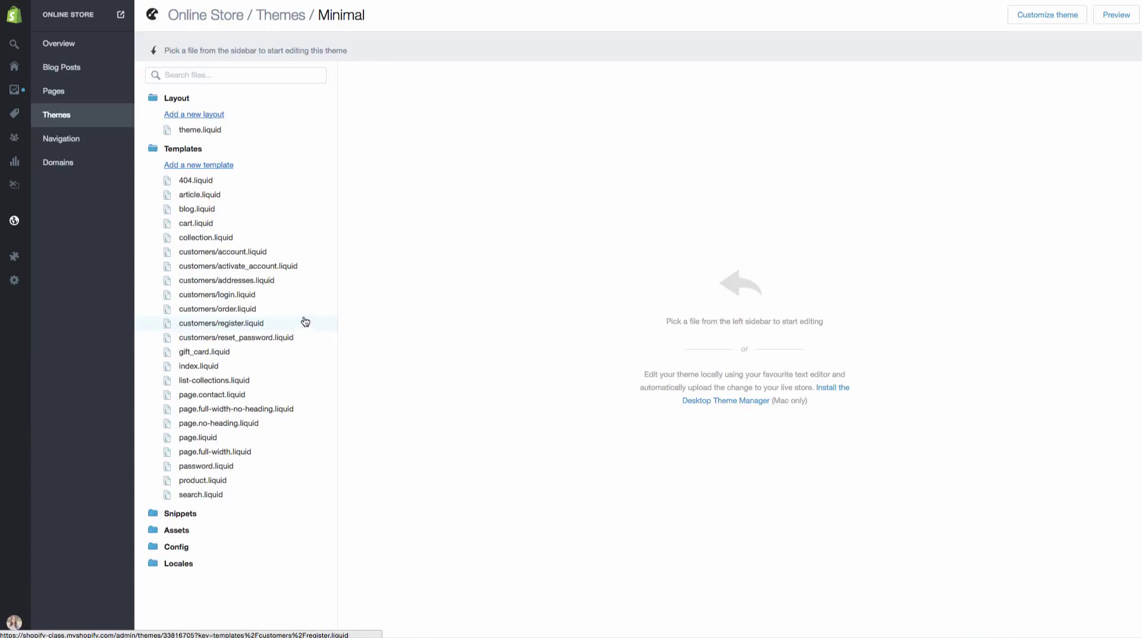
pyautogui.moveTo(239, 366)
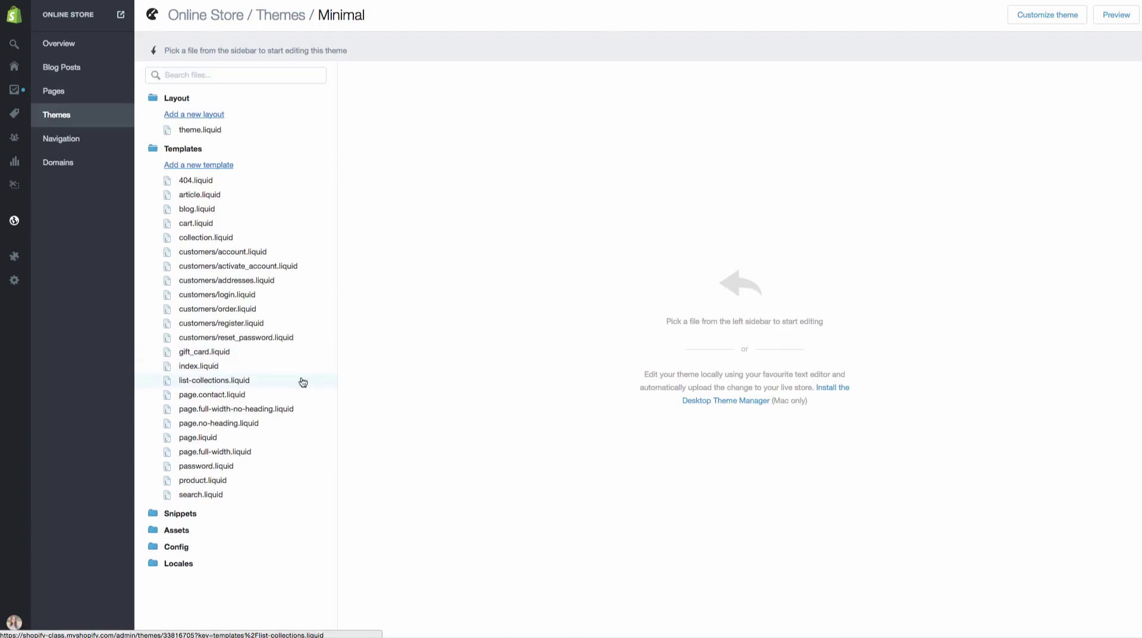
pyautogui.click(198, 366)
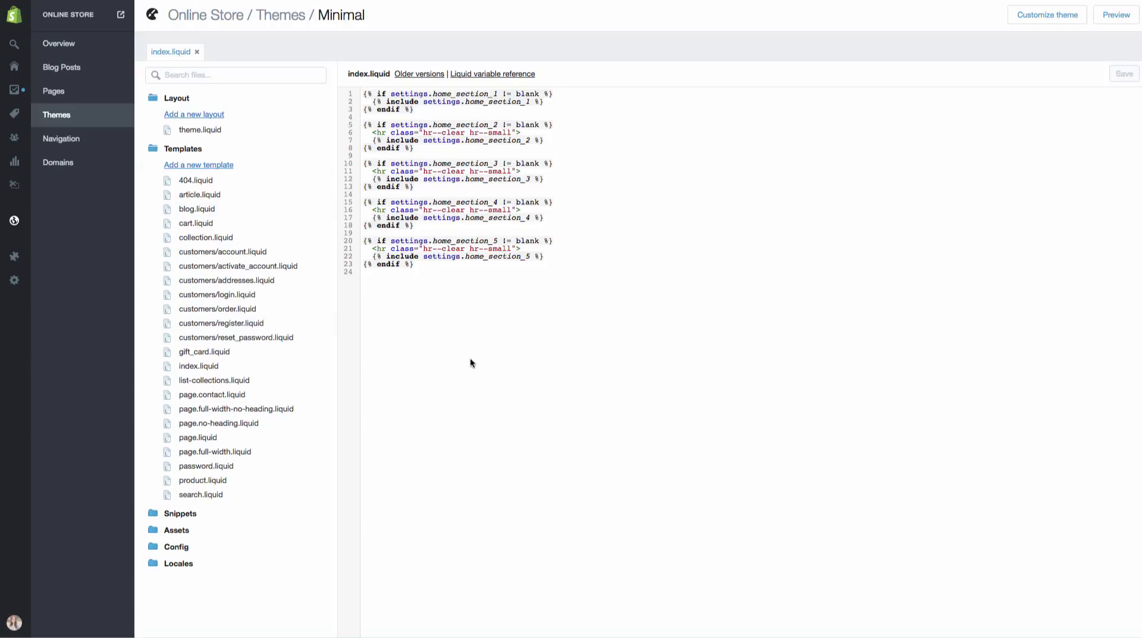
pyautogui.moveTo(489, 346)
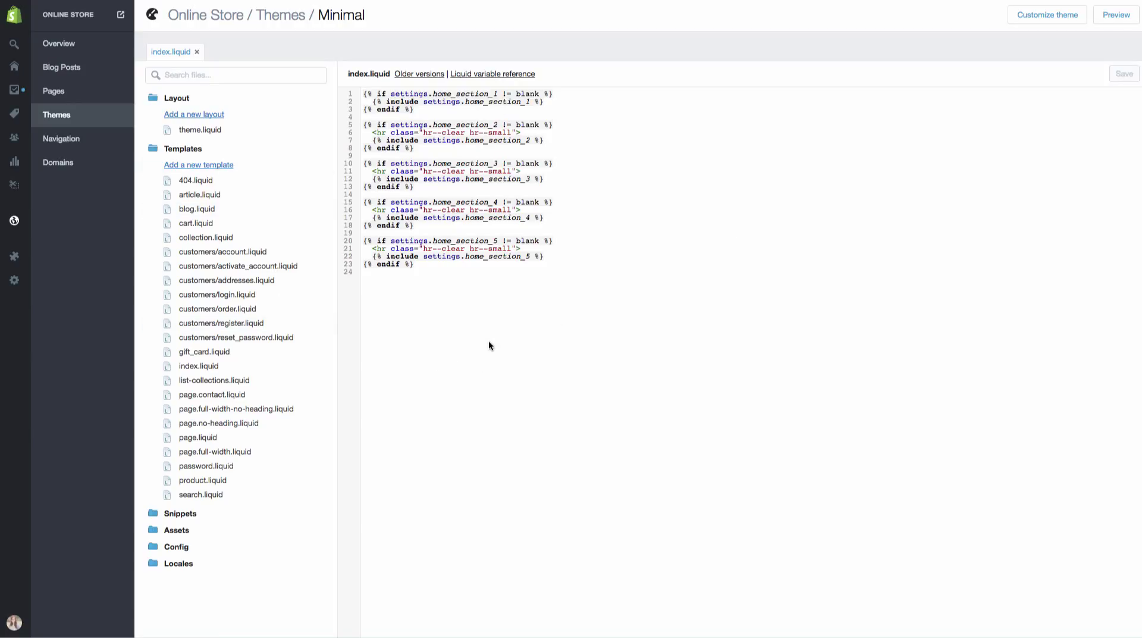
pyautogui.moveTo(487, 325)
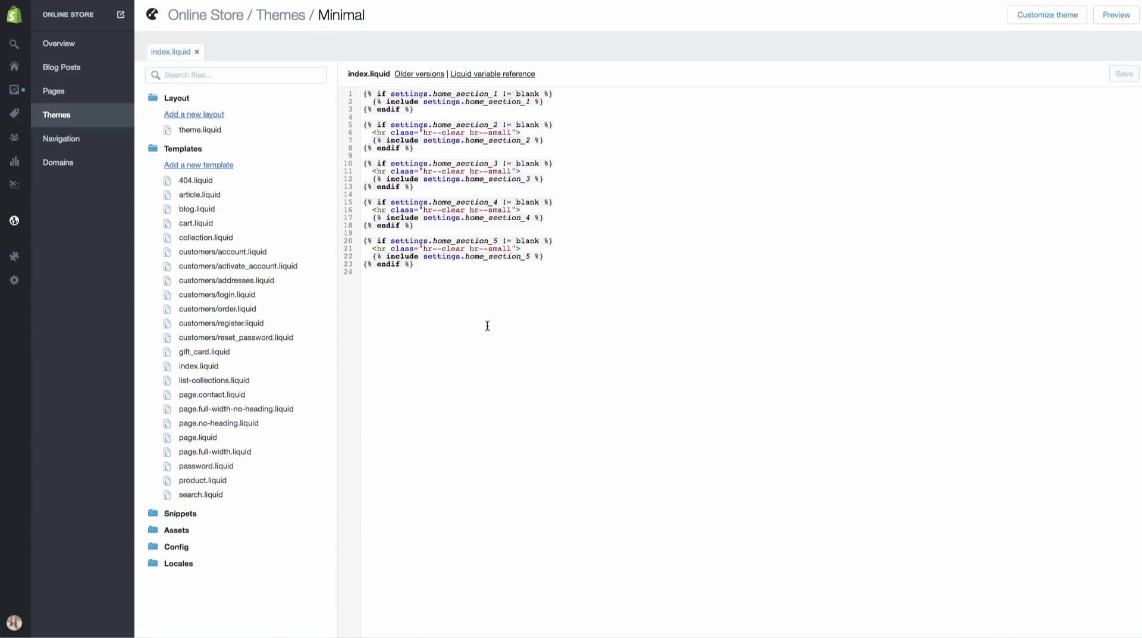
pyautogui.moveTo(486, 301)
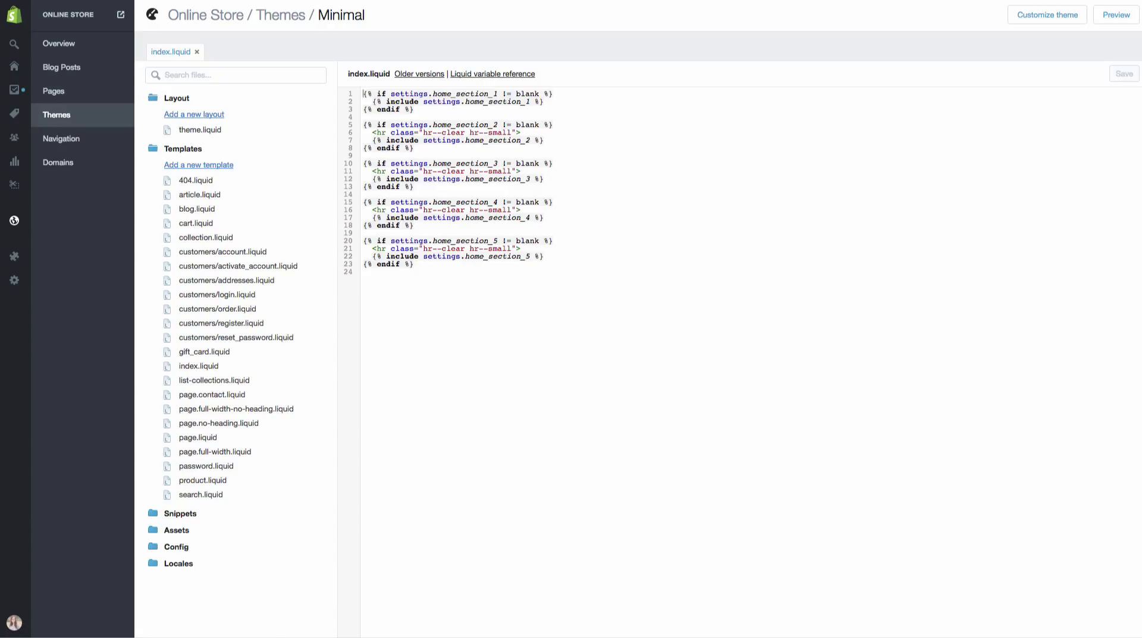
# - Paste the SnapWidget script and iframe after home_section_2, then save index.liquid
pyautogui.click(1114, 13)
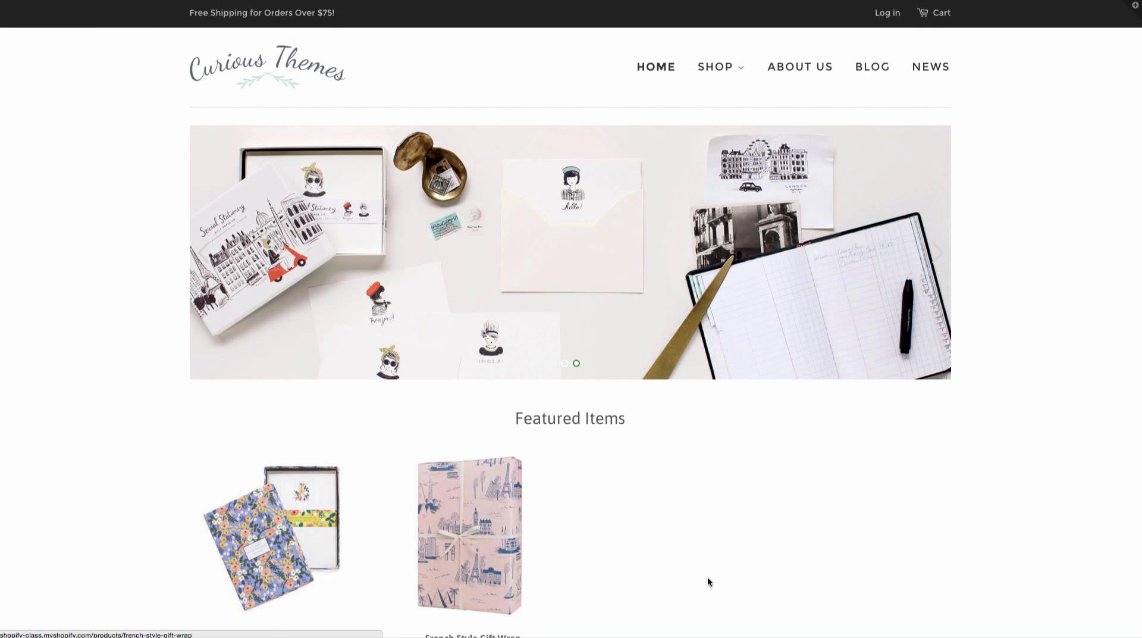
pyautogui.scroll(-3)
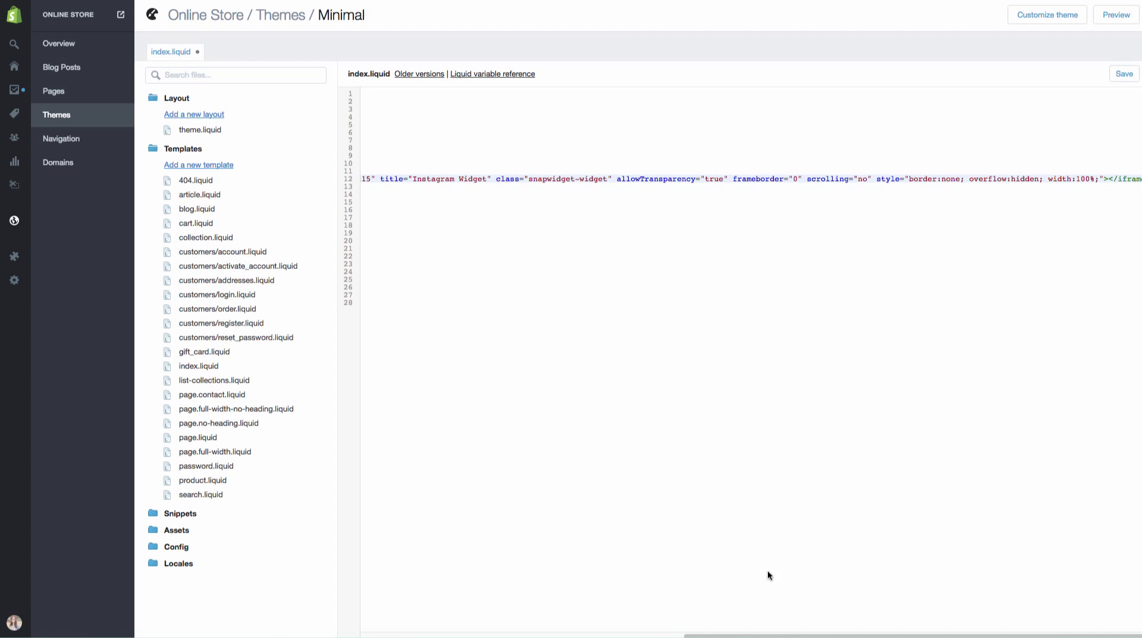
pyautogui.hscroll(-3)
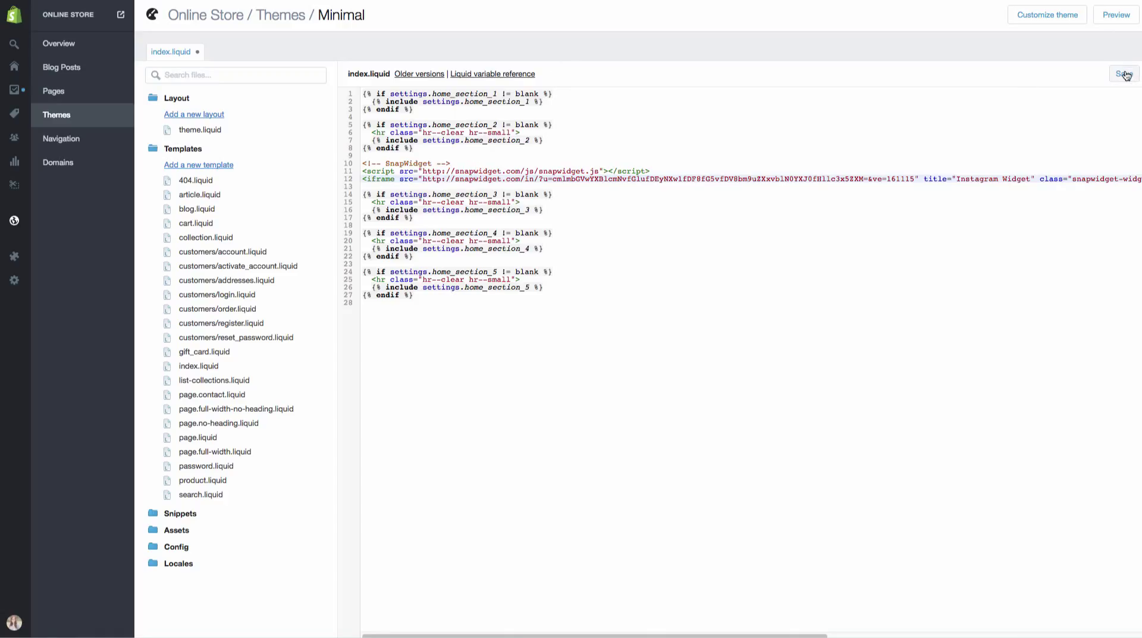
pyautogui.click(1124, 74)
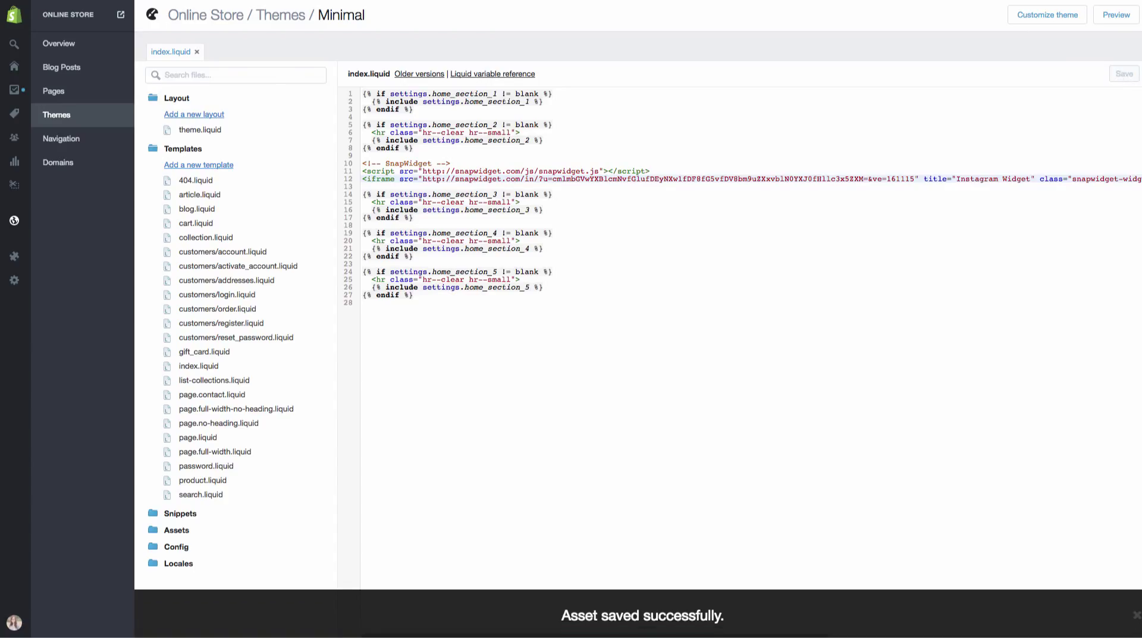
# - Preview the storefront and scroll to the five-photo Instagram row
pyautogui.click(1113, 14)
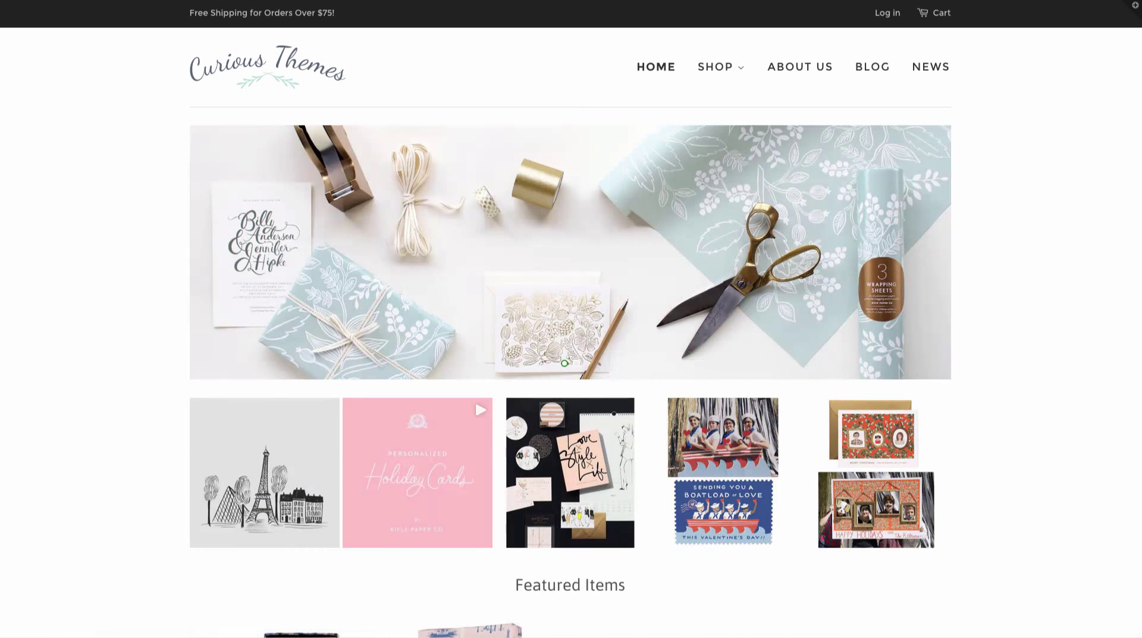
pyautogui.moveTo(247, 307)
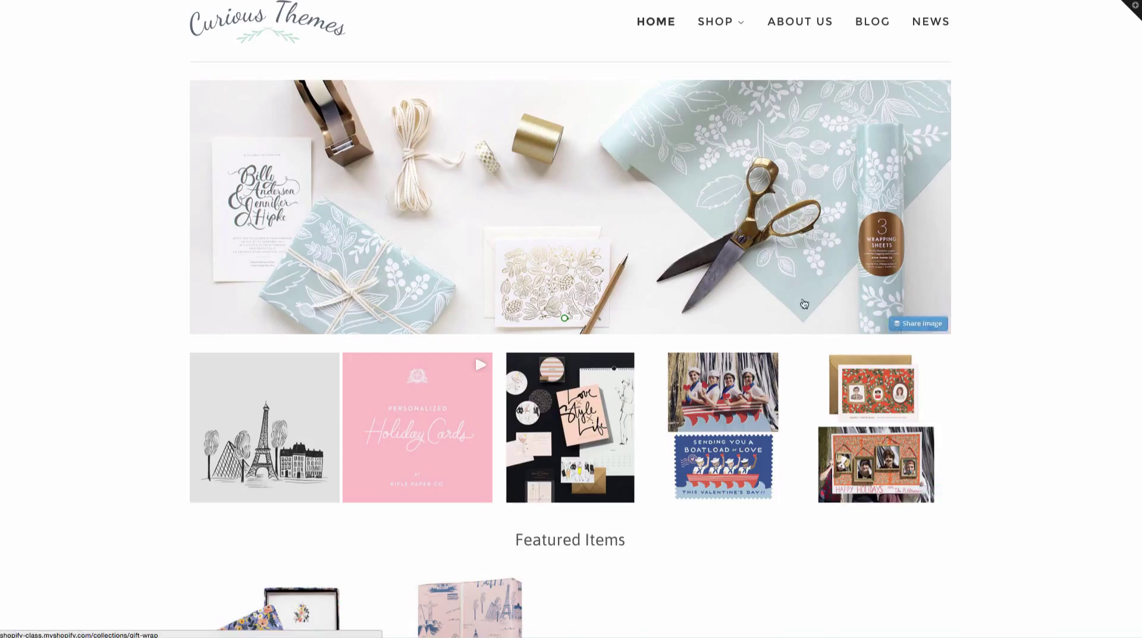
pyautogui.scroll(-3)
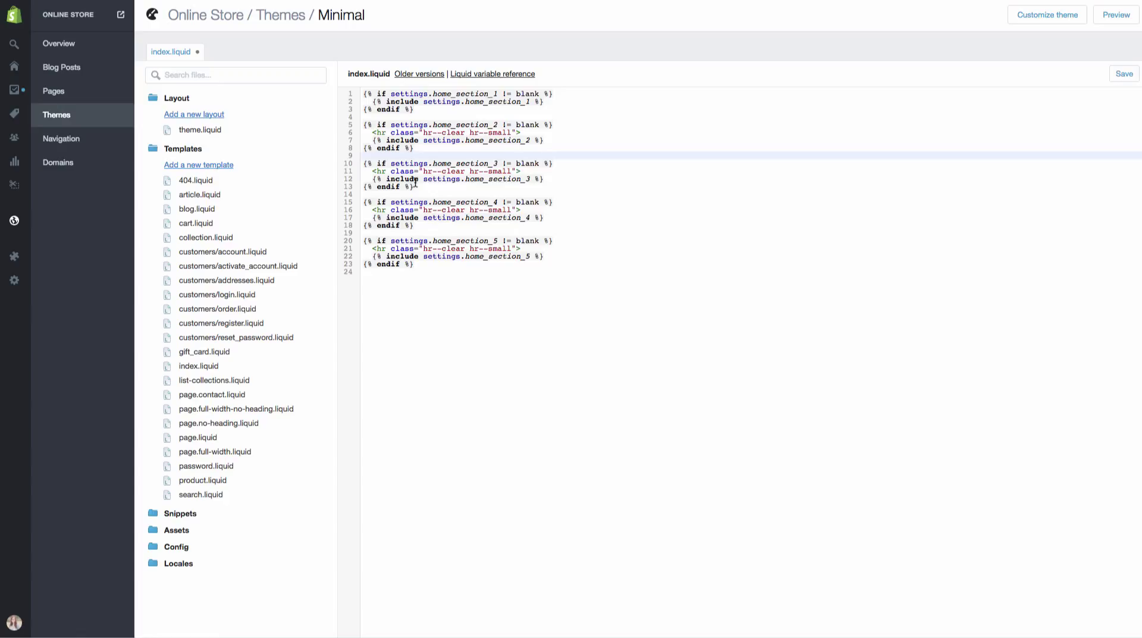
# - Save index.liquid with the SnapWidget code after the third home section, then view the storefront
pyautogui.press('Enter')
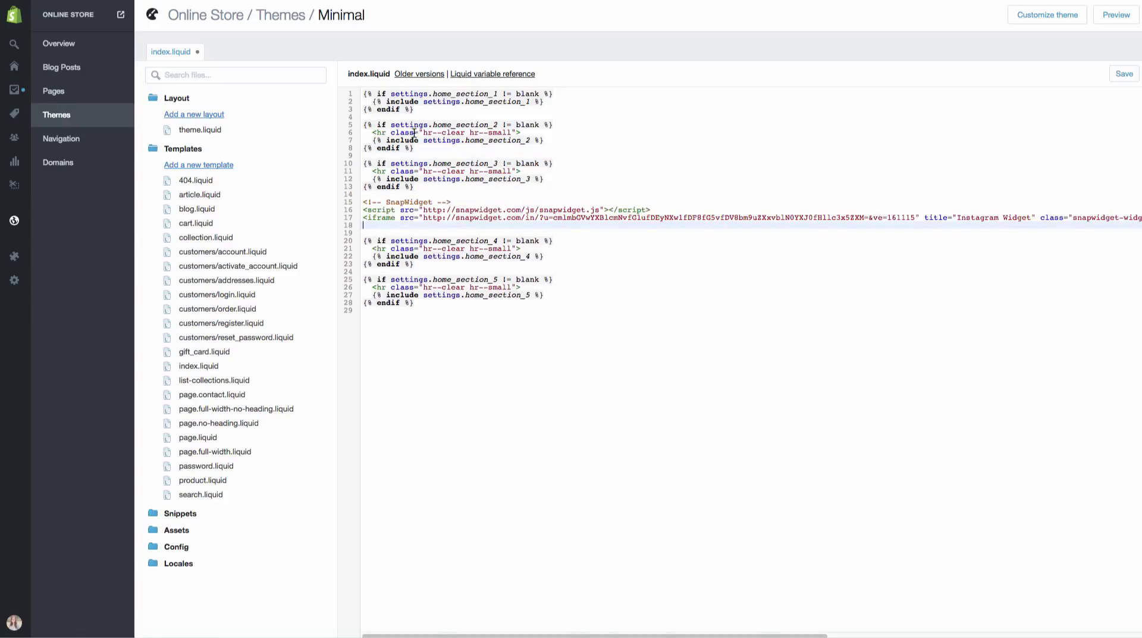
pyautogui.click(1124, 74)
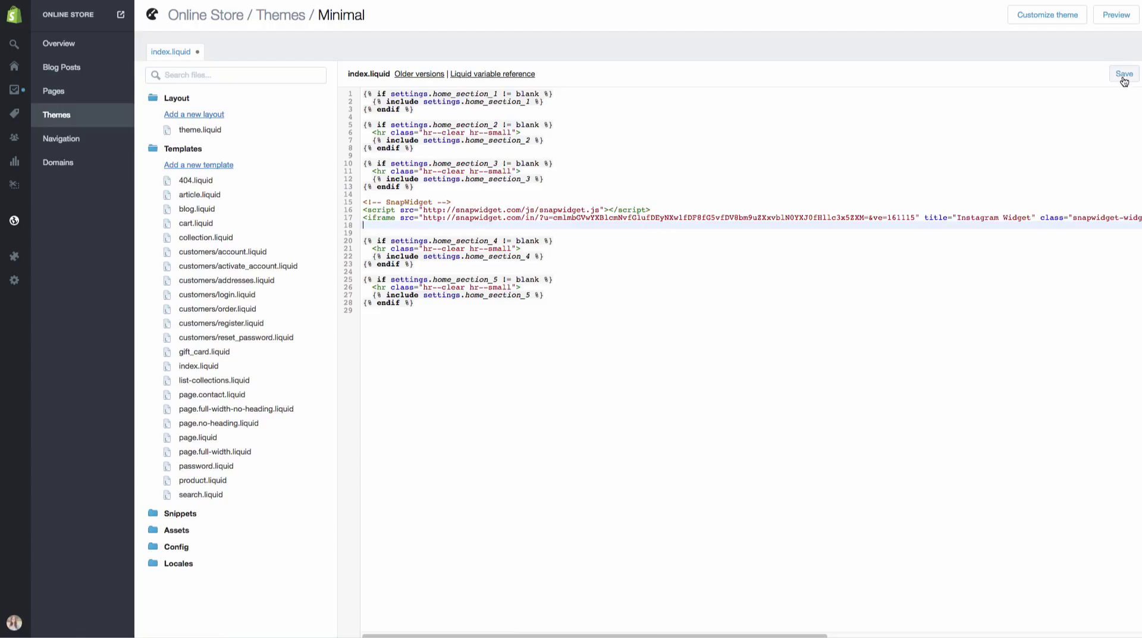
pyautogui.click(1124, 74)
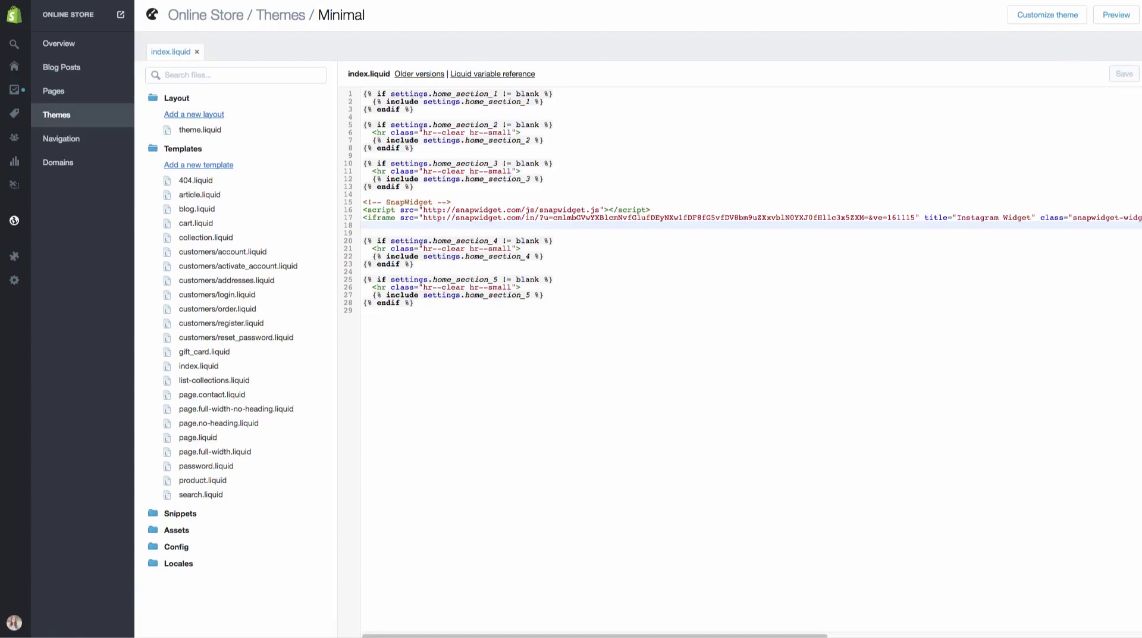
pyautogui.click(1115, 13)
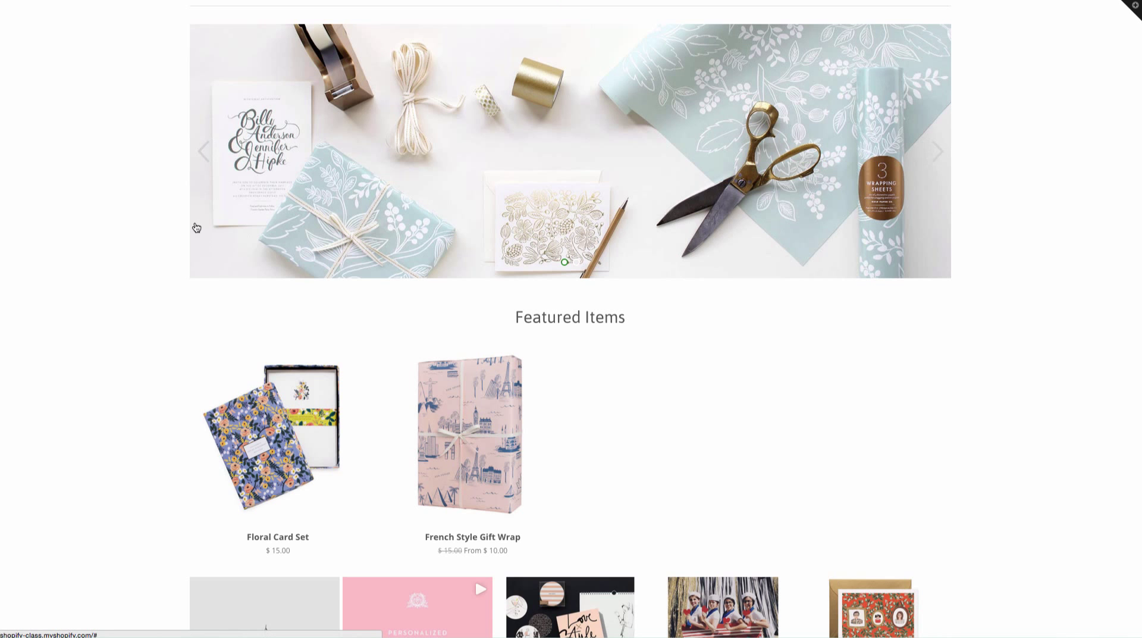
# - Scroll to the Instagram row below Featured Items and dismiss a photo's Facebook share window
pyautogui.scroll(-3)
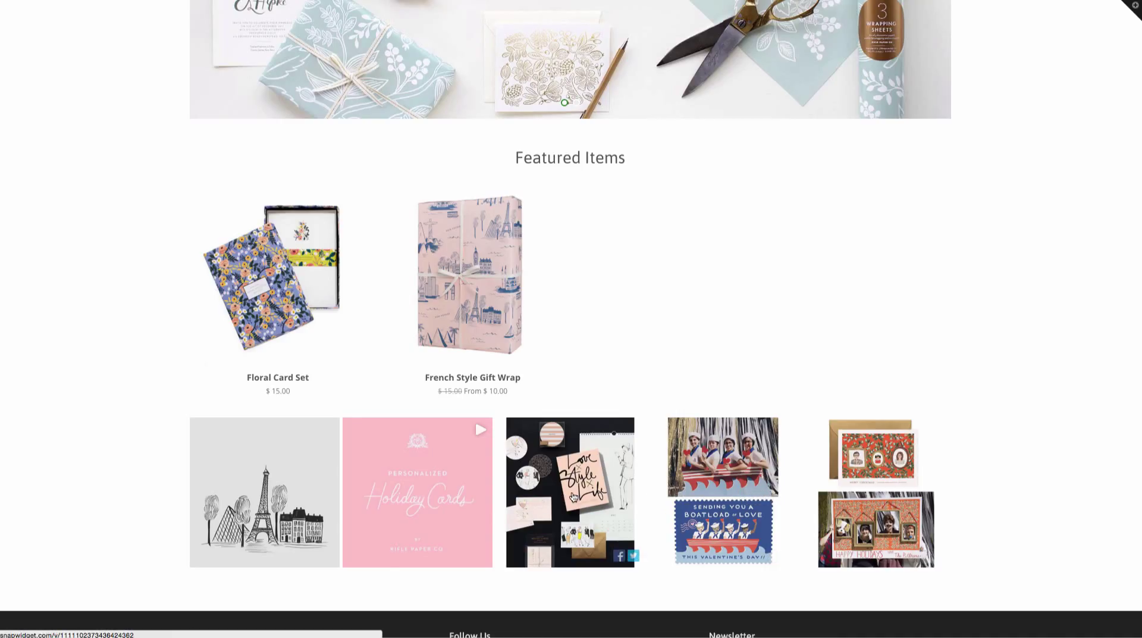
pyautogui.click(619, 557)
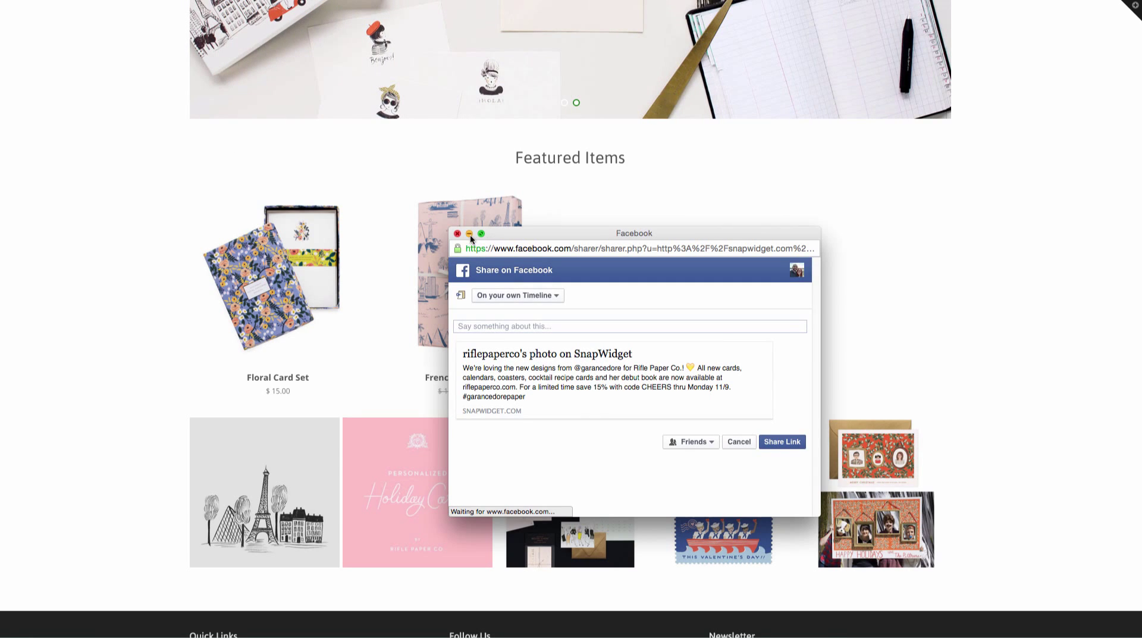
pyautogui.click(457, 234)
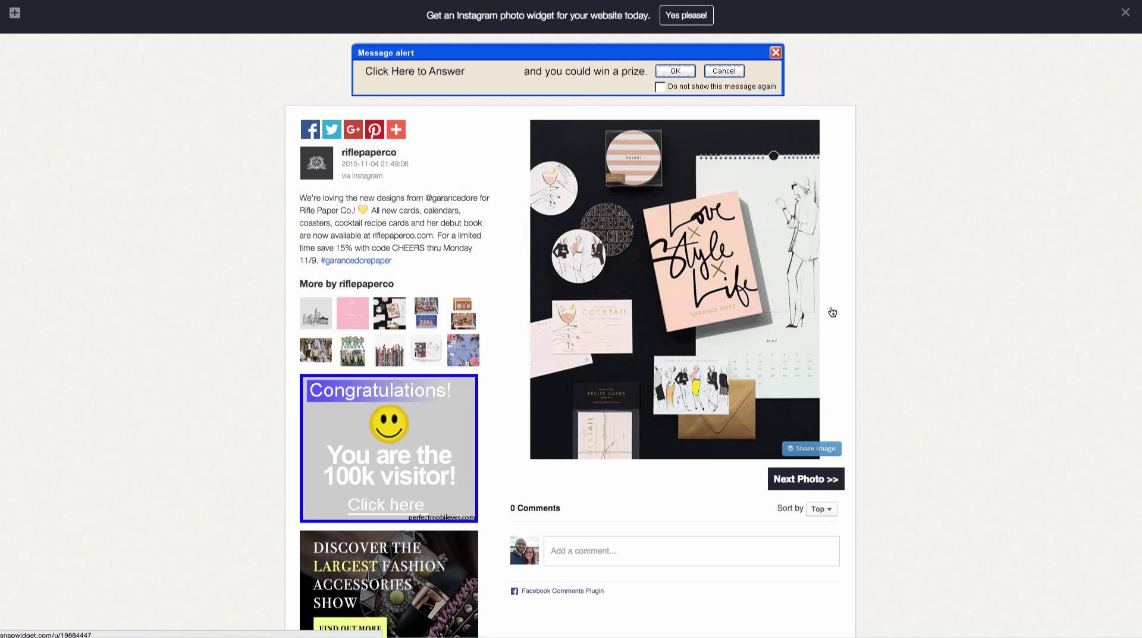
pyautogui.moveTo(451, 411)
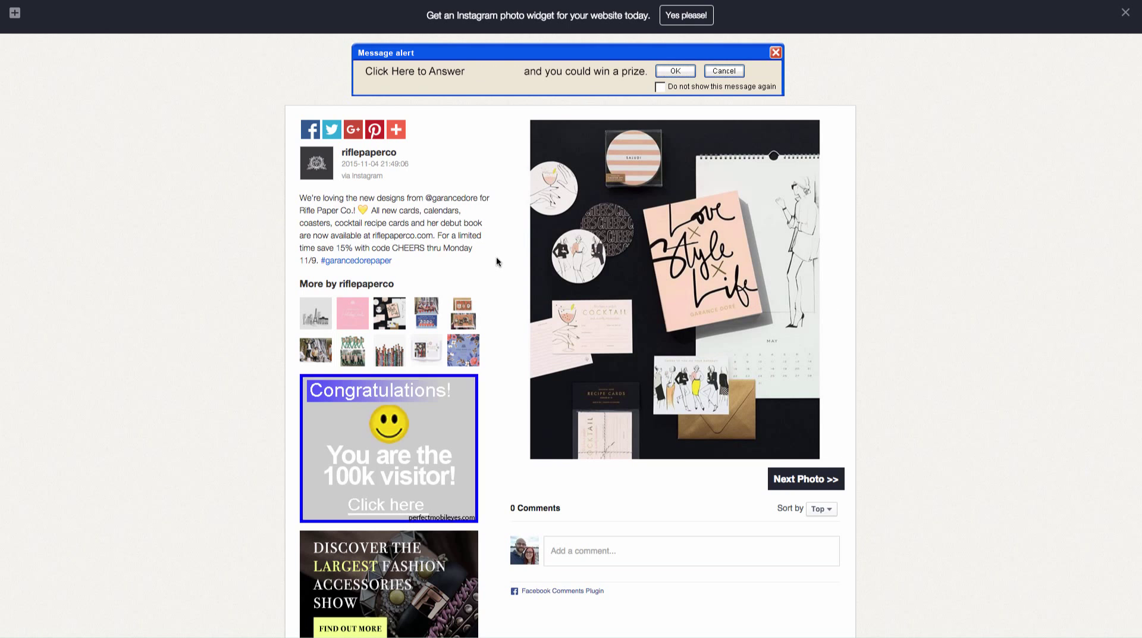
pyautogui.moveTo(499, 255)
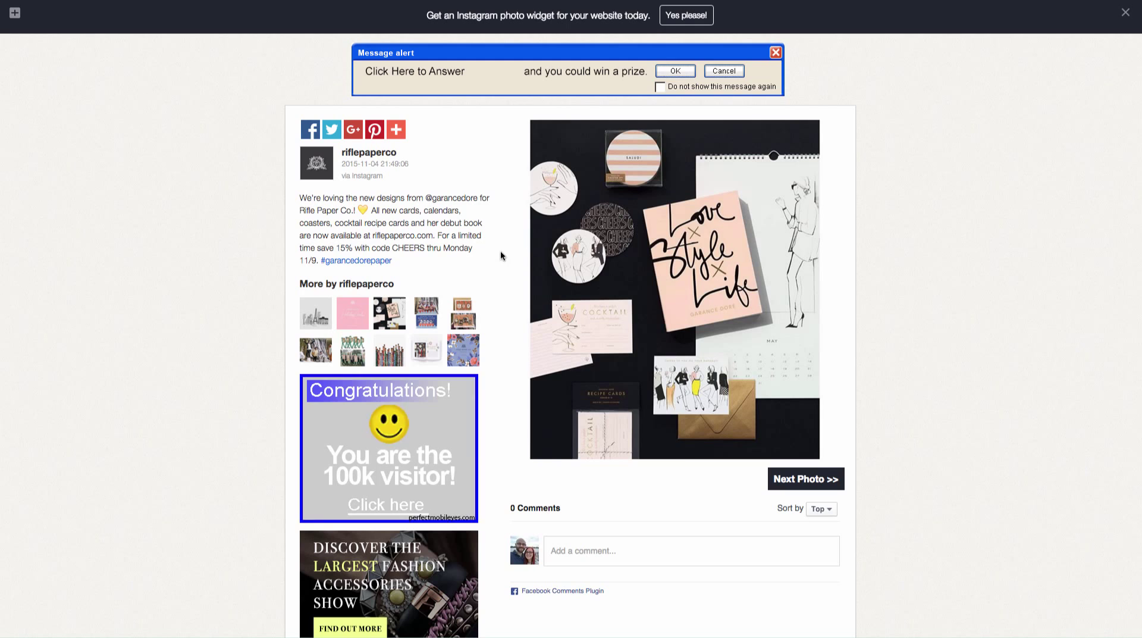
pyautogui.moveTo(495, 219)
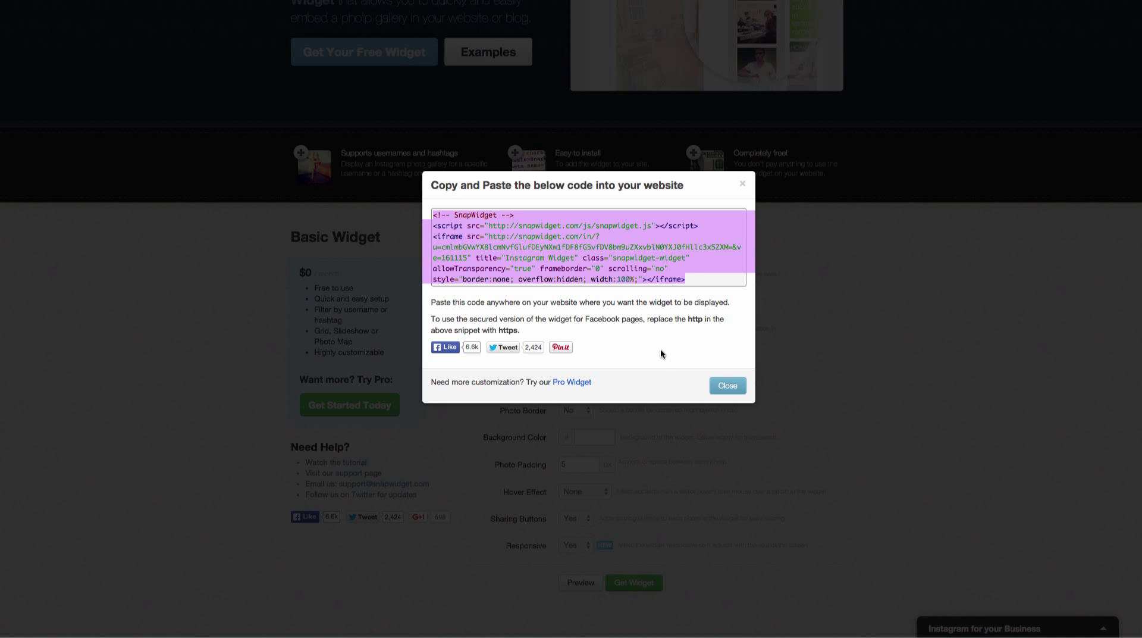
# - Close the SnapWidget embed code window and scroll down to the Customize your widget form
pyautogui.click(727, 385)
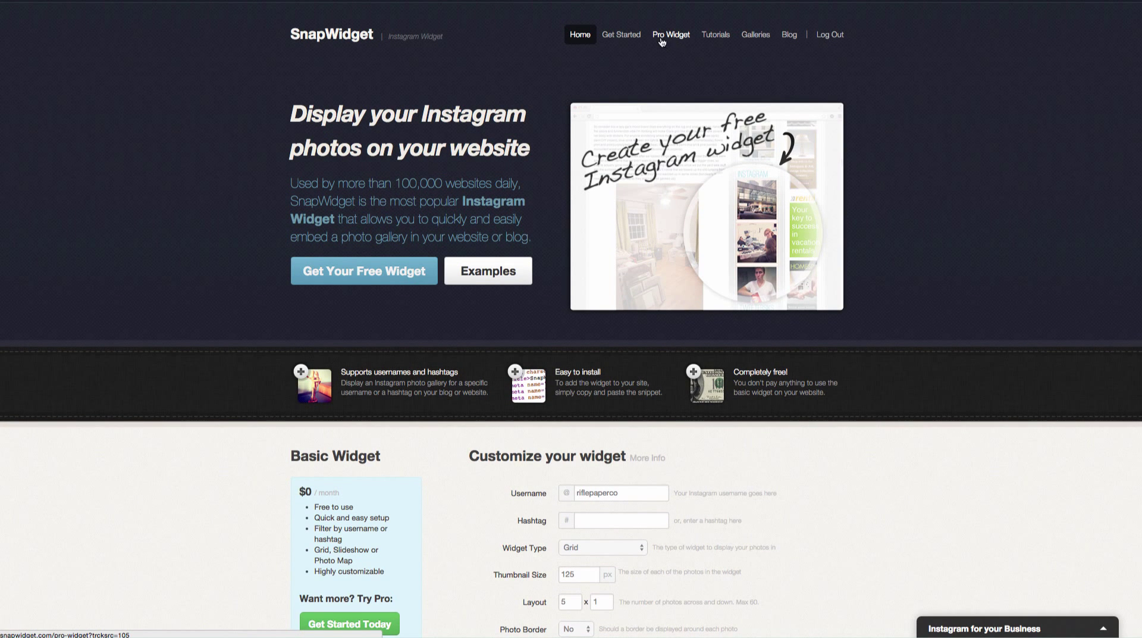
pyautogui.moveTo(671, 50)
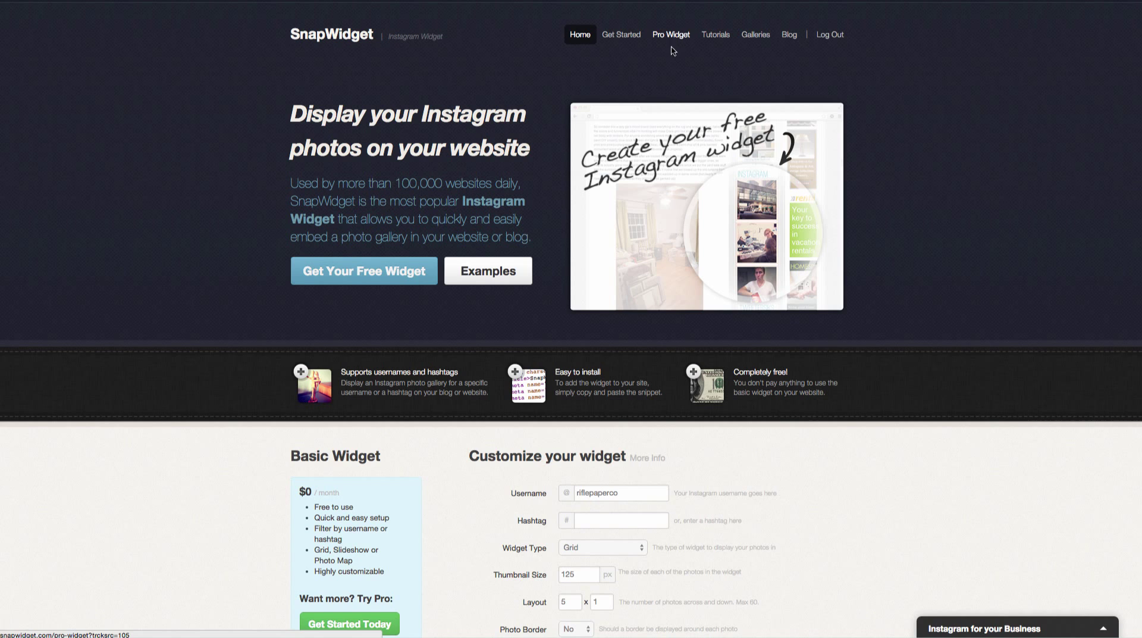
pyautogui.scroll(-3)
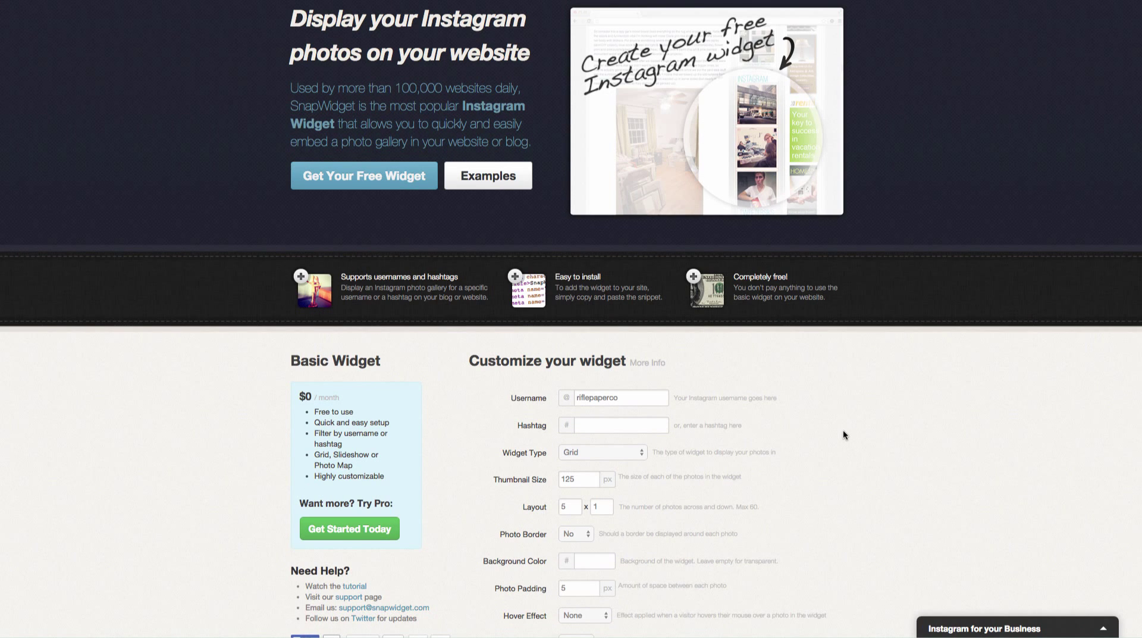
pyautogui.moveTo(814, 437)
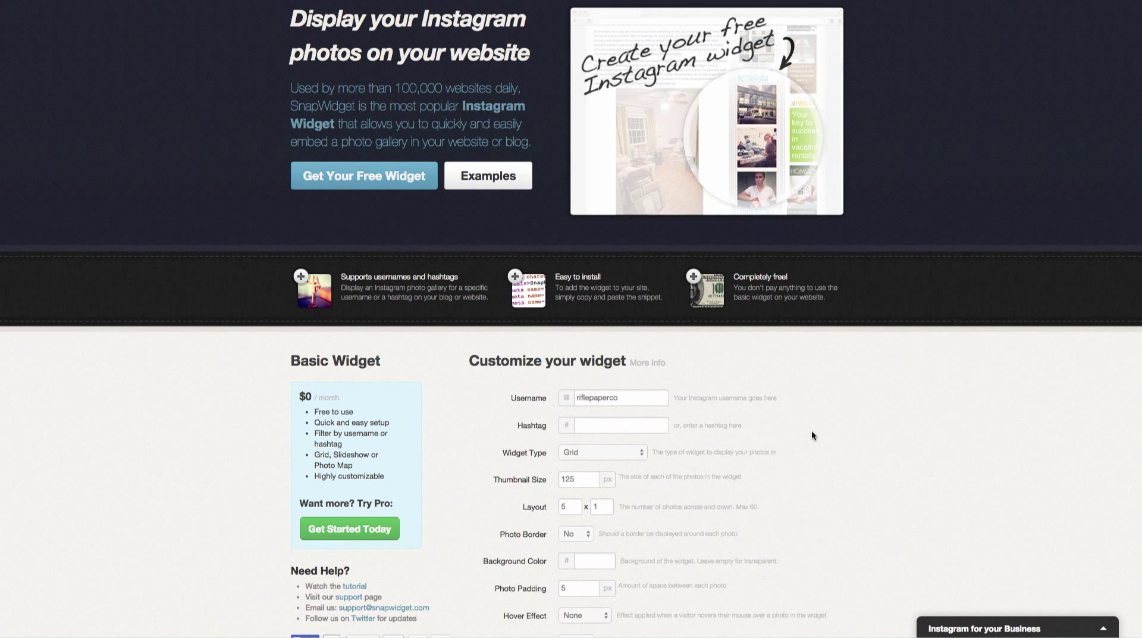
pyautogui.scroll(-3)
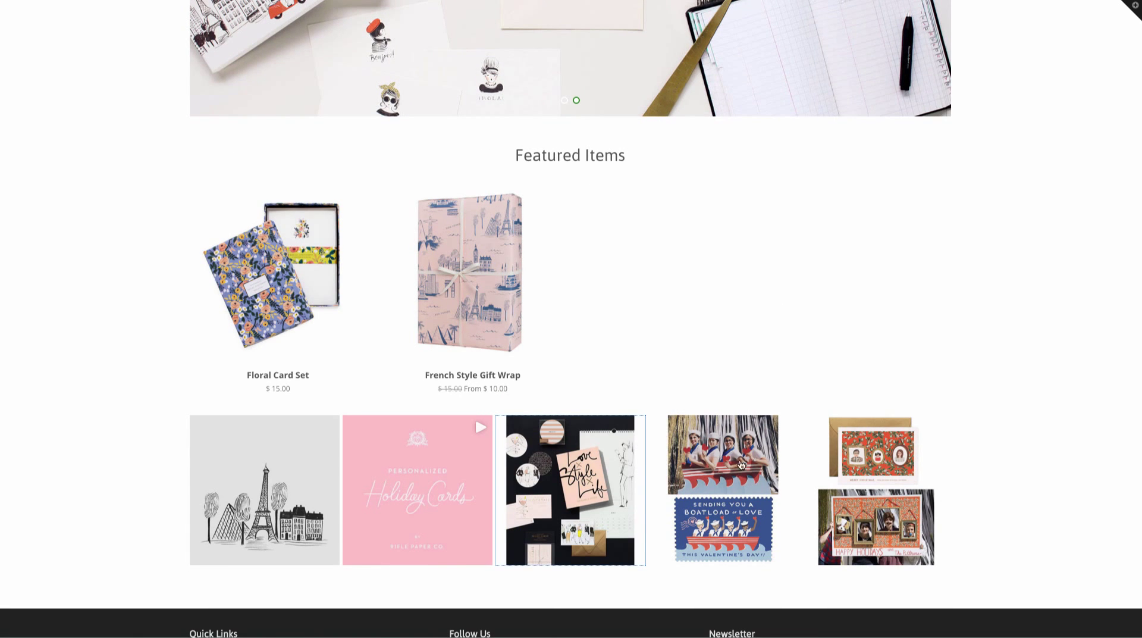
pyautogui.moveTo(915, 370)
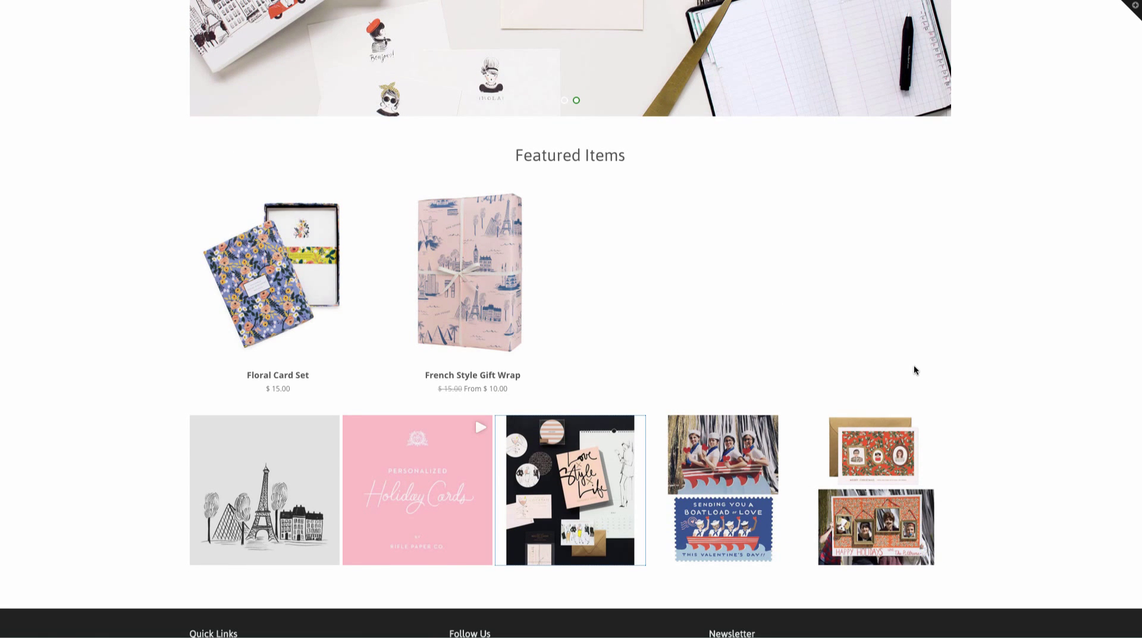
pyautogui.moveTo(552, 146)
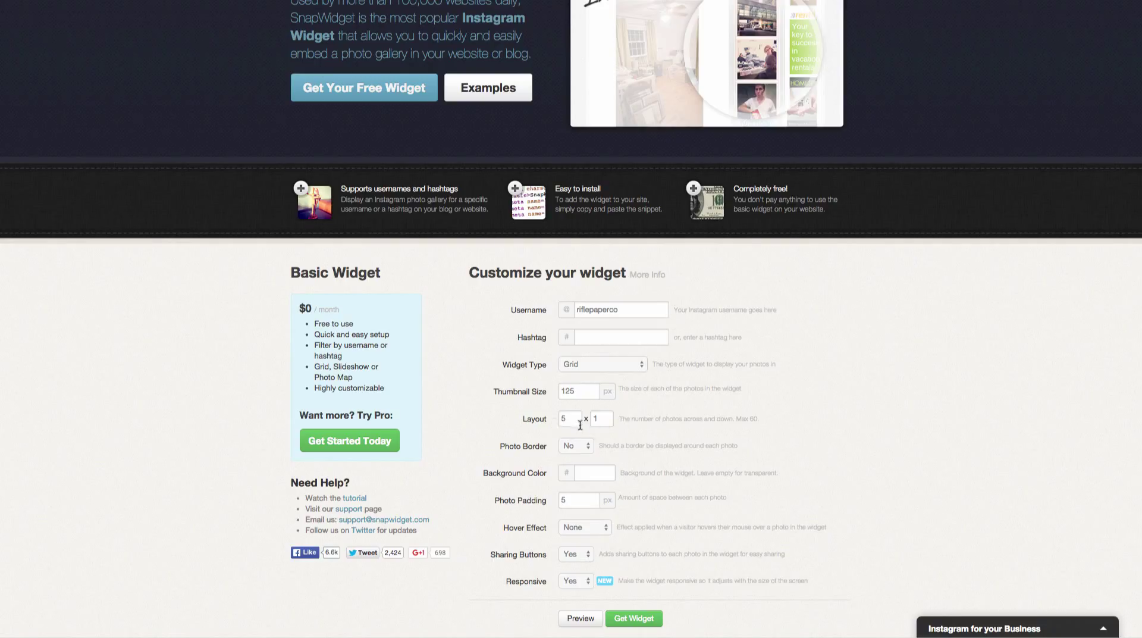
# - Set the SnapWidget layout to 10 x 1, preview the ten photos, and generate the widget code
pyautogui.write('10')
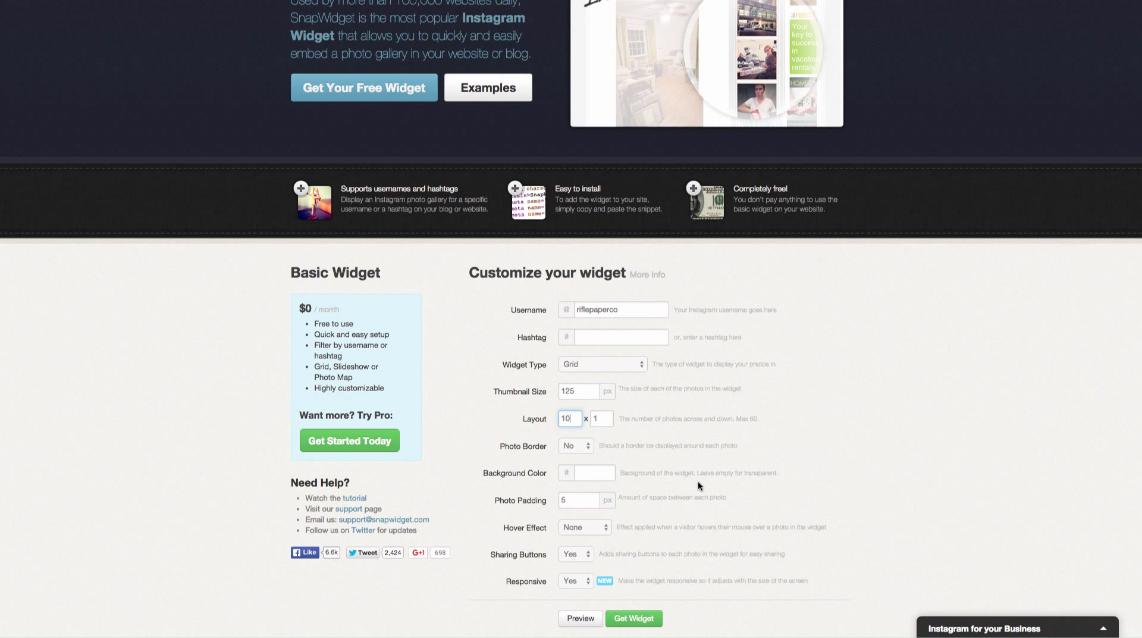
pyautogui.click(633, 618)
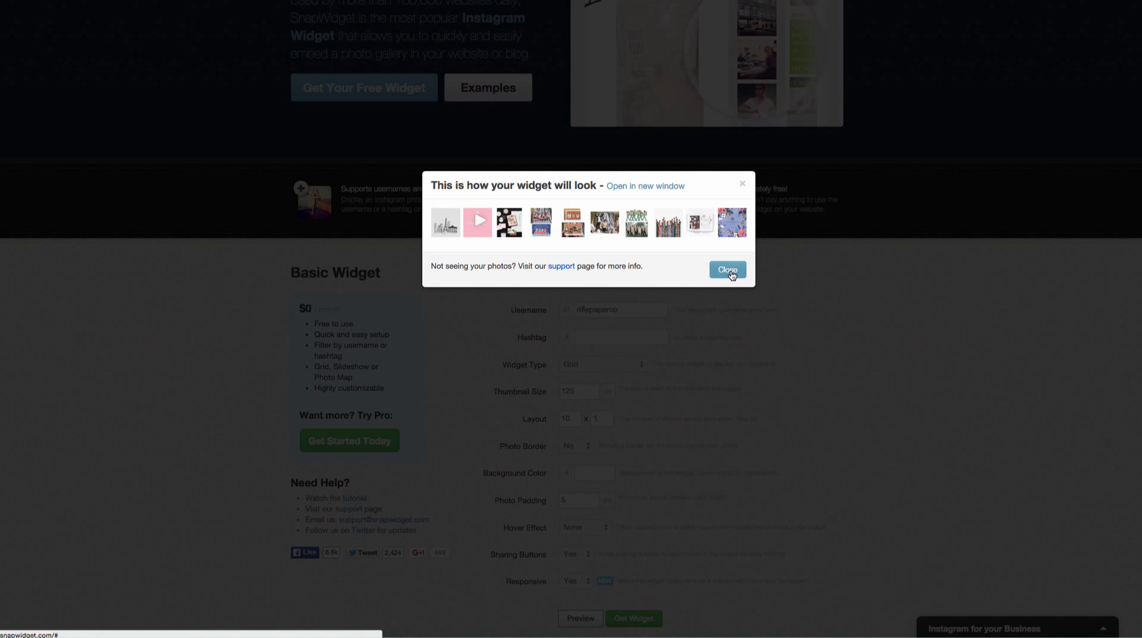
pyautogui.click(726, 269)
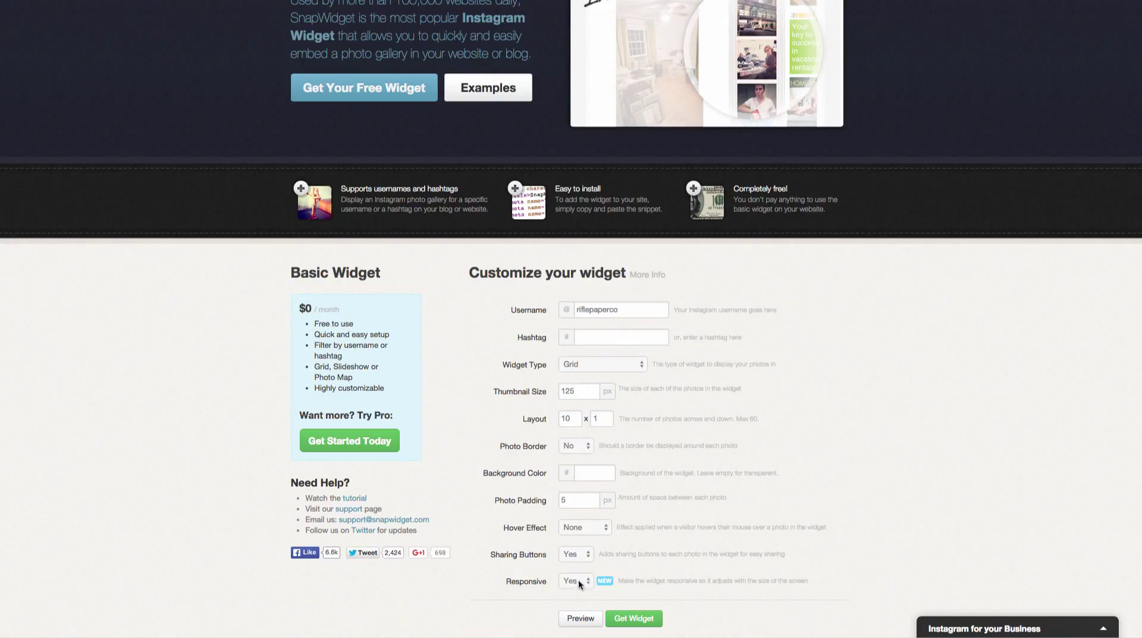
pyautogui.moveTo(579, 586)
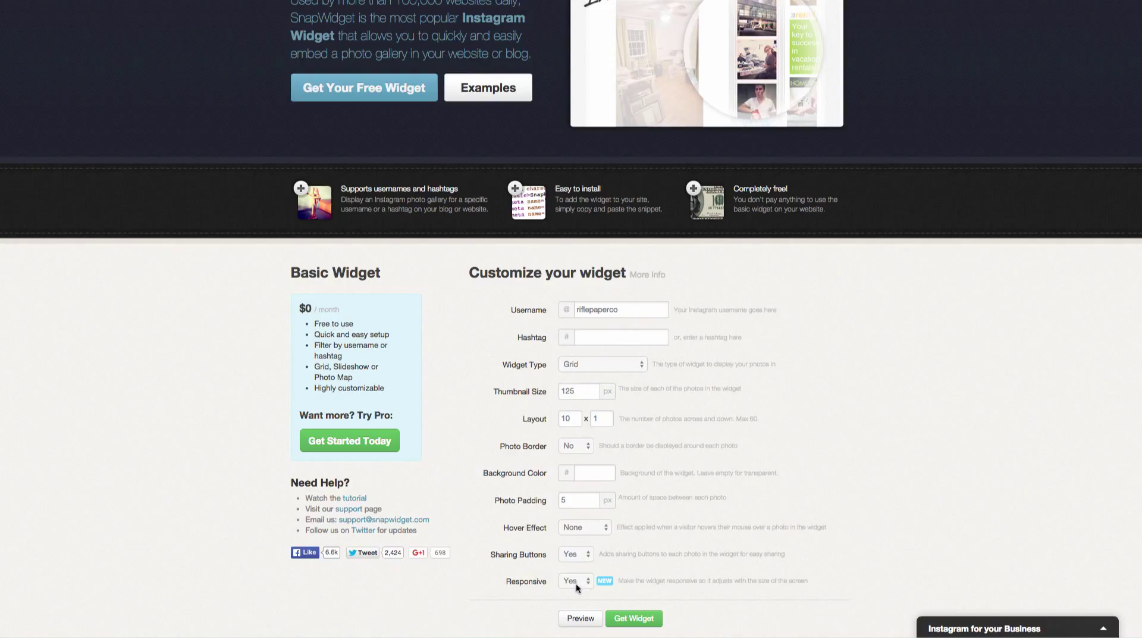
pyautogui.moveTo(599, 599)
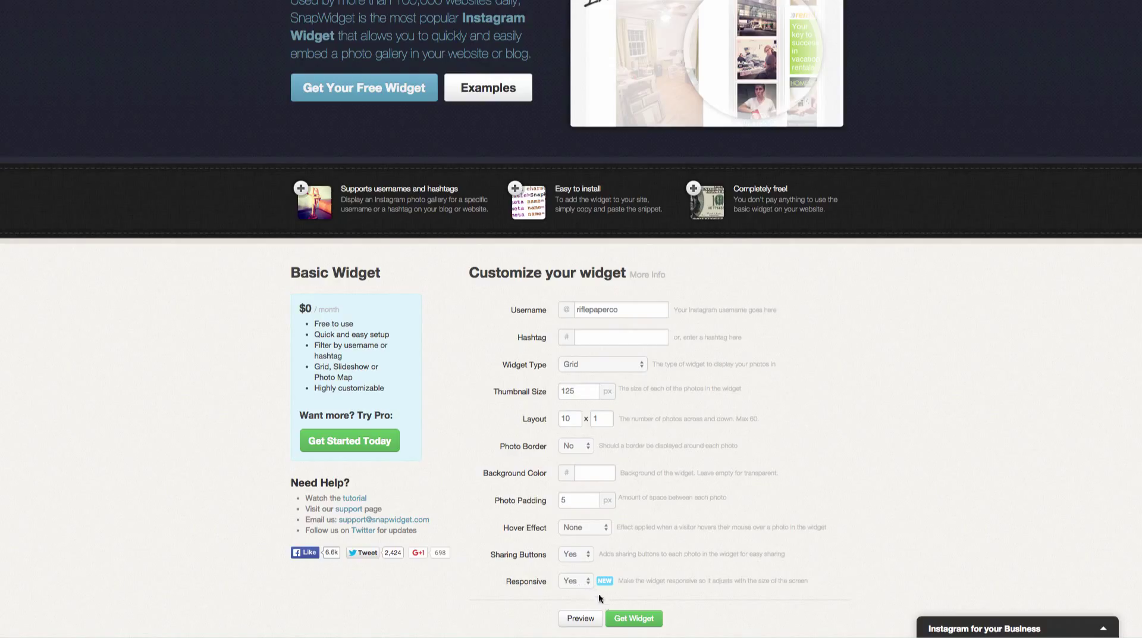
pyautogui.click(633, 618)
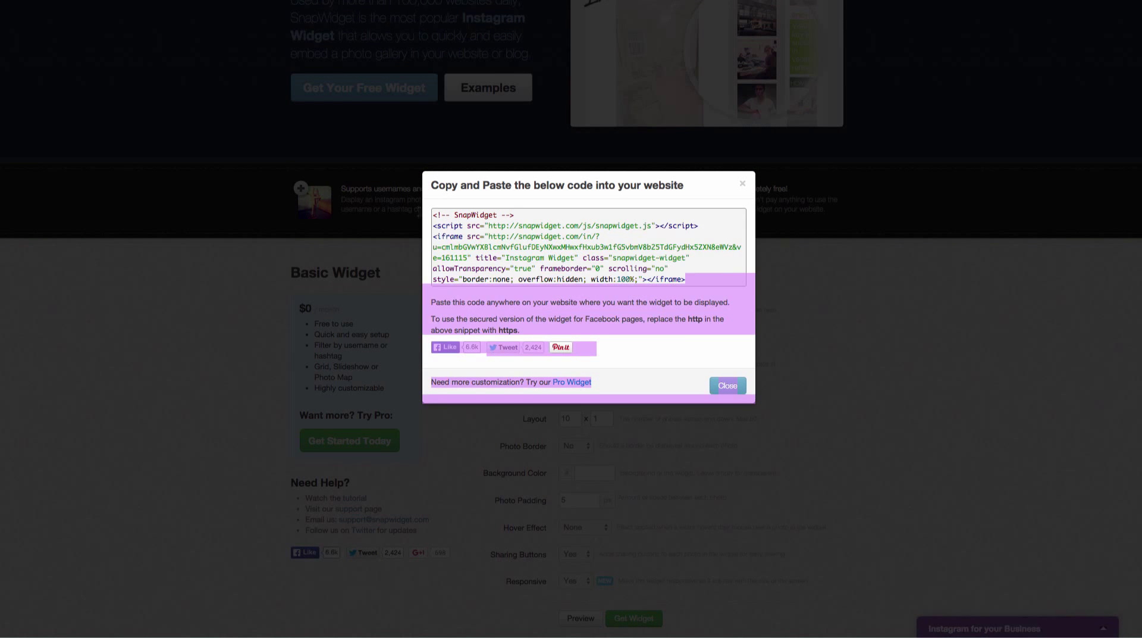
# - Copy the ten-photo SnapWidget embed code from the dialog
pyautogui.rightClick(561, 248)
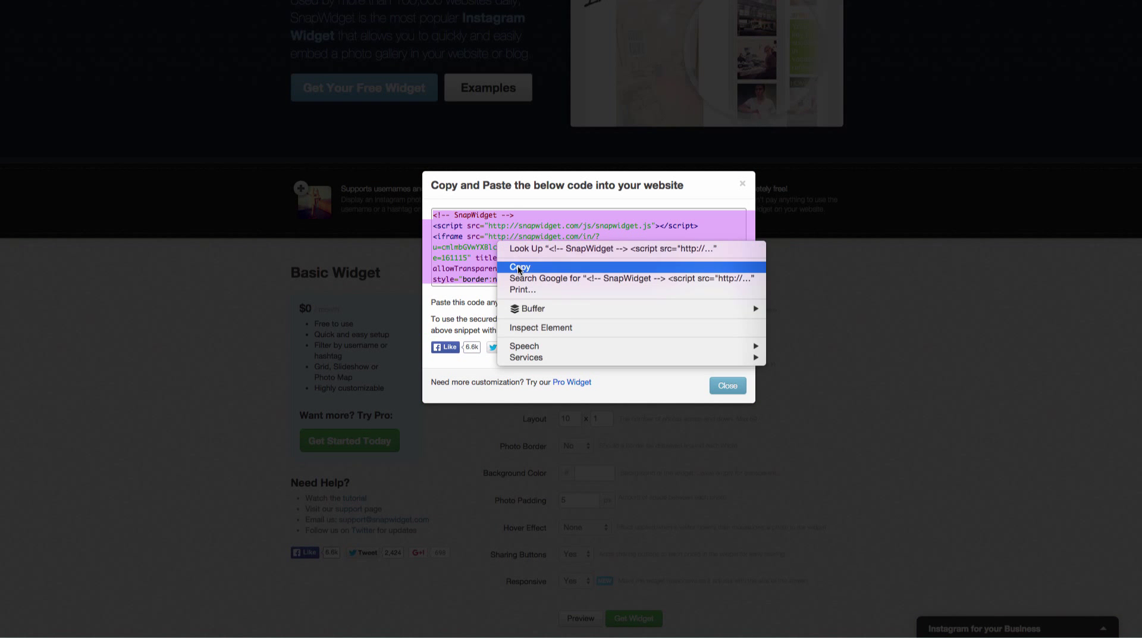
pyautogui.click(520, 267)
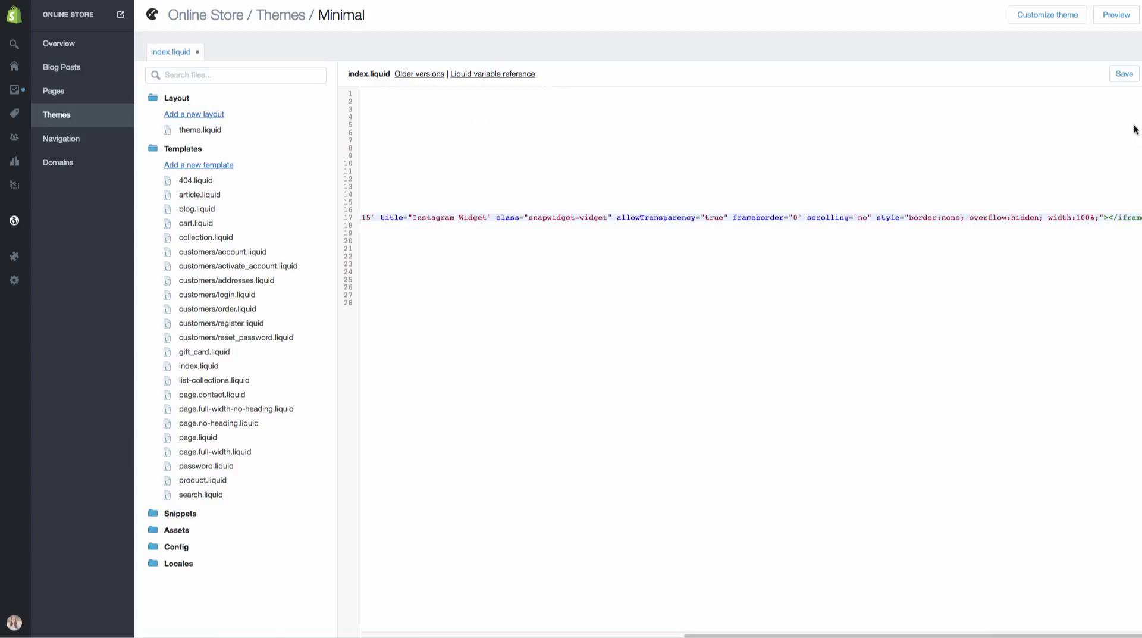
# - Save index.liquid containing the ten-photo embed code and reload the storefront homepage
pyautogui.click(1124, 74)
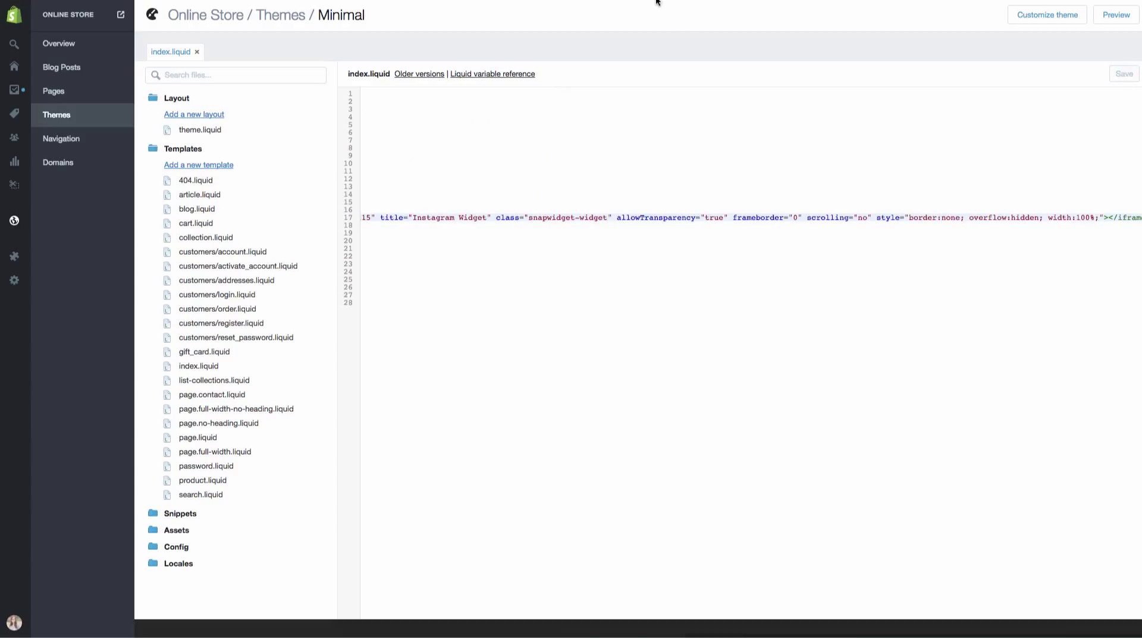
pyautogui.click(1124, 74)
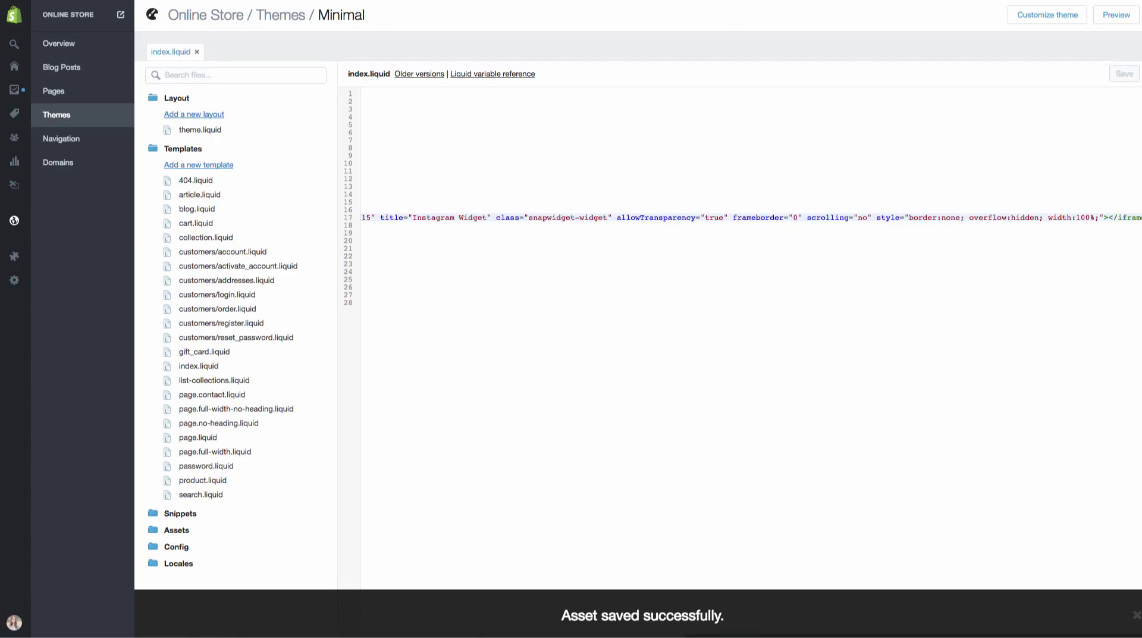
pyautogui.click(1115, 14)
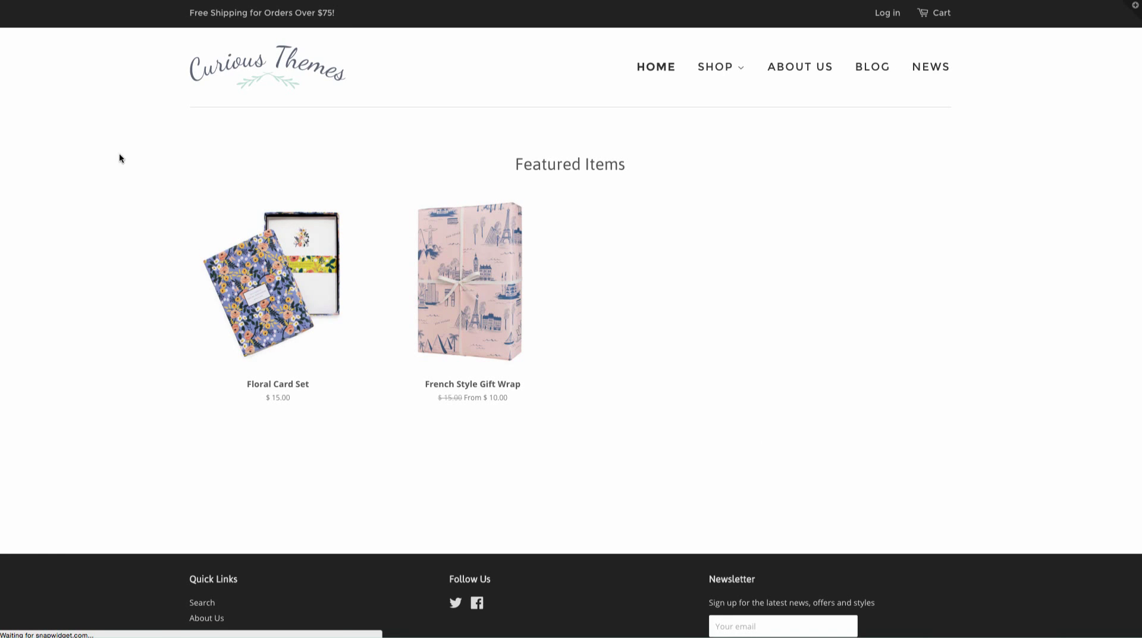
# - Scroll down the storefront homepage to the ten-photo Instagram row under Featured Items
pyautogui.scroll(-3)
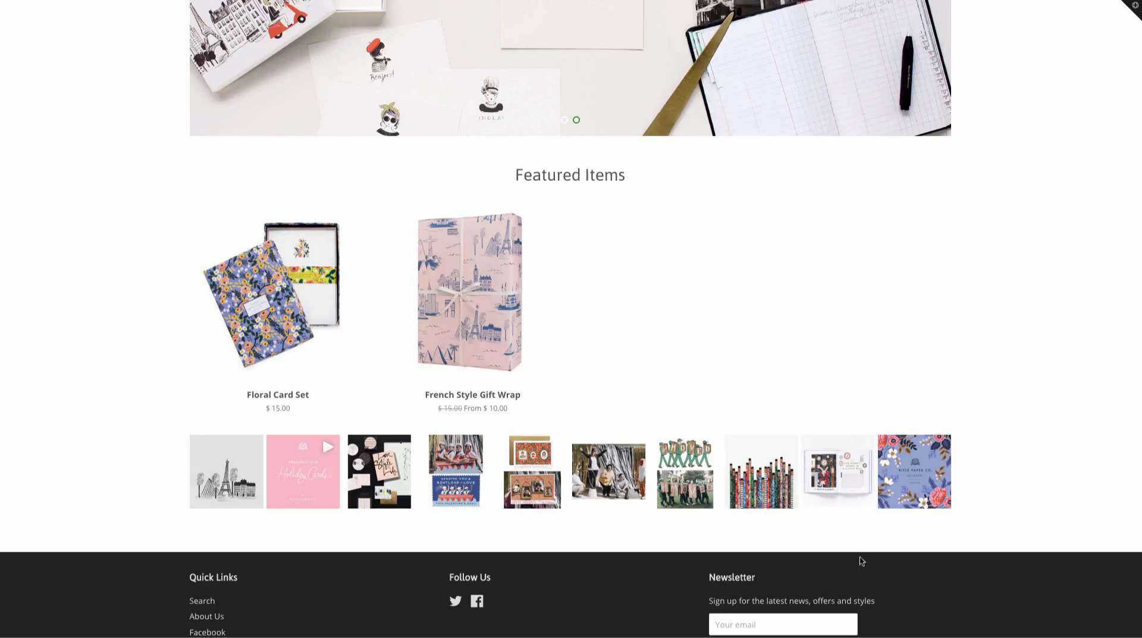
pyautogui.moveTo(734, 527)
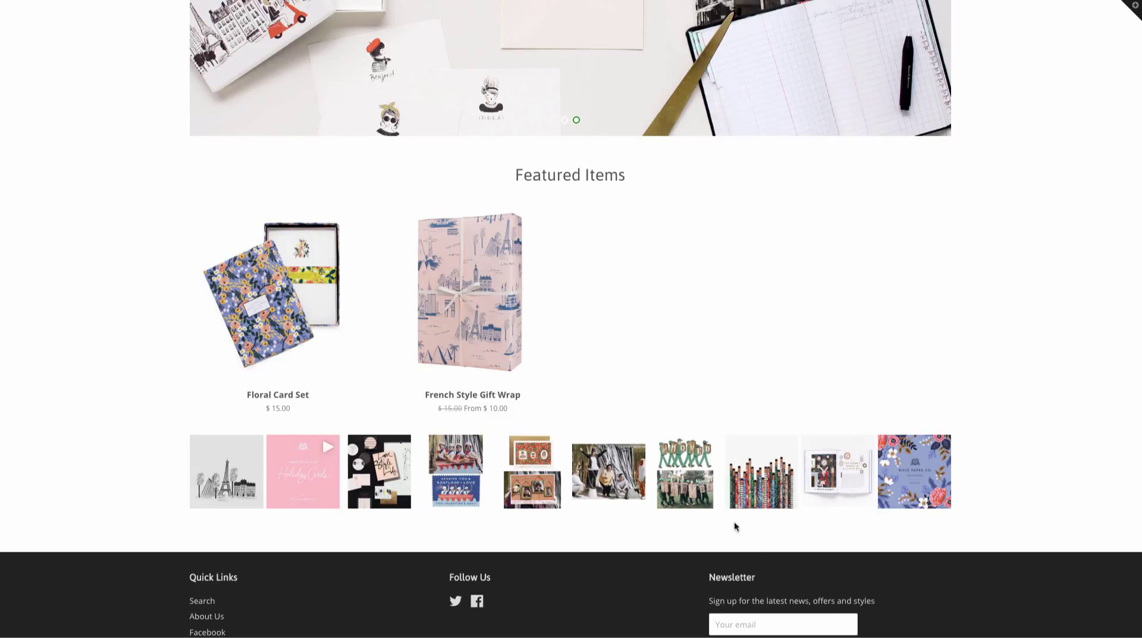
pyautogui.moveTo(804, 527)
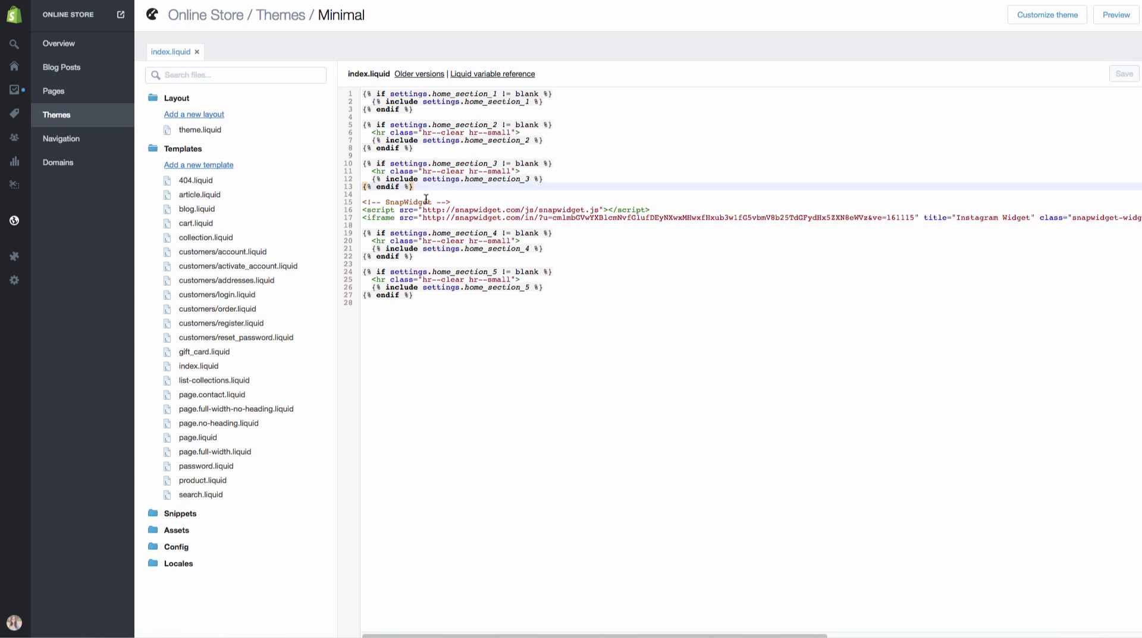
# - Insert a new line above the SnapWidget code and type the heading <h2>Follow us on Instagram!</h2>
pyautogui.press('Enter')
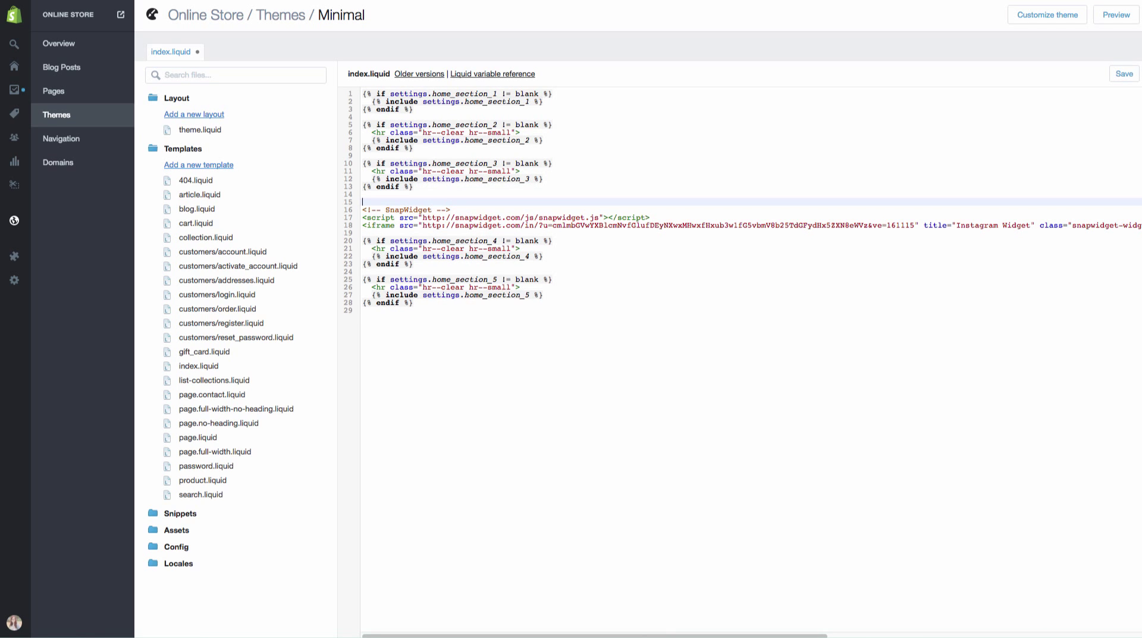
pyautogui.write('<h2>')
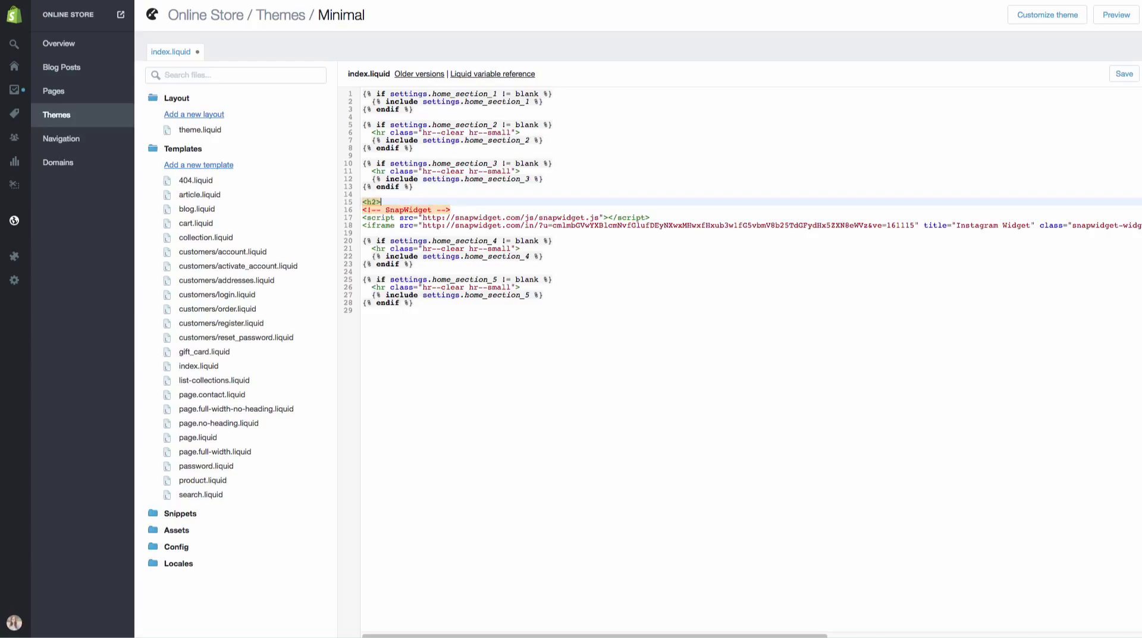
pyautogui.write('</h2>')
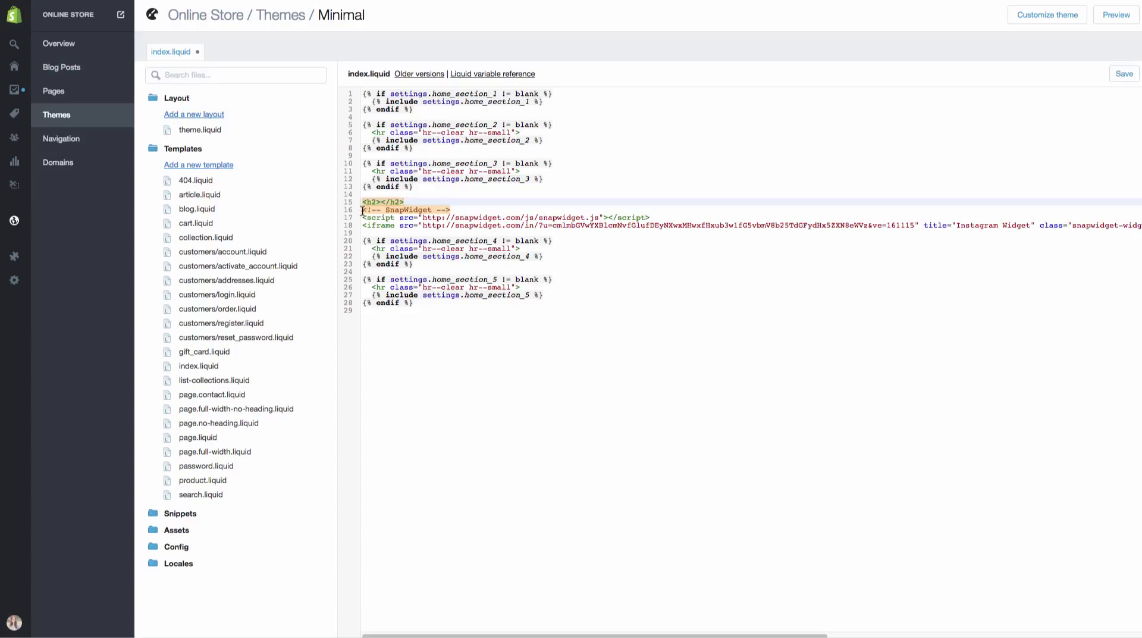
pyautogui.click(379, 202)
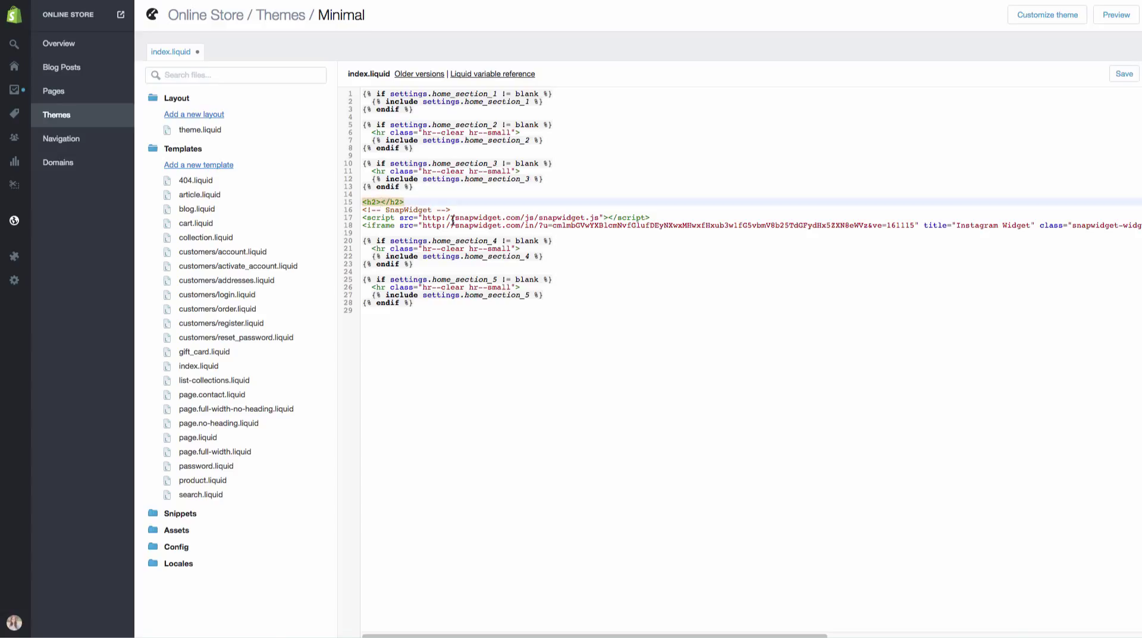
pyautogui.write('Folk')
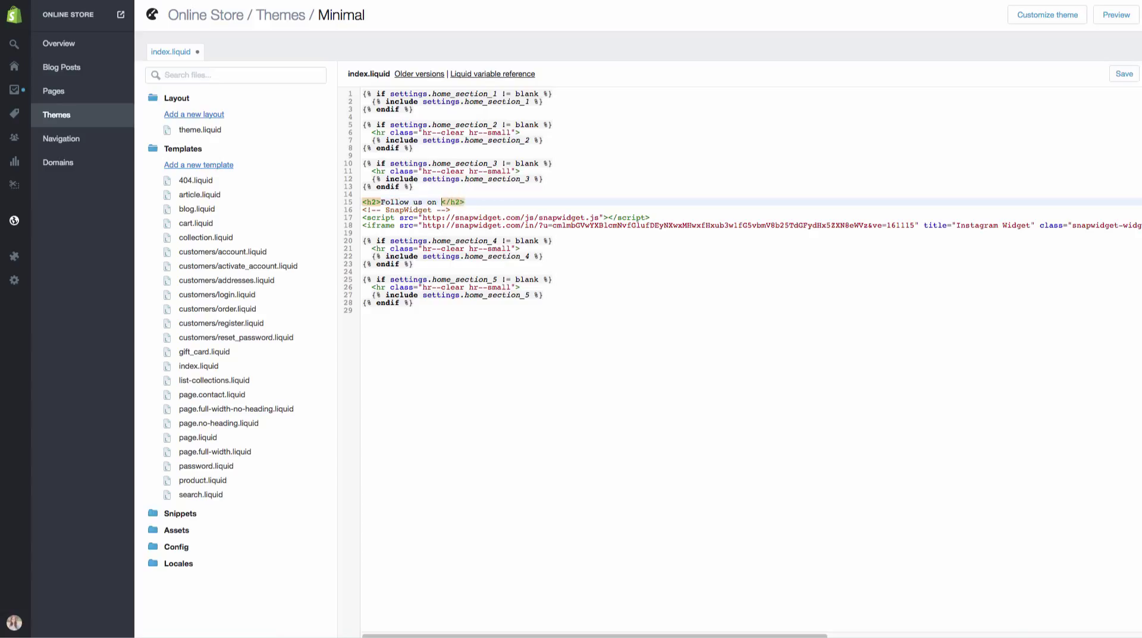
pyautogui.write('Instr')
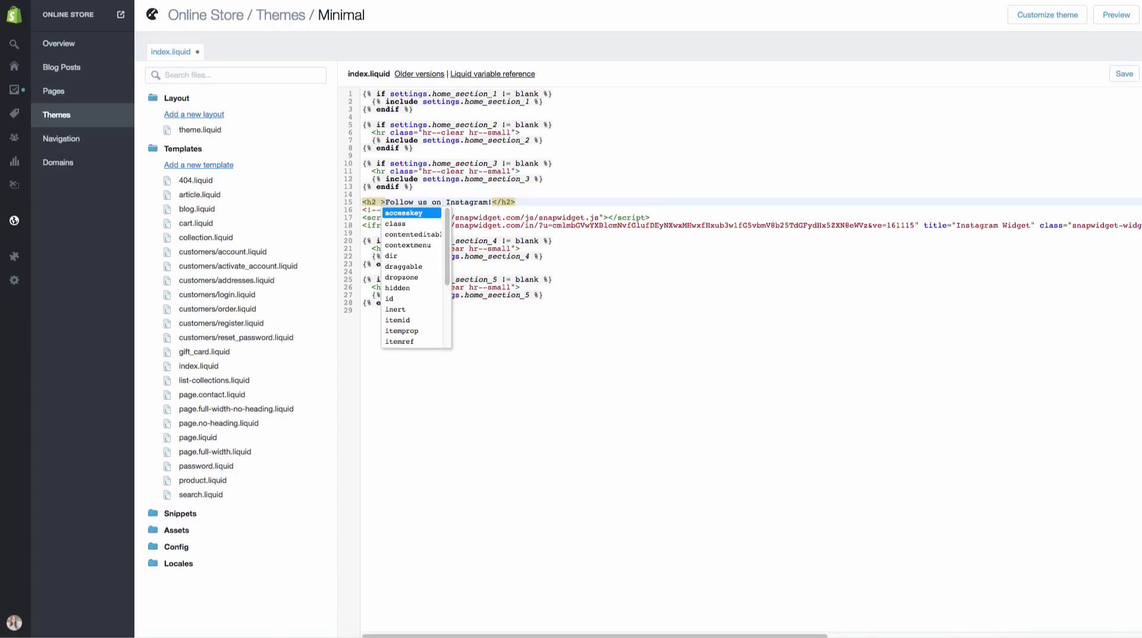
# - Add style="text-align:center;" to the h2 heading tag and save index.liquid
pyautogui.click(1116, 14)
pyautogui.write('style="')
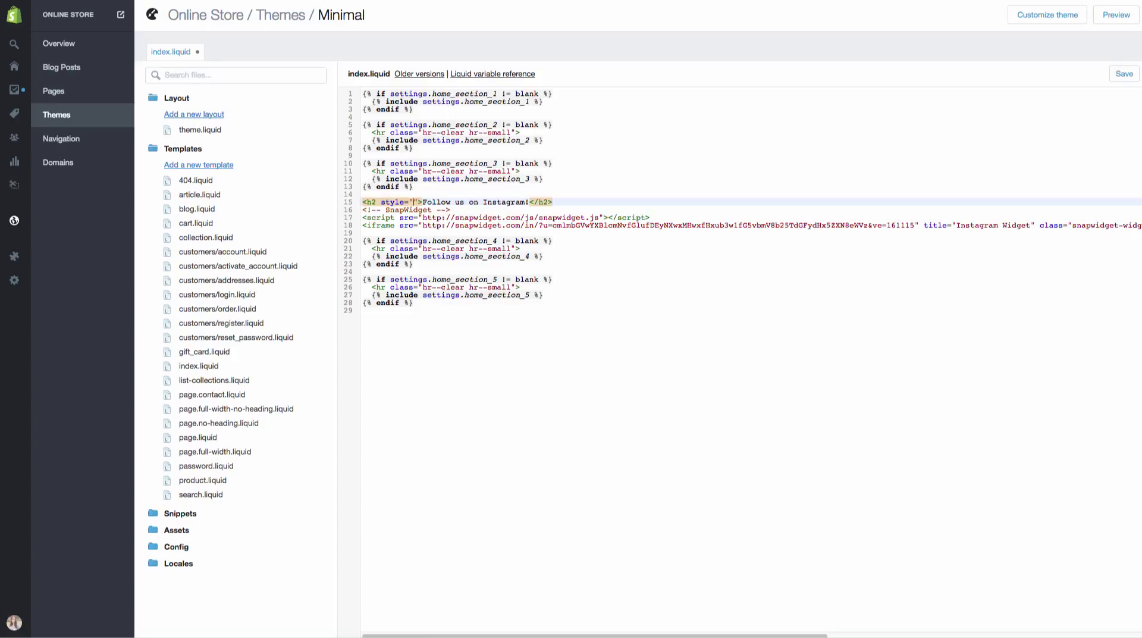
pyautogui.write('text-align:')
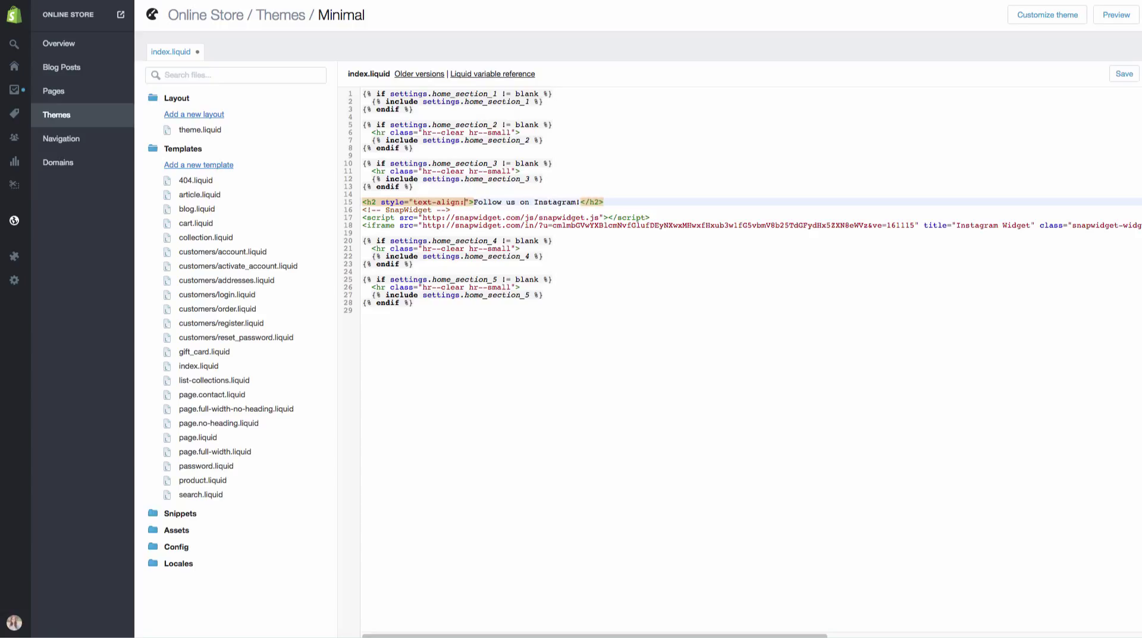
pyautogui.write('center;')
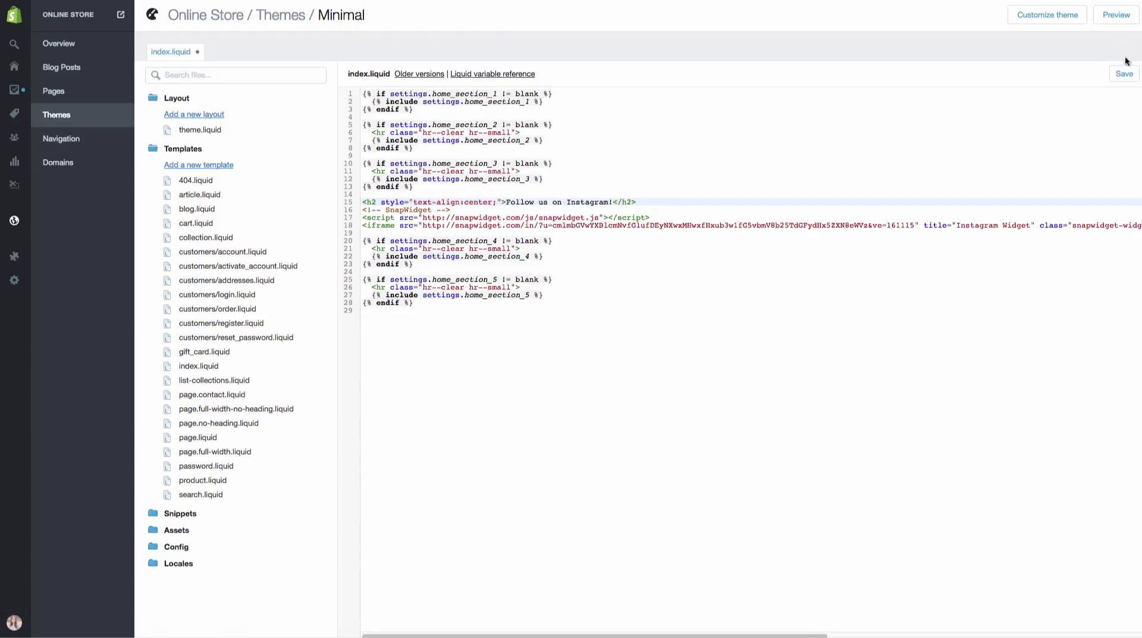
pyautogui.click(1124, 74)
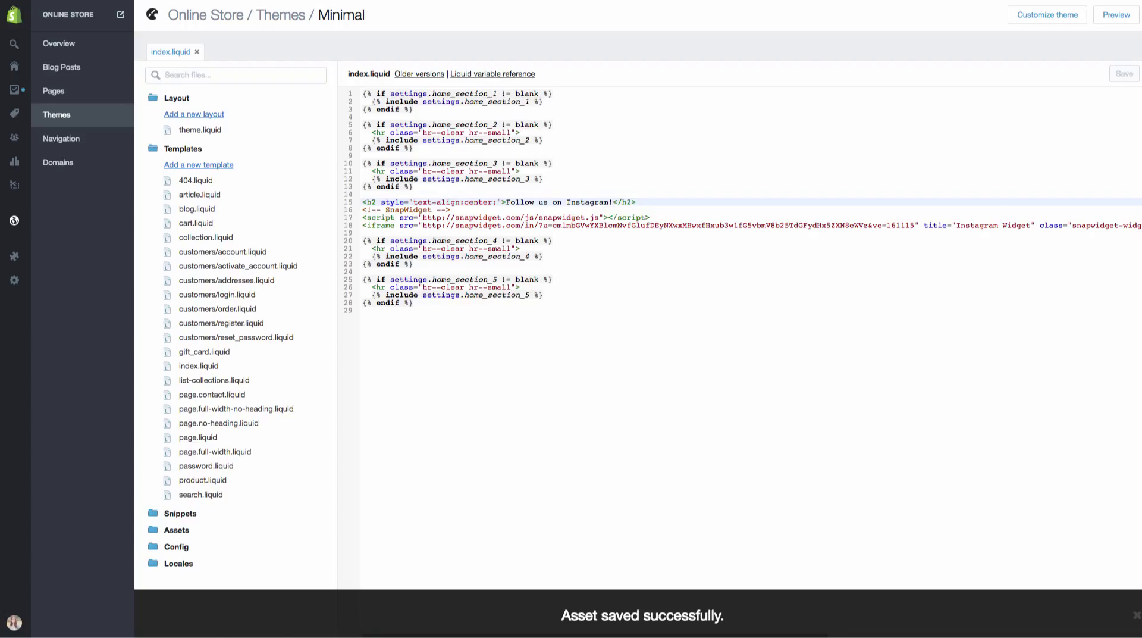
pyautogui.click(1114, 13)
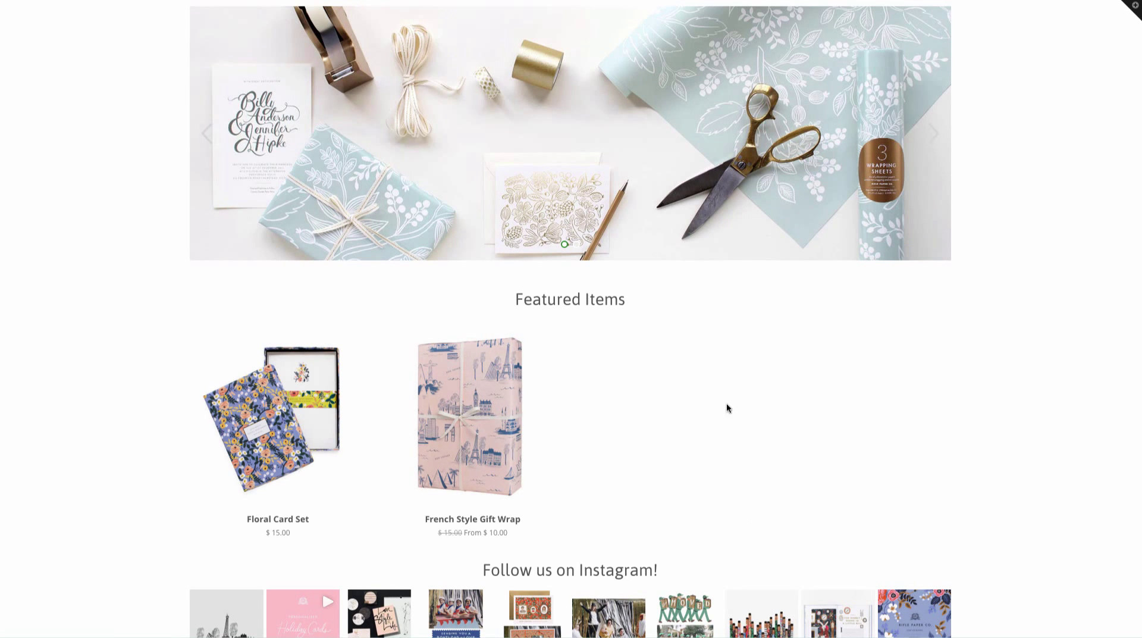
# - Scroll the storefront homepage to inspect the centered heading above the ten-photo row
pyautogui.scroll(-3)
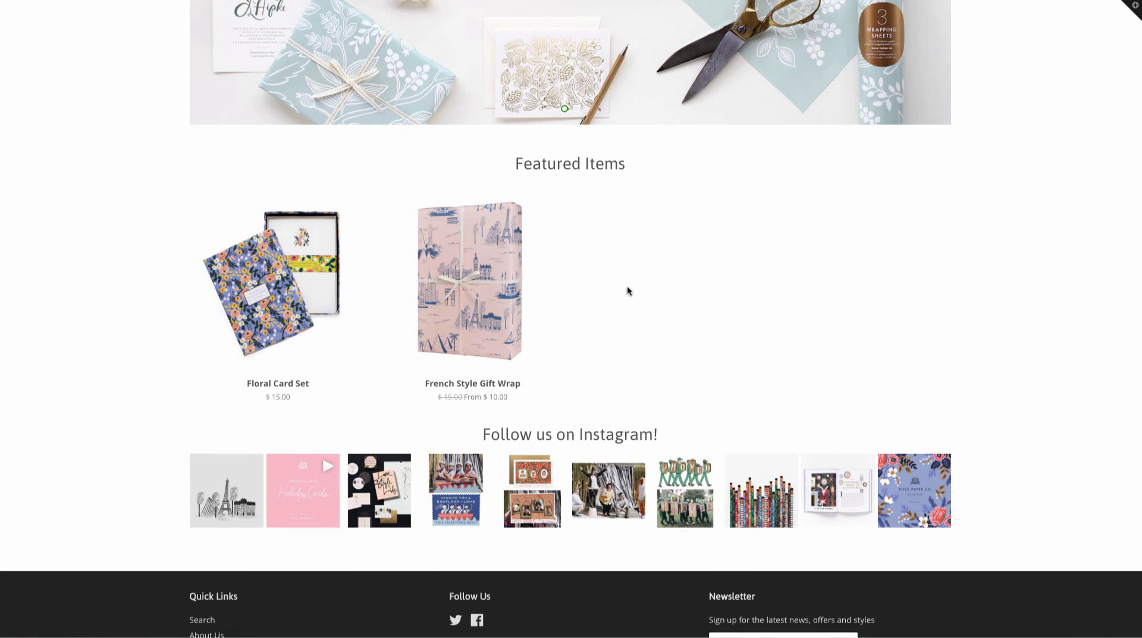
pyautogui.moveTo(695, 566)
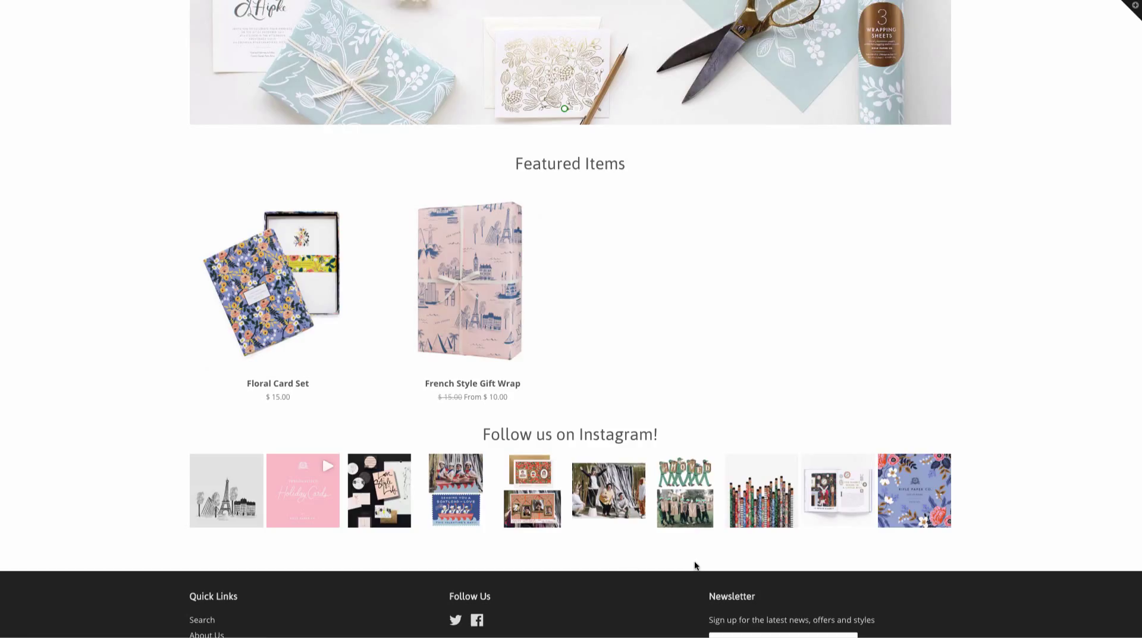
pyautogui.moveTo(691, 569)
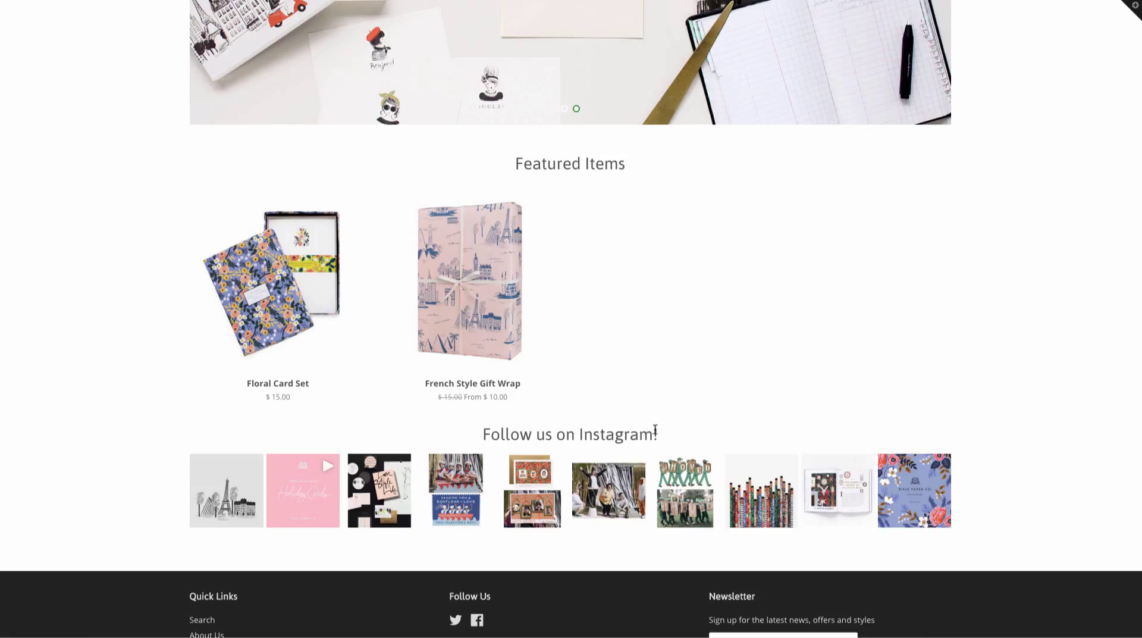
pyautogui.moveTo(662, 430)
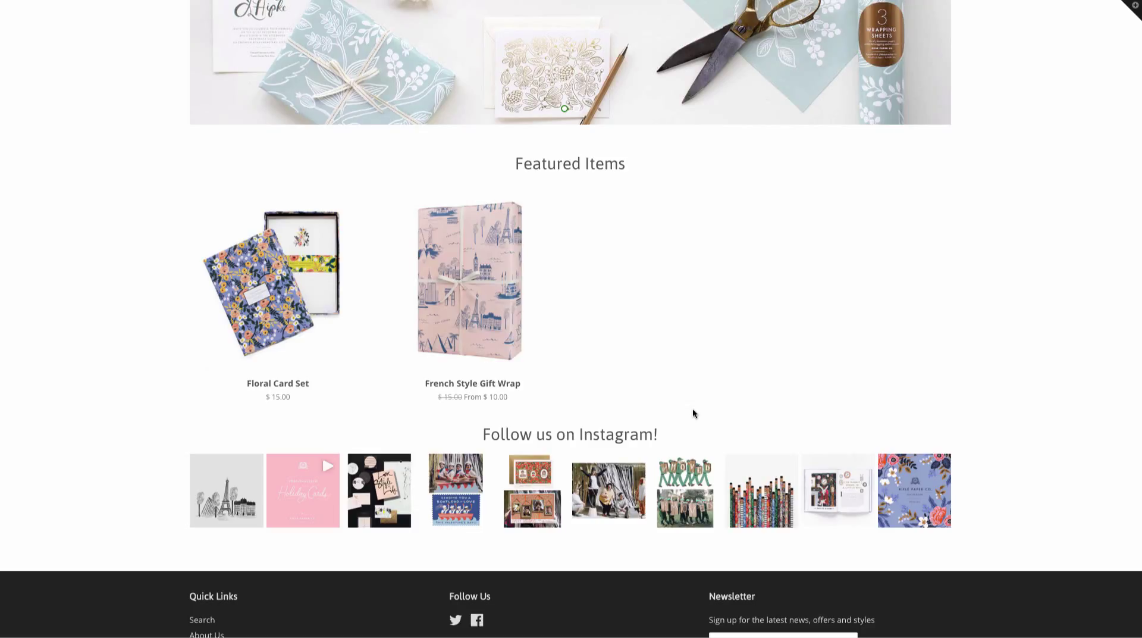
pyautogui.moveTo(675, 401)
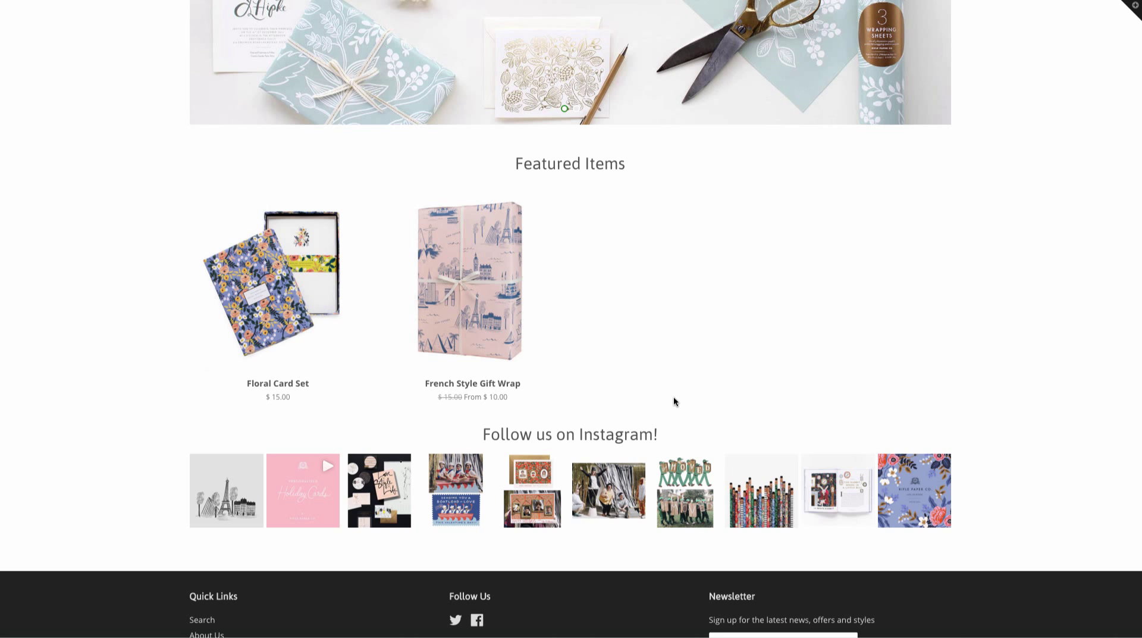
pyautogui.scroll(-3)
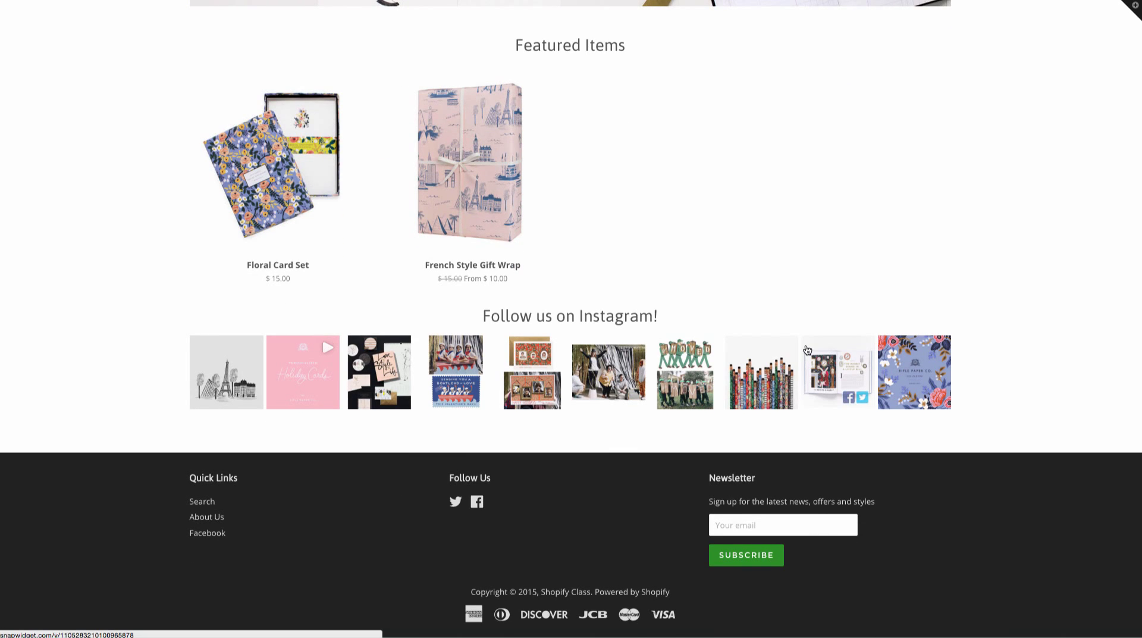
pyautogui.scroll(3)
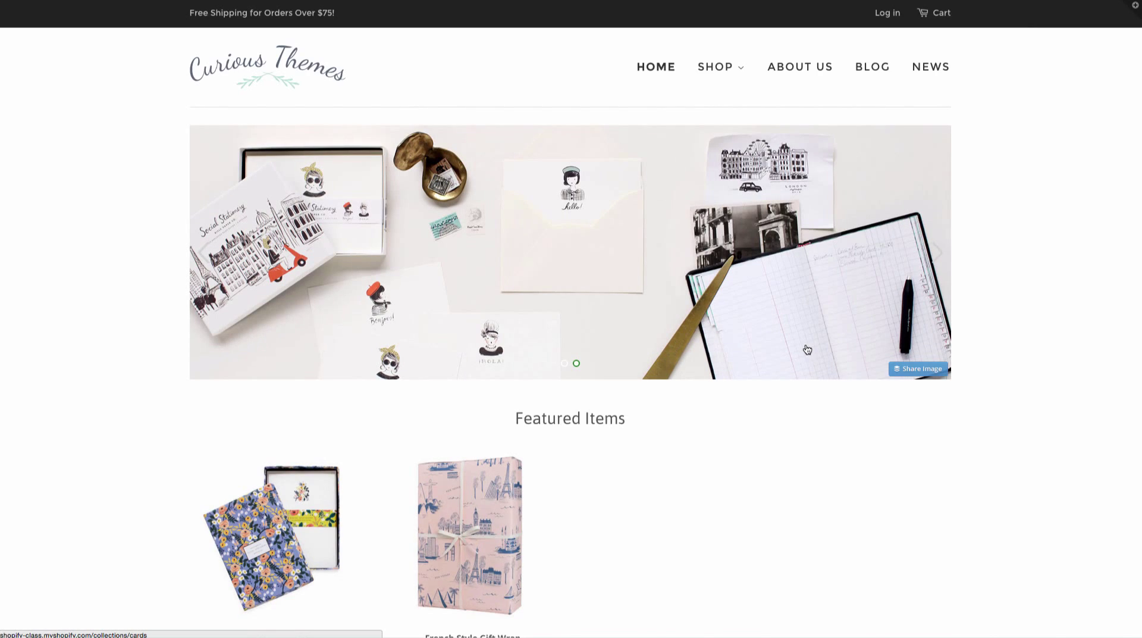
pyautogui.scroll(-3)
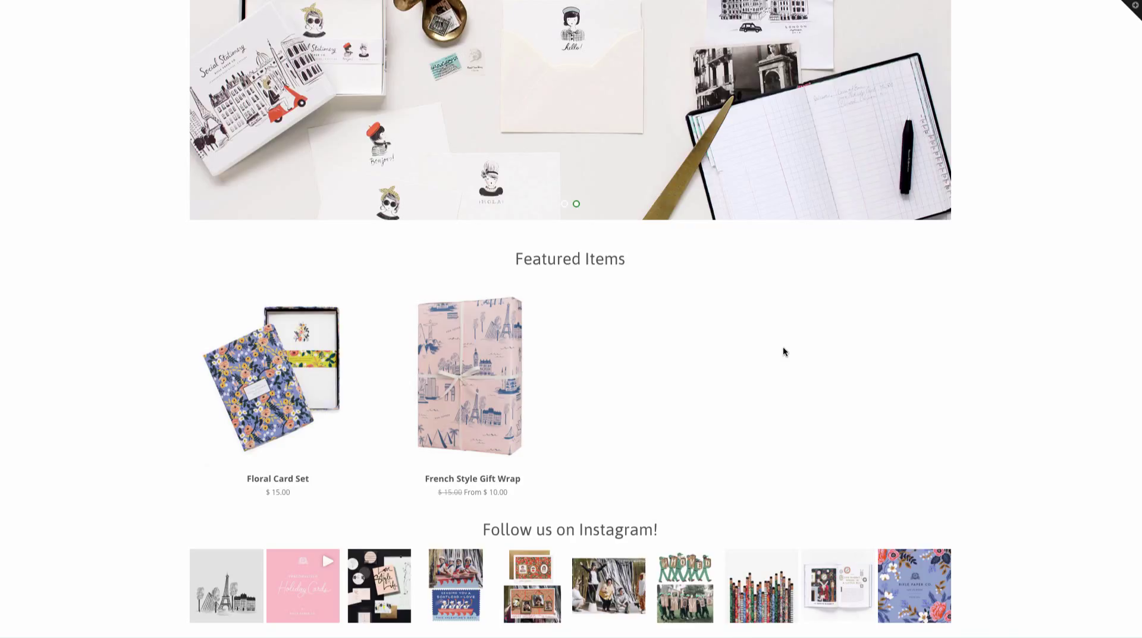
pyautogui.scroll(-3)
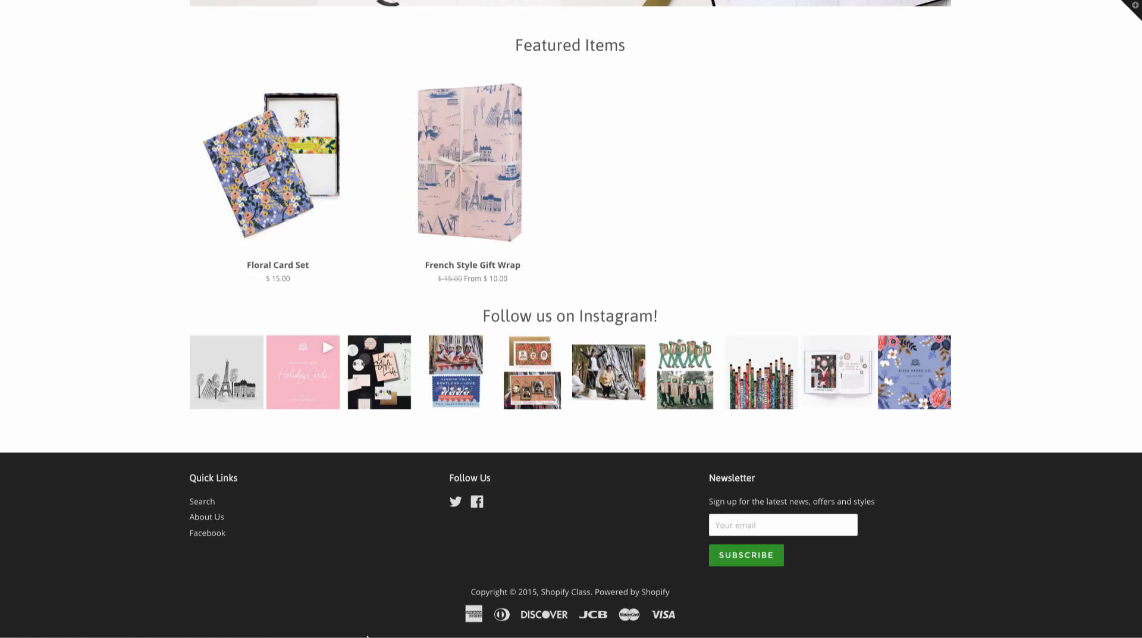
pyautogui.moveTo(366, 634)
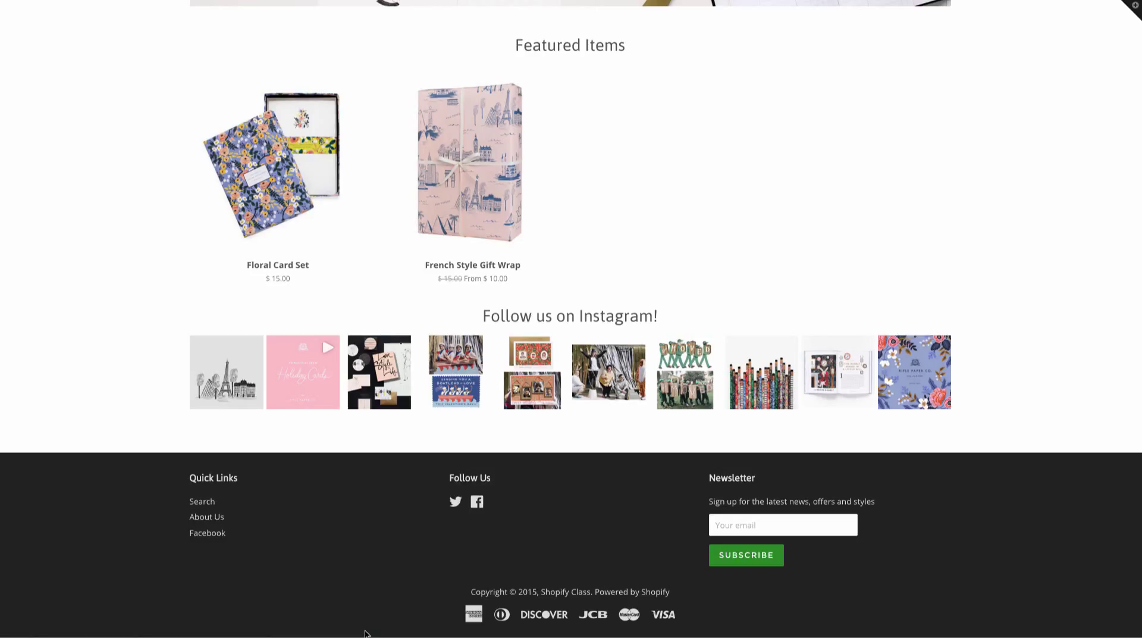